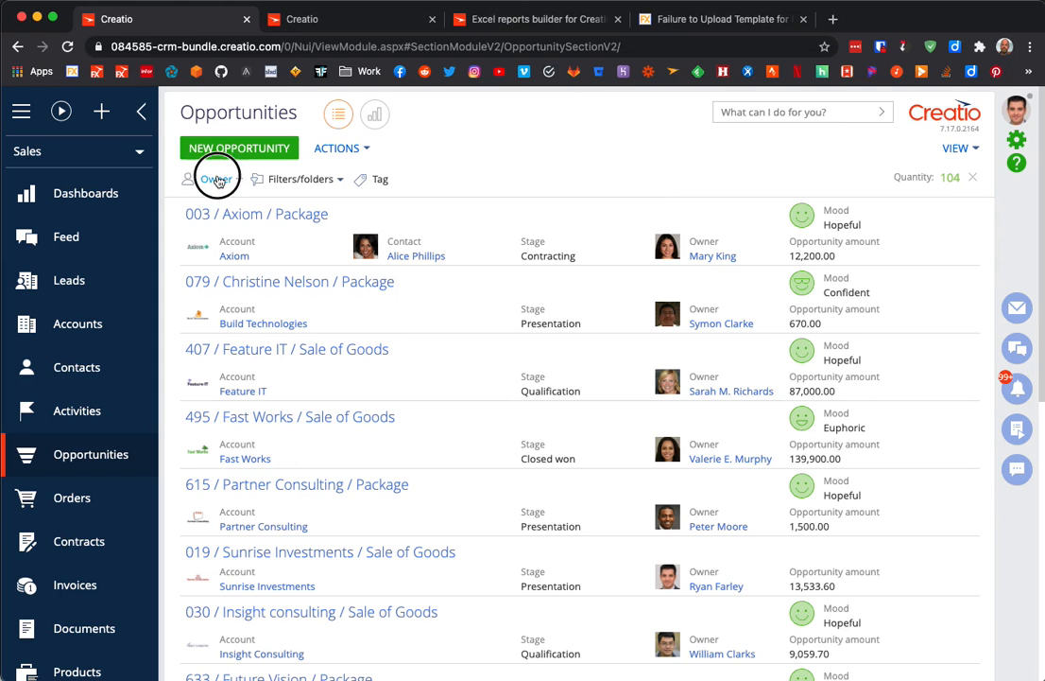
left_click(215, 178)
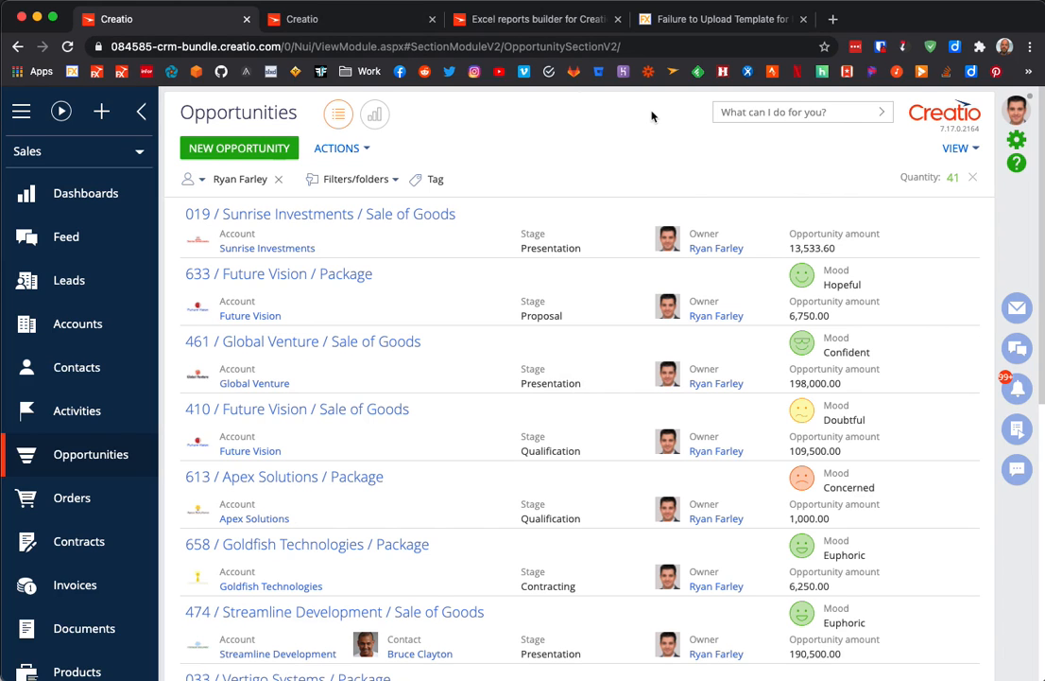
mouse_move(533, 25)
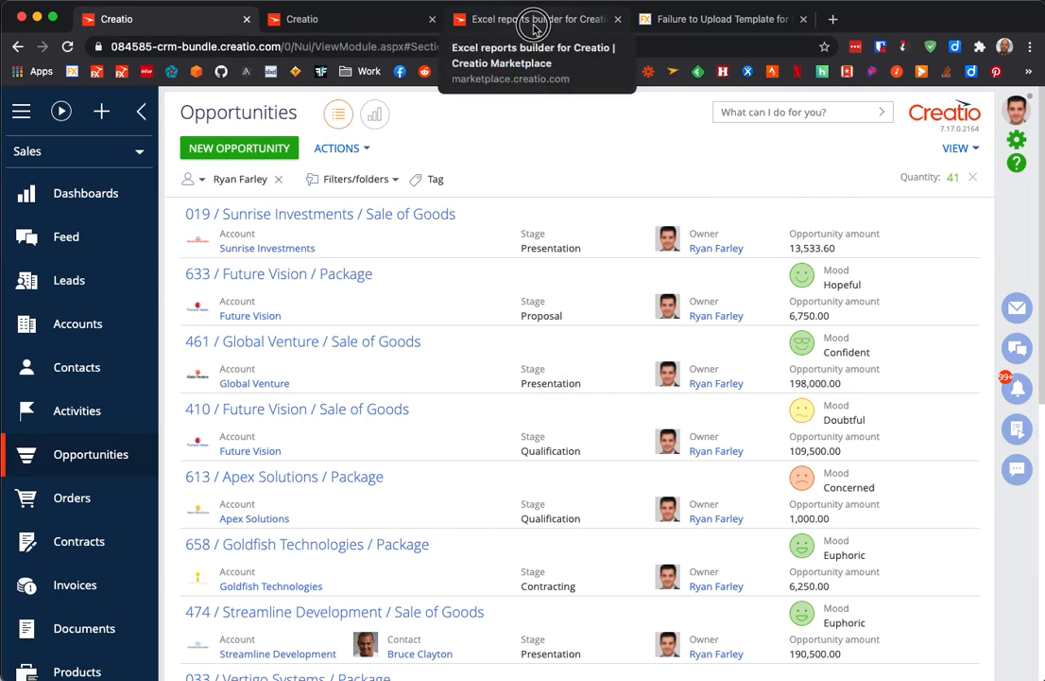
Step: Review the Excel reports builder add-on page on Creatio Marketplace
left_click(533, 19)
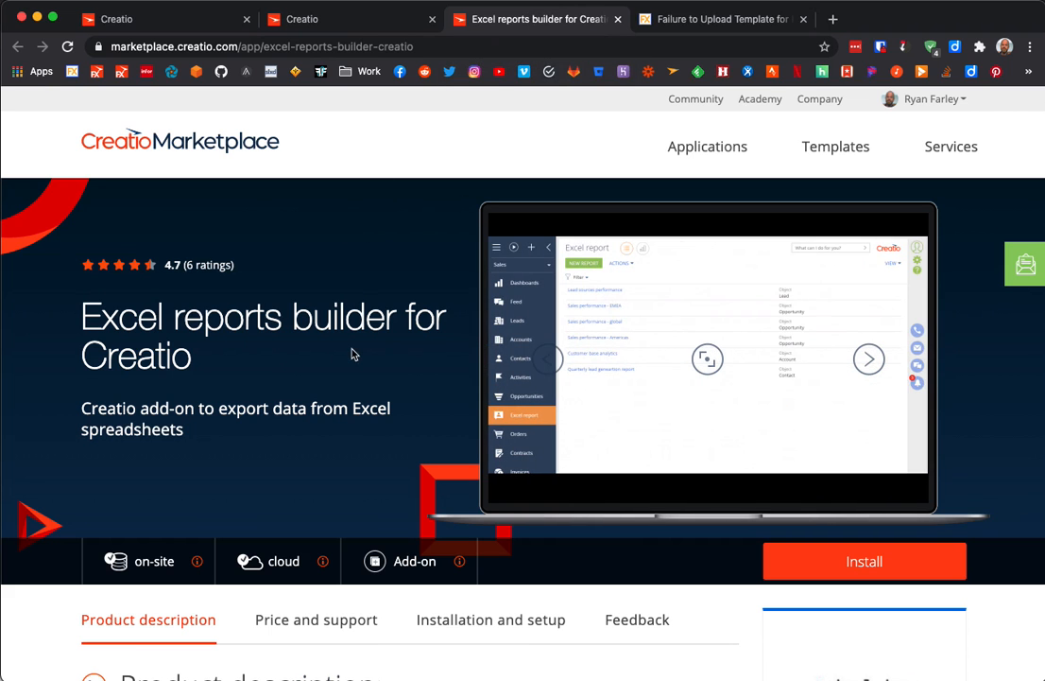
mouse_move(836, 391)
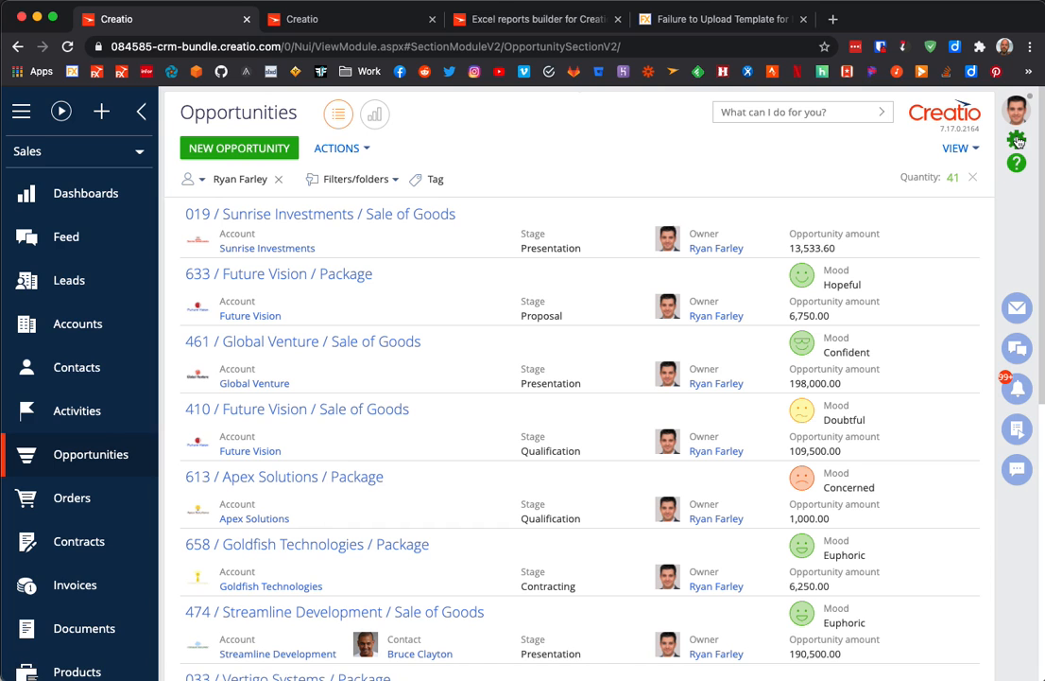
mouse_move(809, 45)
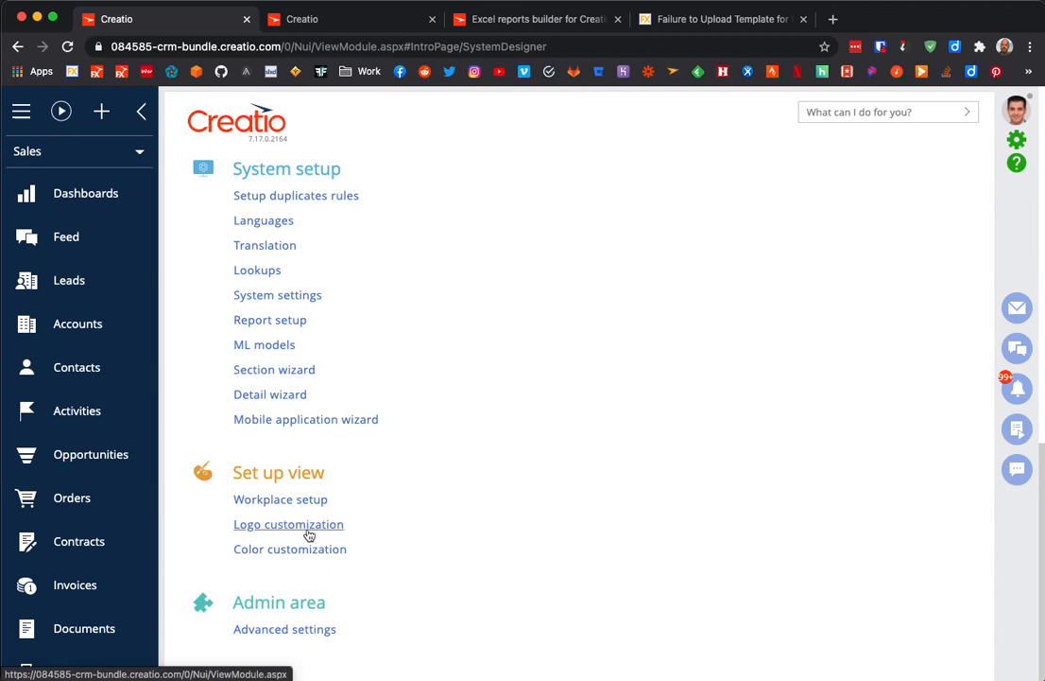
Step: Open Workplace setup, inspect the General workplace's sections without adding any, and return to the list
left_click(280, 500)
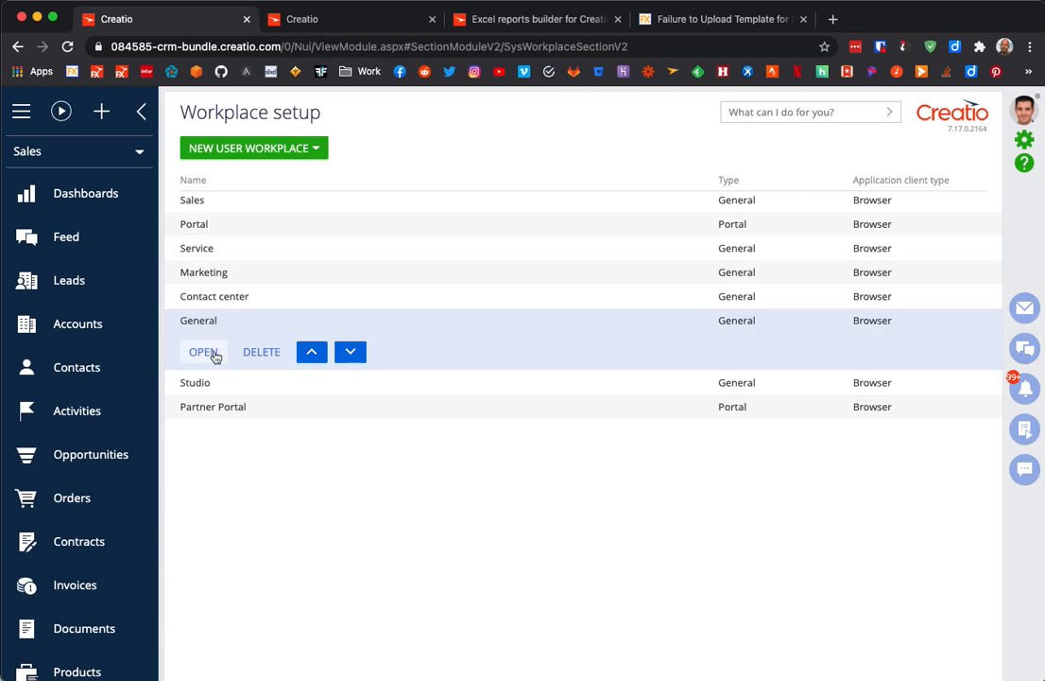
left_click(203, 351)
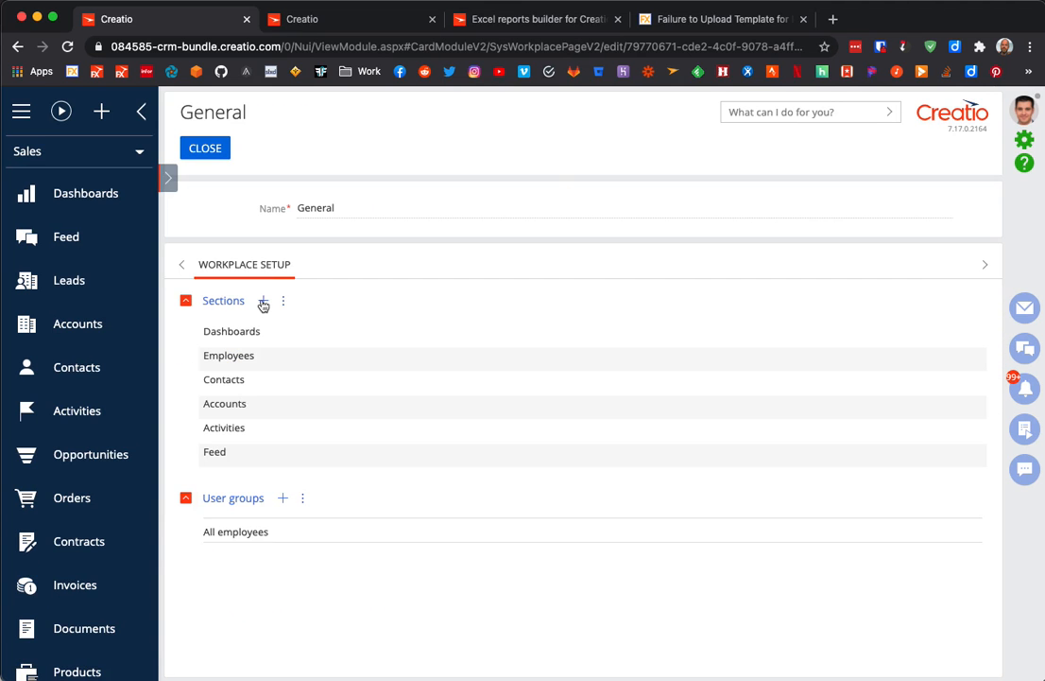
left_click(265, 304)
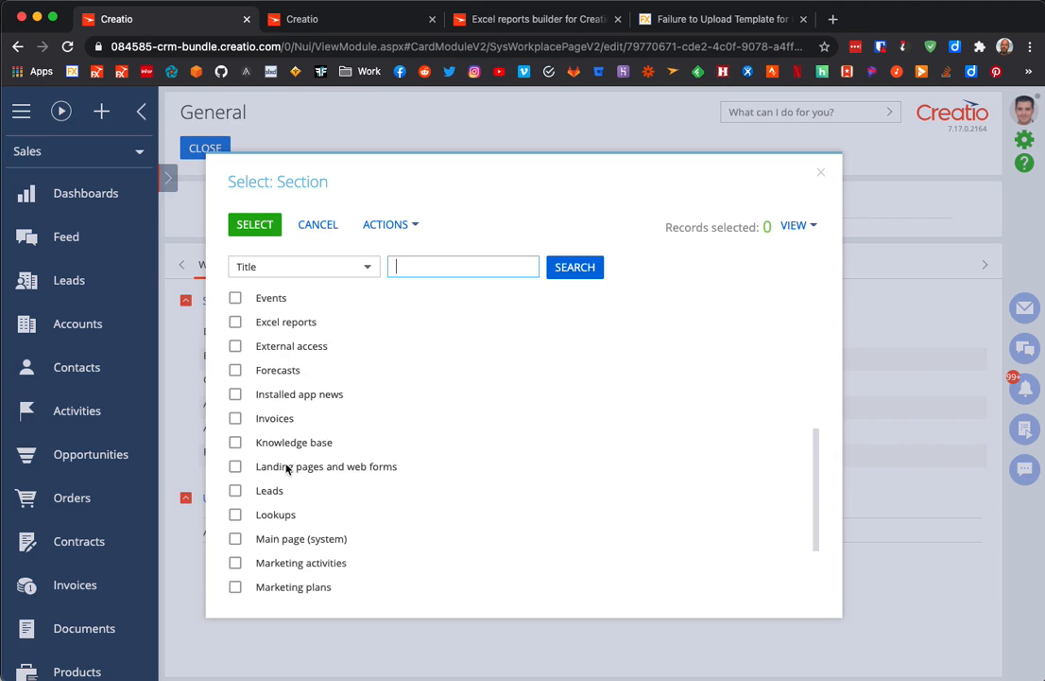
left_click(317, 223)
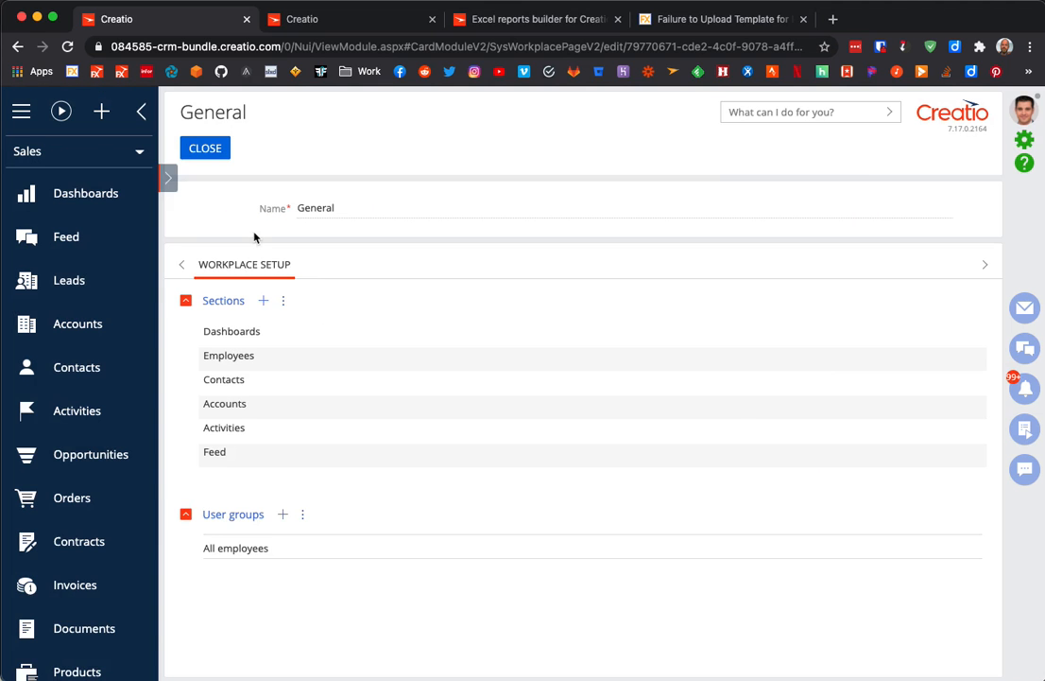
left_click(204, 147)
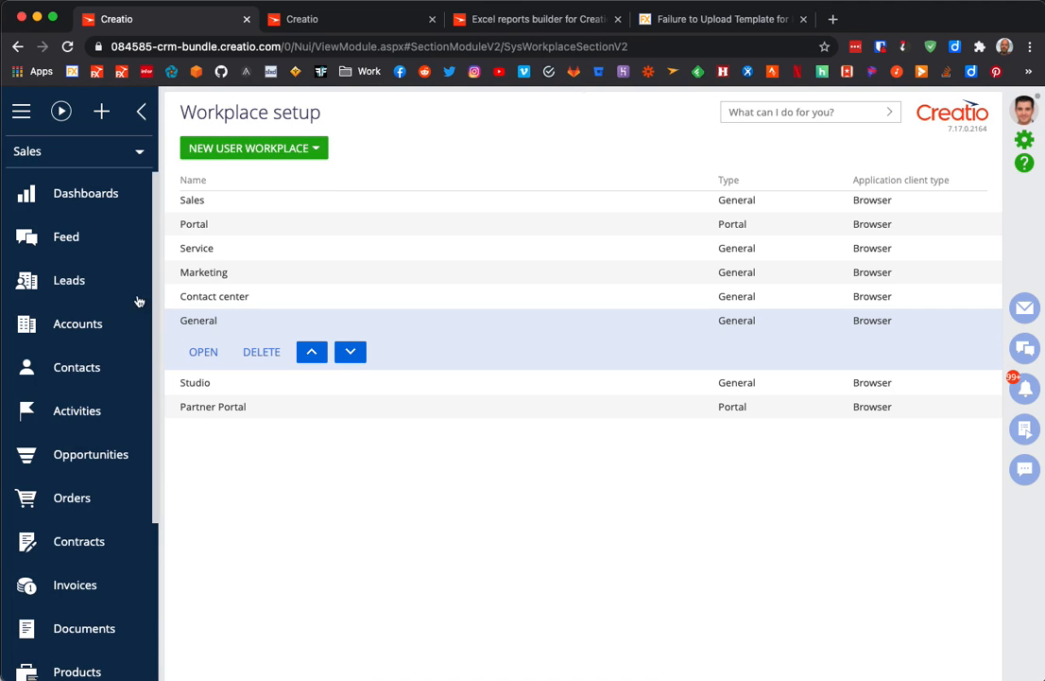
Step: Switch to the Studio workplace, then back to Sales and its Opportunities list
left_click(91, 454)
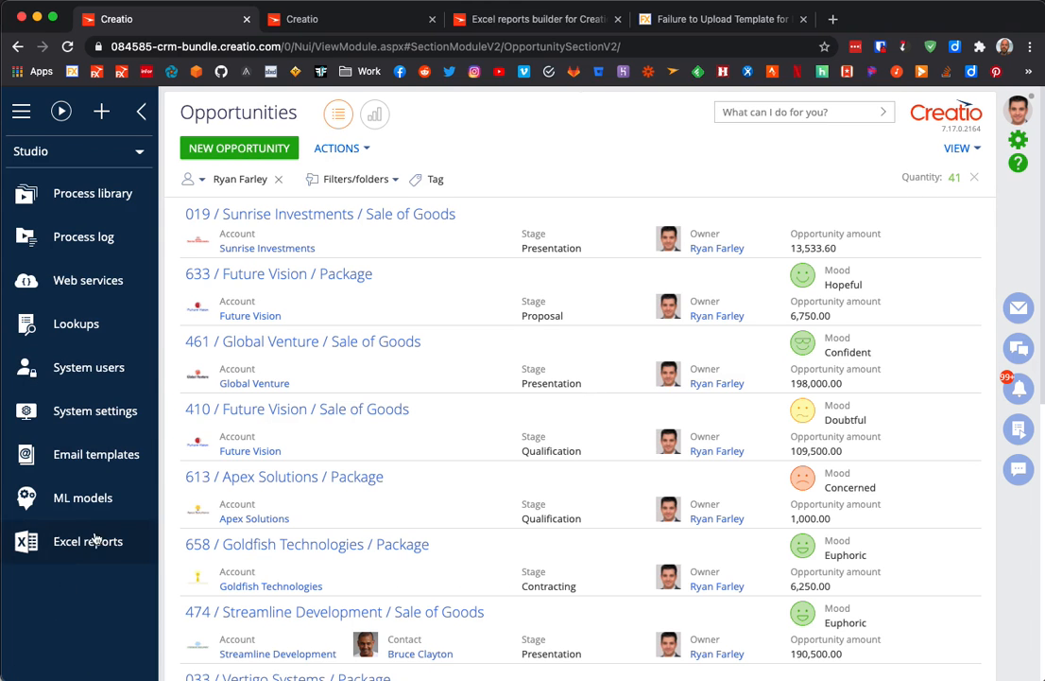
mouse_move(95, 446)
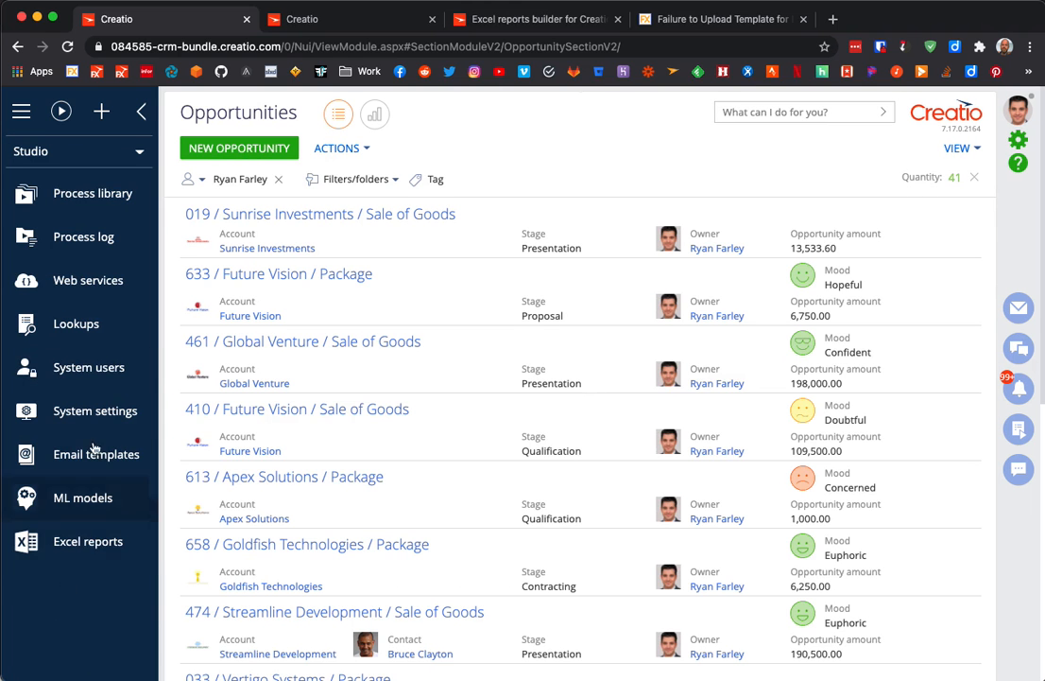
left_click(79, 151)
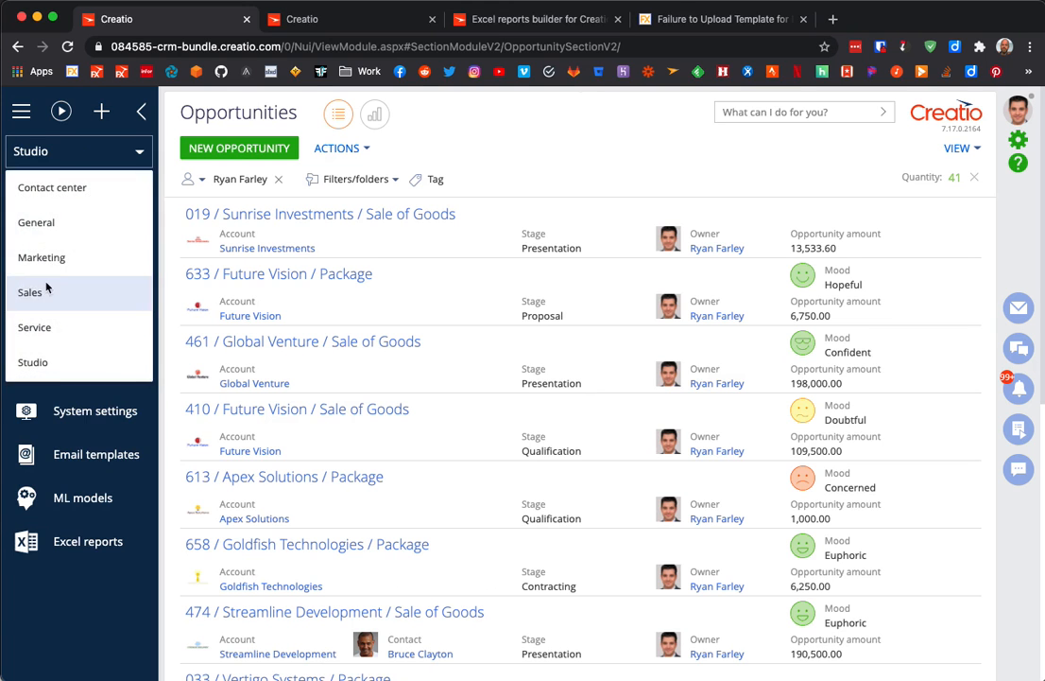
left_click(30, 291)
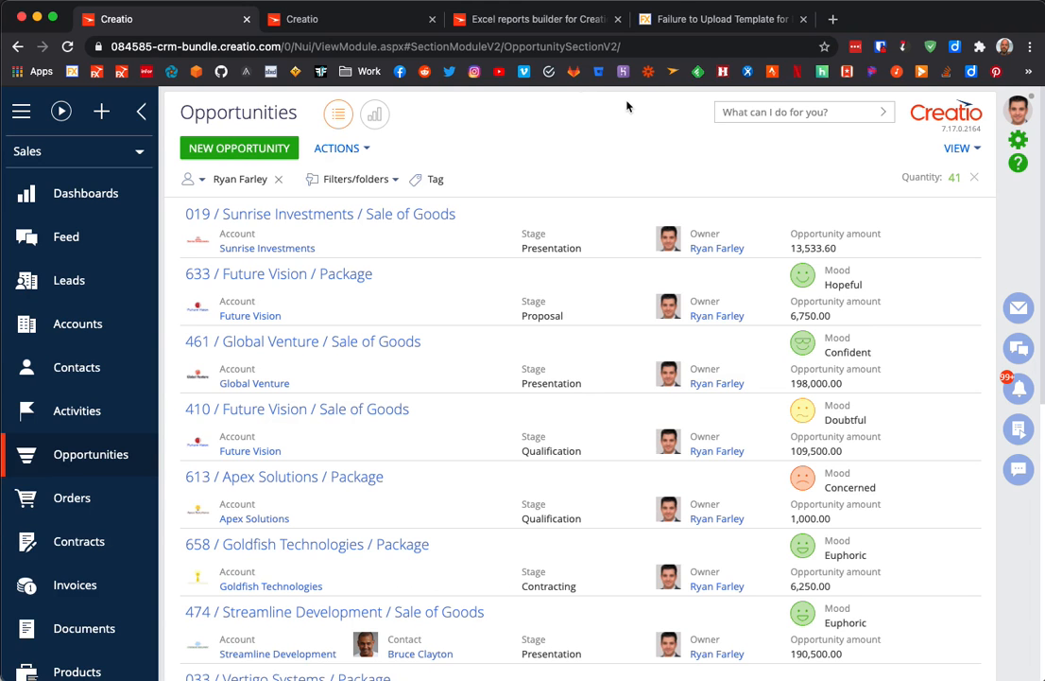
mouse_move(624, 53)
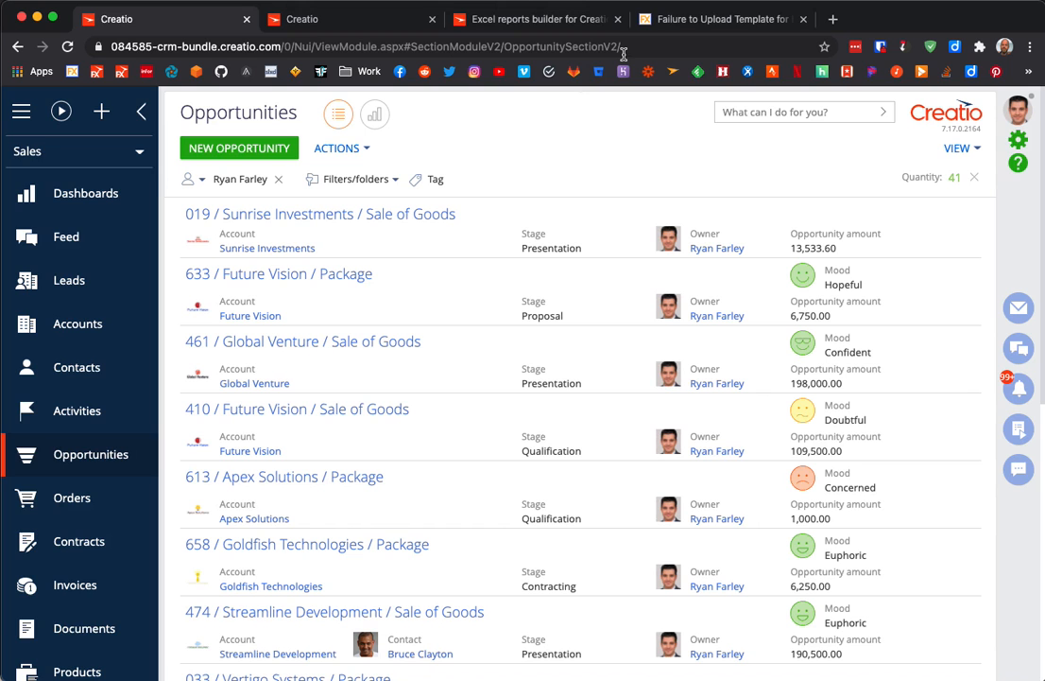
Step: Read the Customer FX article's FileExtensionsDenyList fix for failed template uploads
left_click(729, 19)
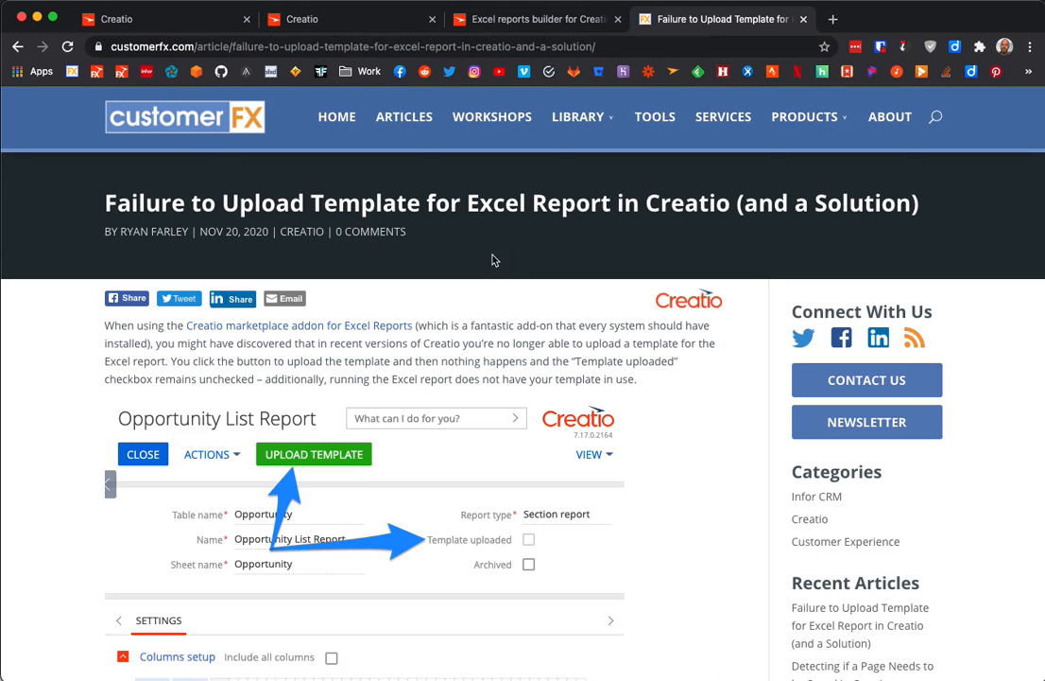
mouse_move(151, 223)
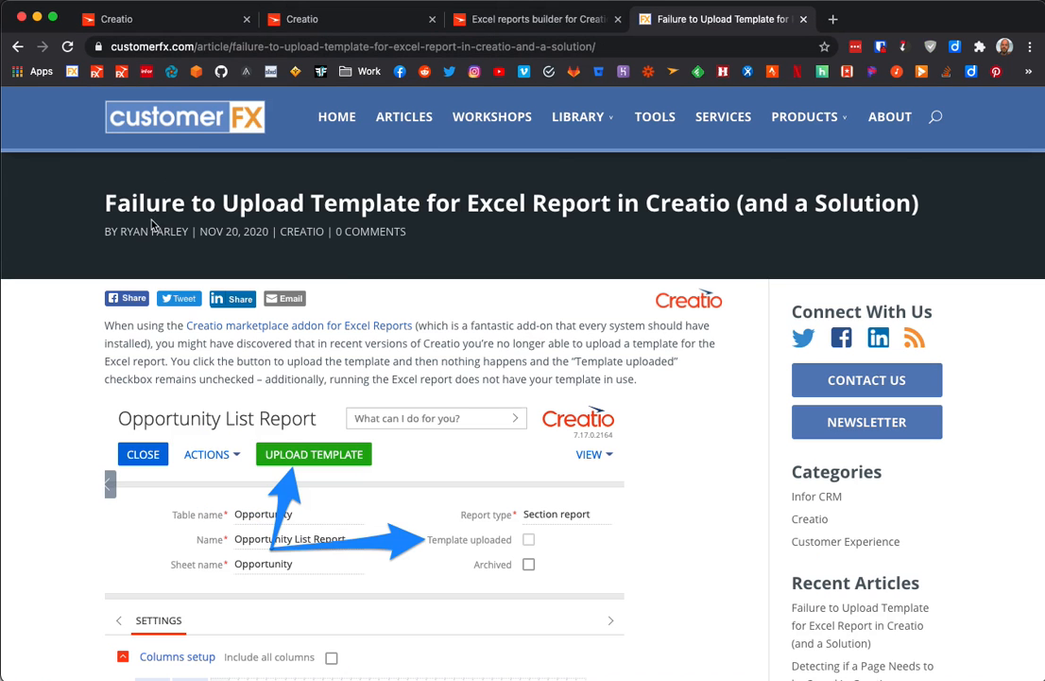
mouse_move(571, 325)
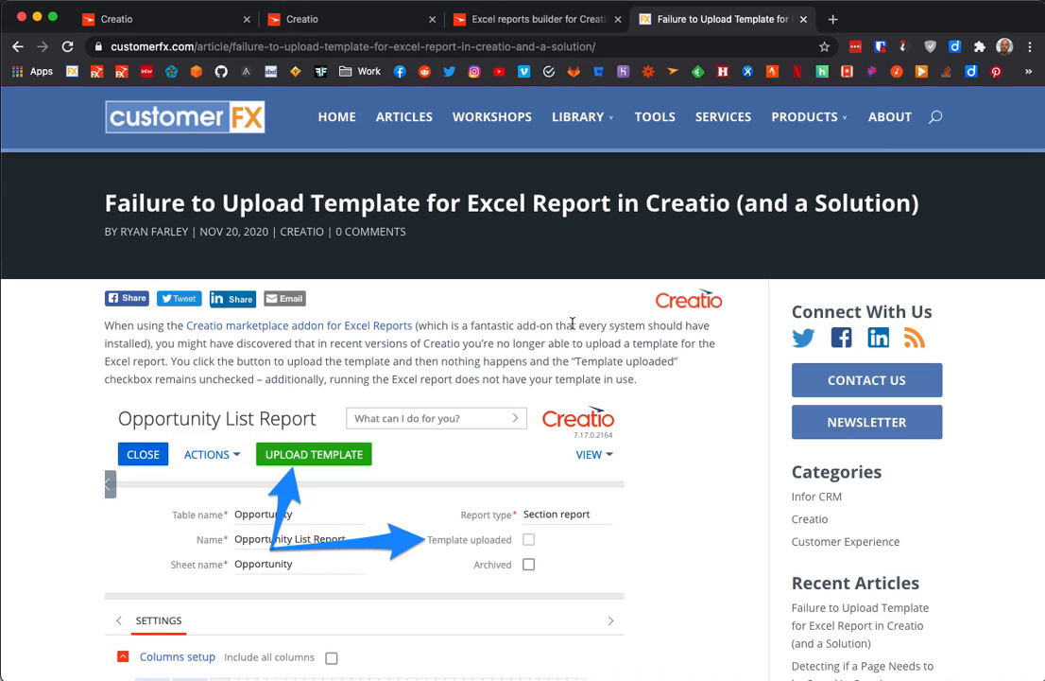
scroll("down", 3)
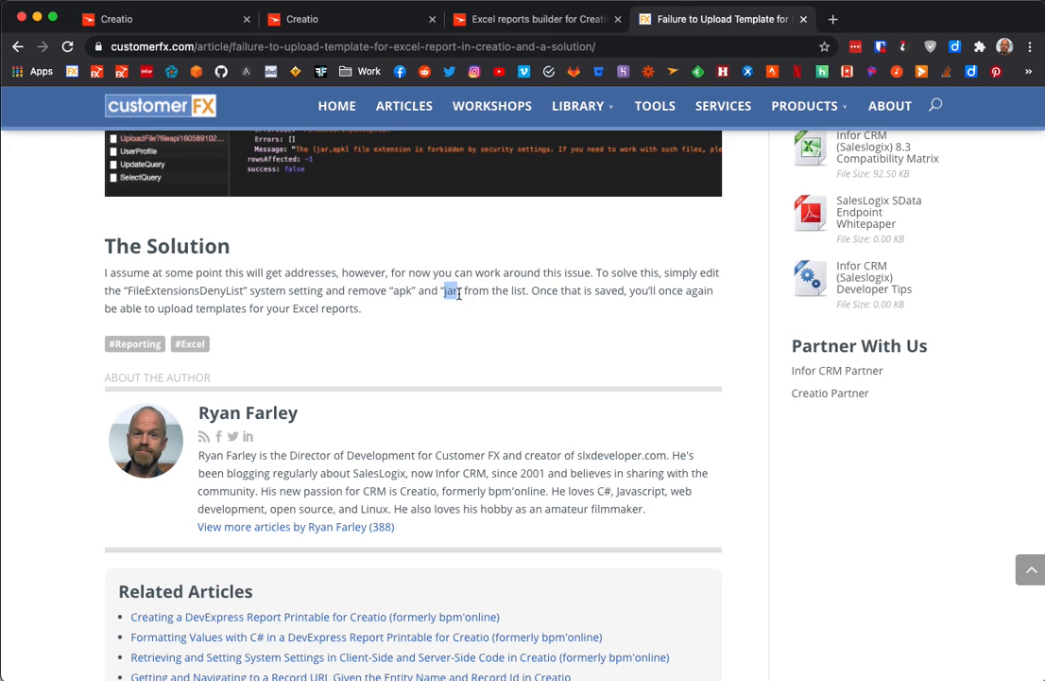
mouse_move(506, 344)
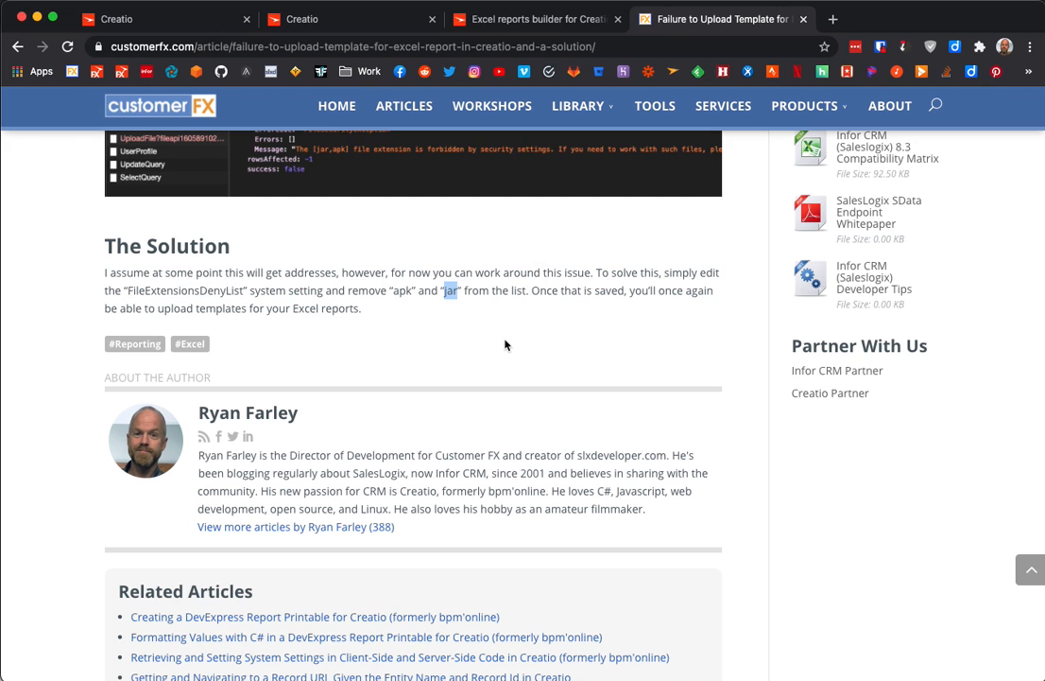
mouse_move(438, 346)
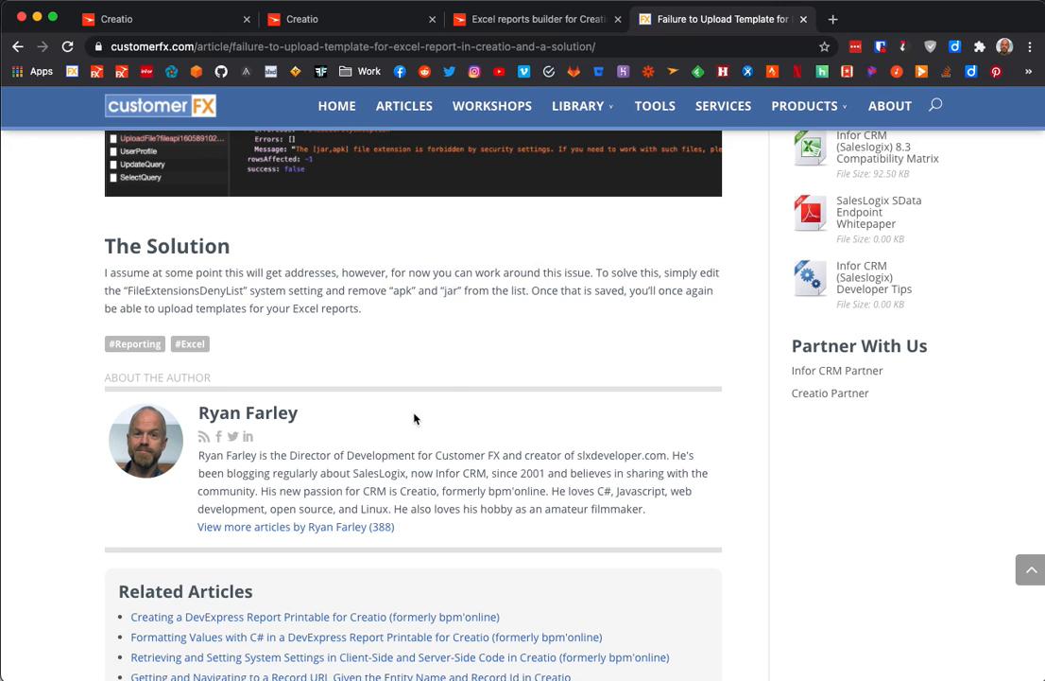
scroll("up", 3)
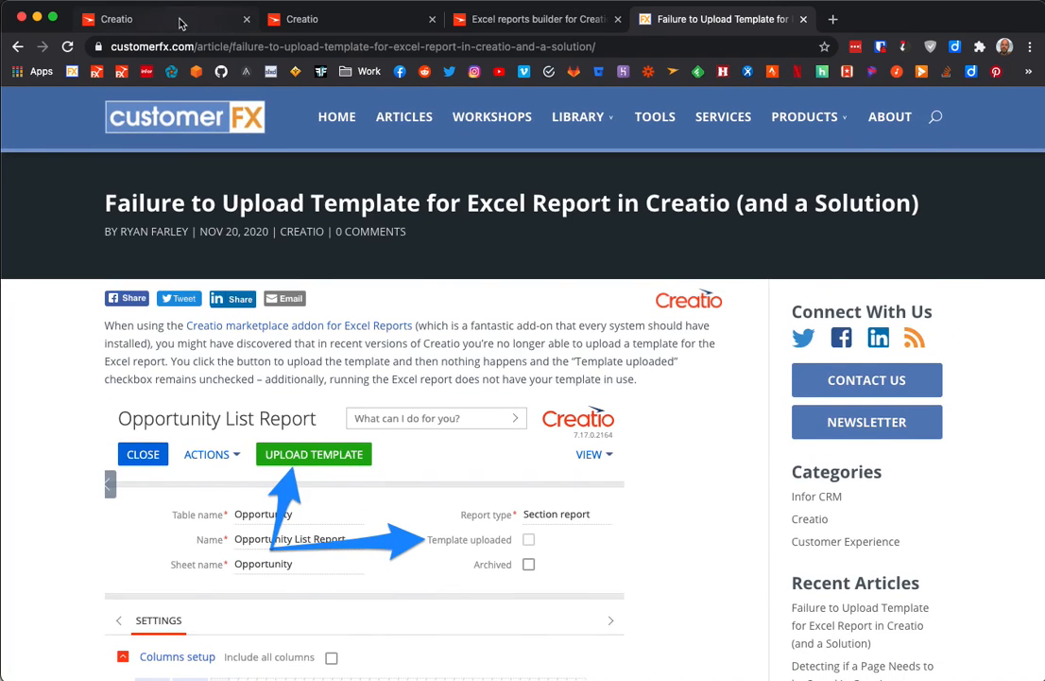
Step: Create the Opportunity List report as a Section report on the Opportunities section
left_click(303, 19)
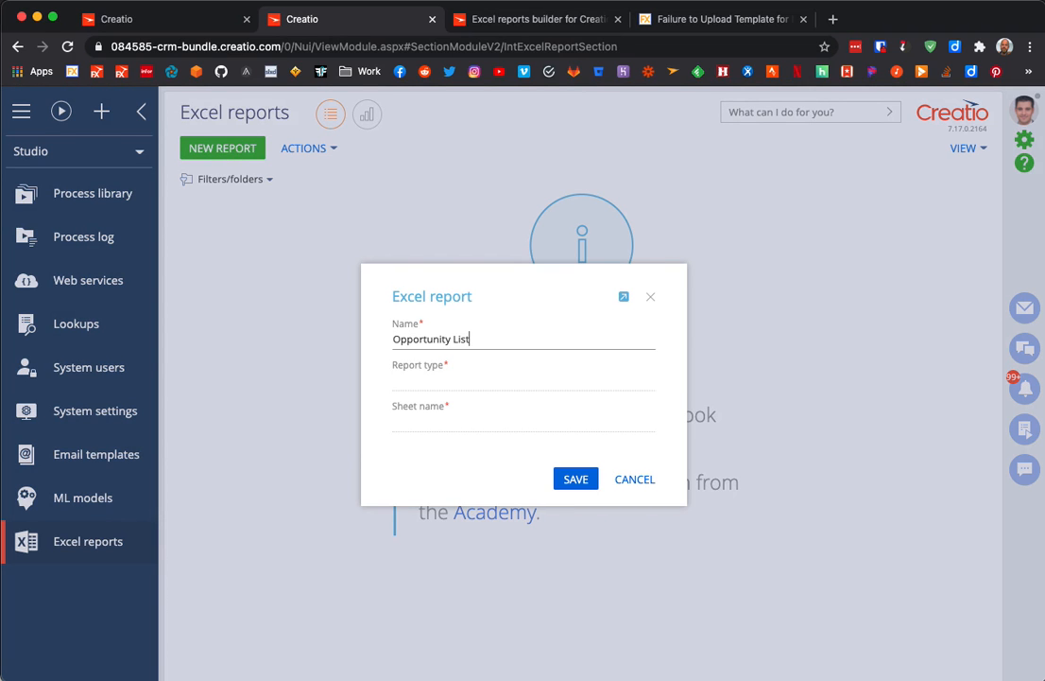
left_click(454, 382)
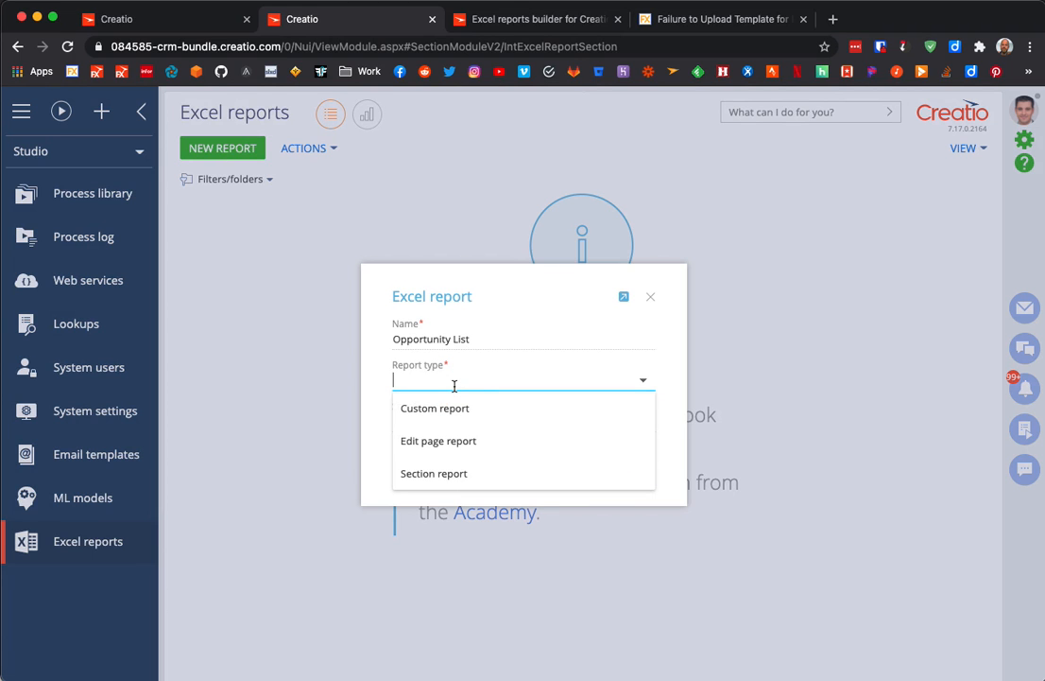
mouse_move(490, 440)
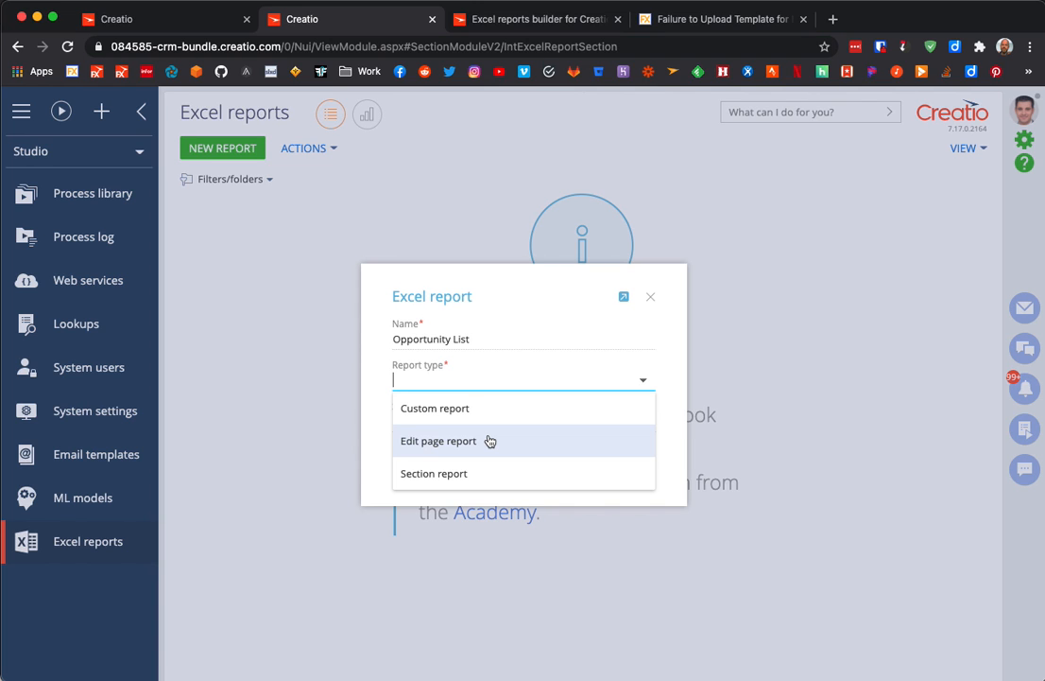
mouse_move(451, 478)
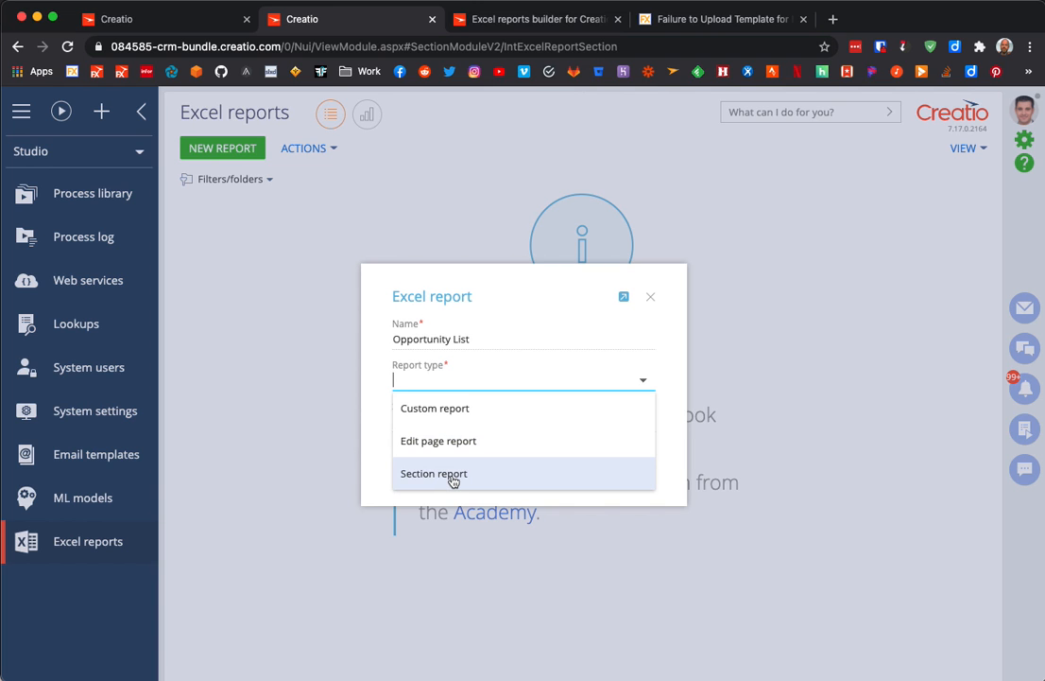
mouse_move(454, 479)
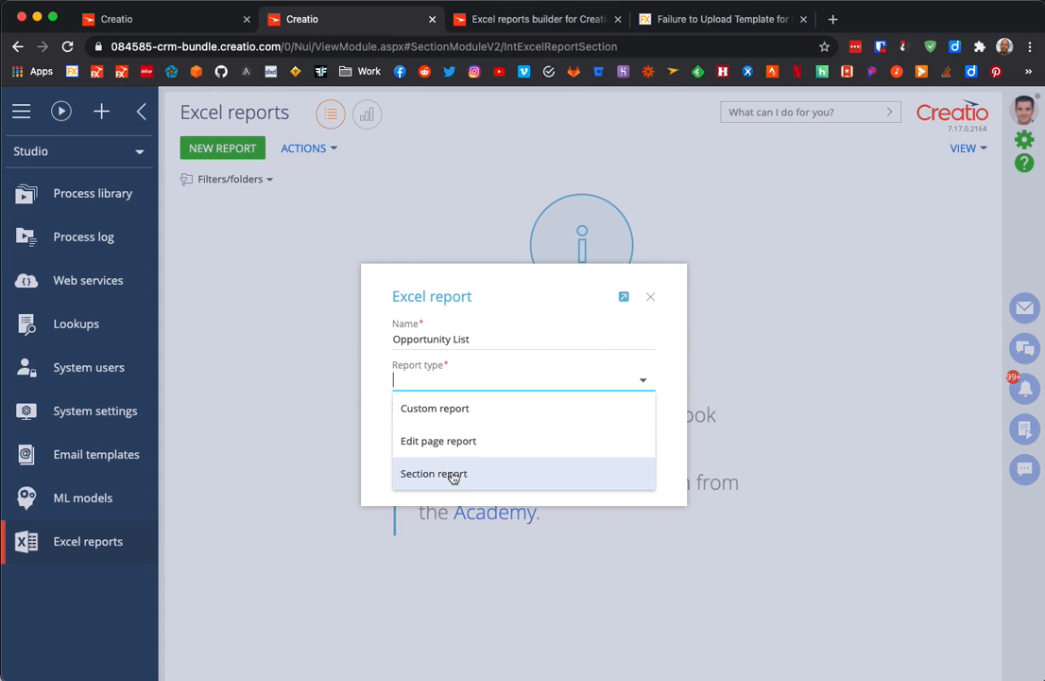
mouse_move(439, 414)
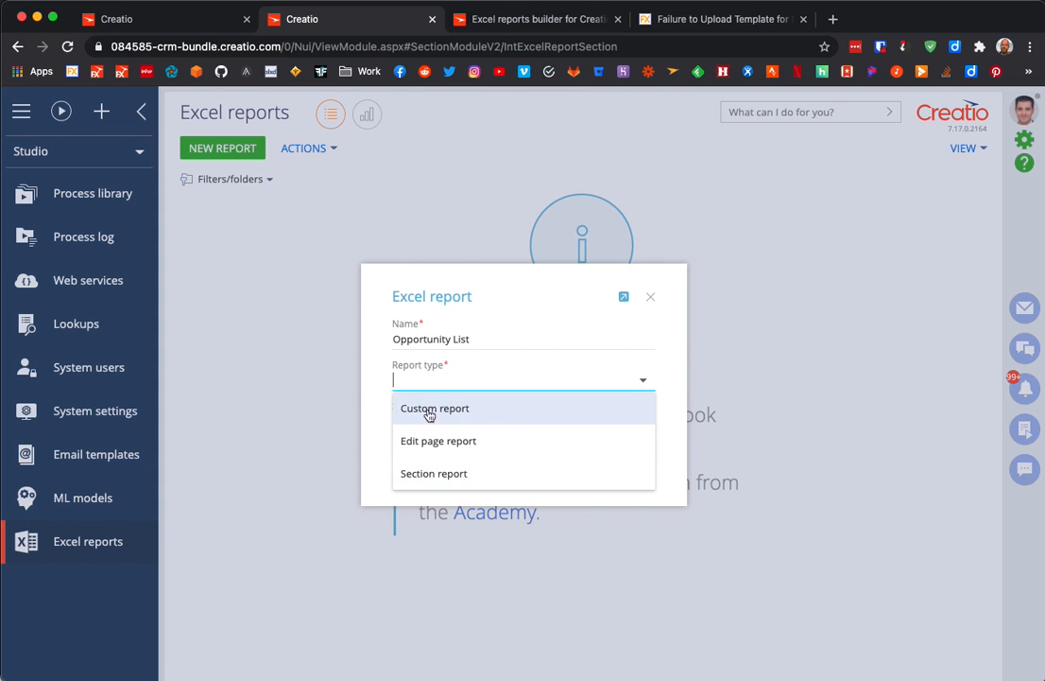
mouse_move(226, 439)
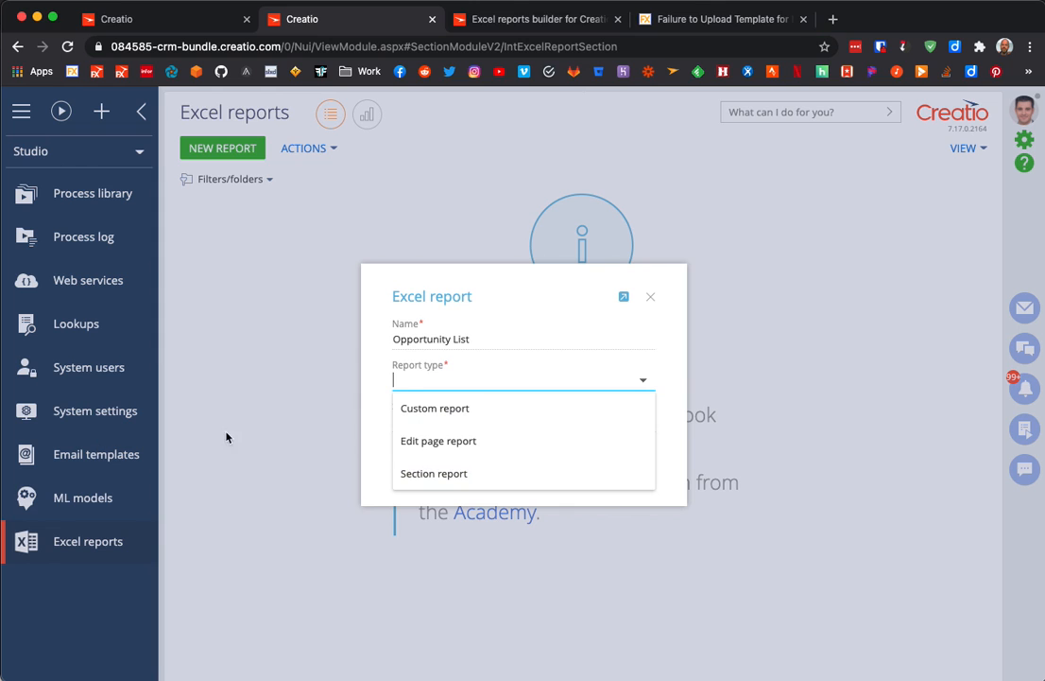
mouse_move(425, 408)
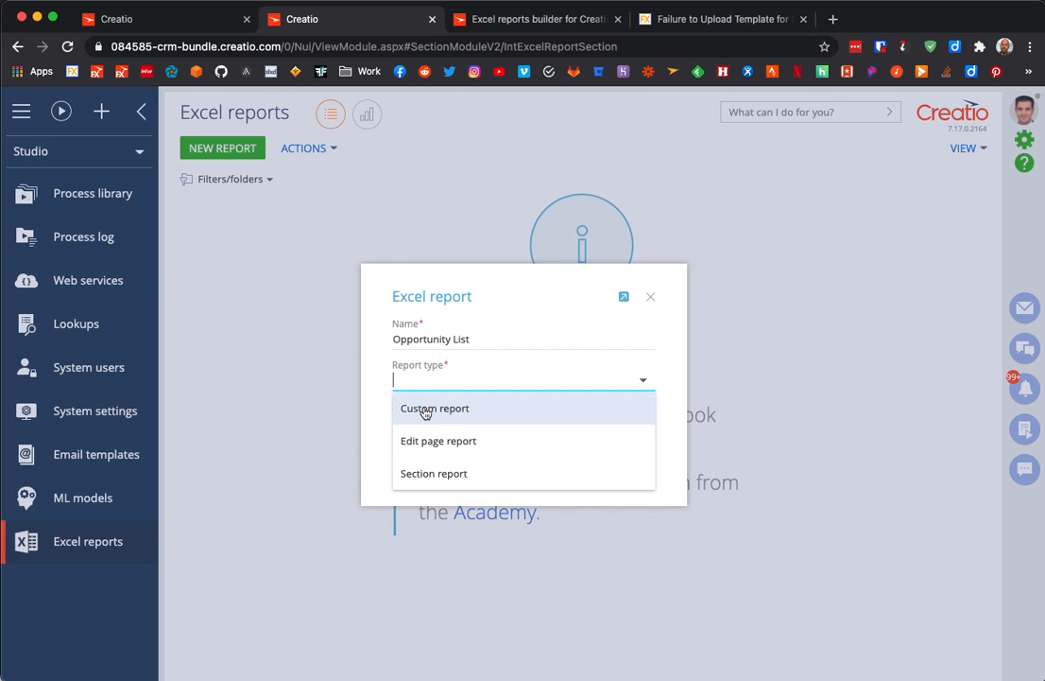
left_click(434, 472)
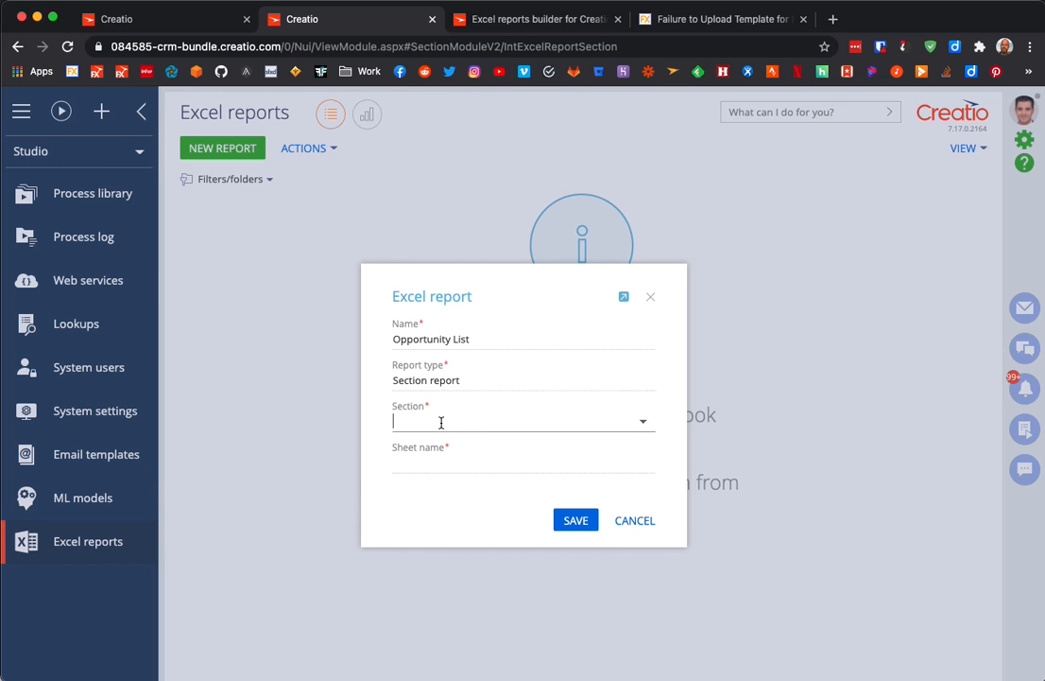
type("Opp")
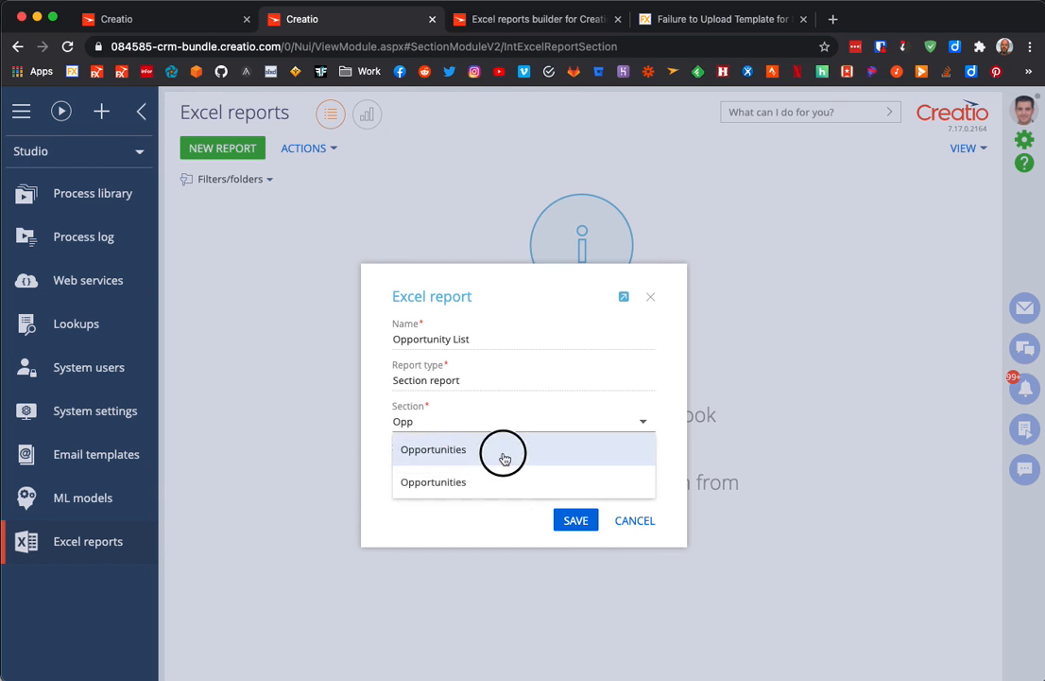
left_click(433, 450)
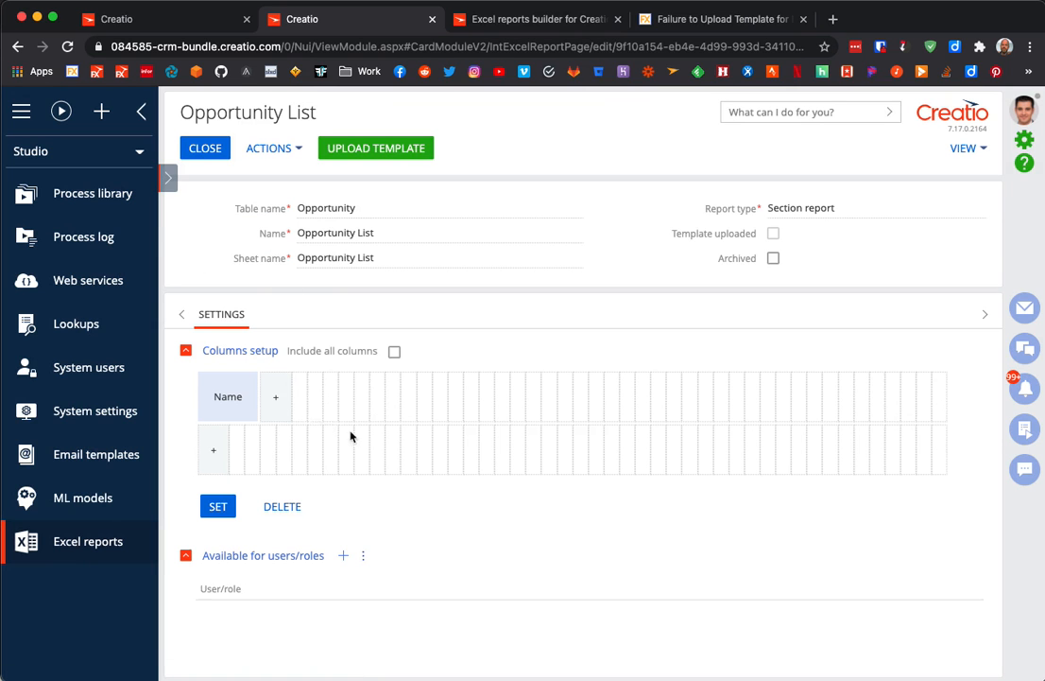
Step: Add Owner, Opportunity amount and Created on columns to the report and save
left_click(344, 556)
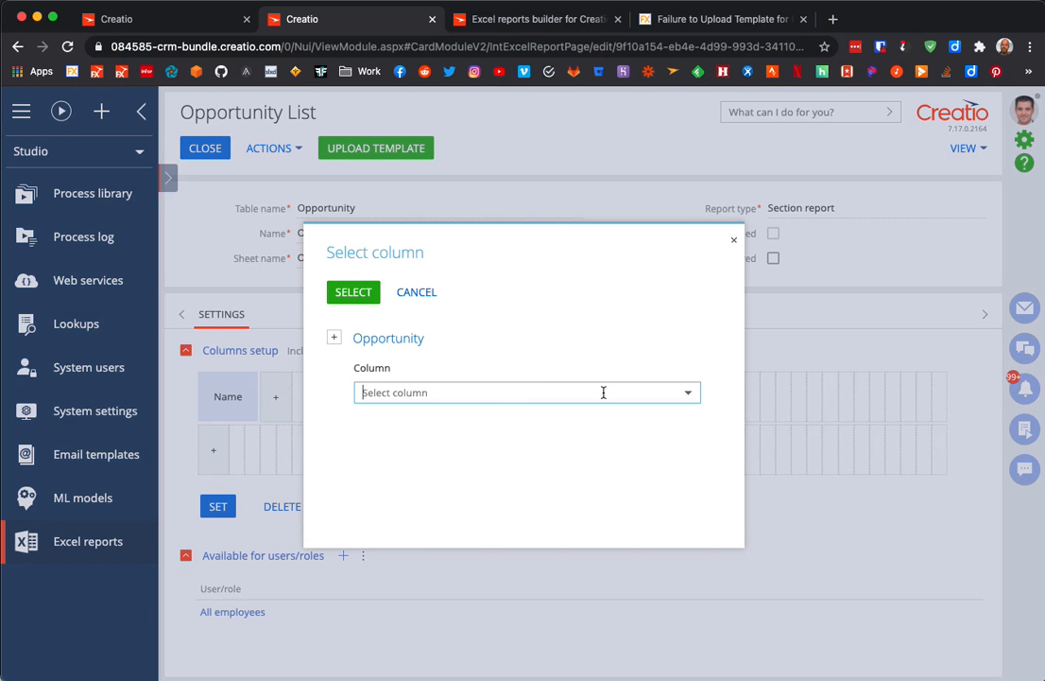
type("Owner")
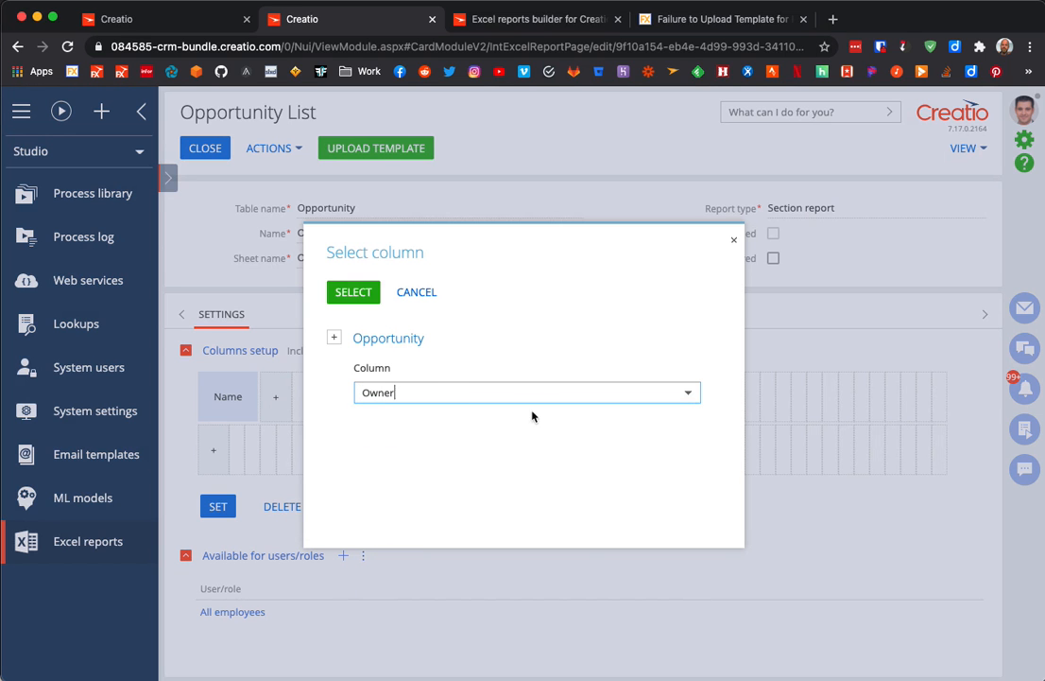
left_click(352, 291)
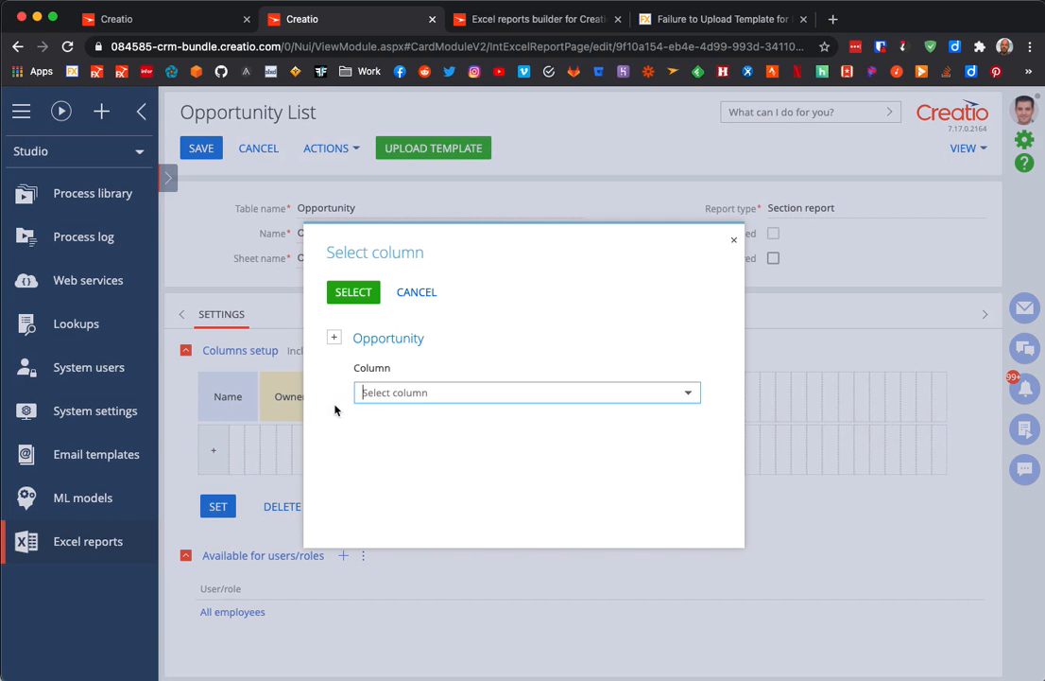
type("Anm")
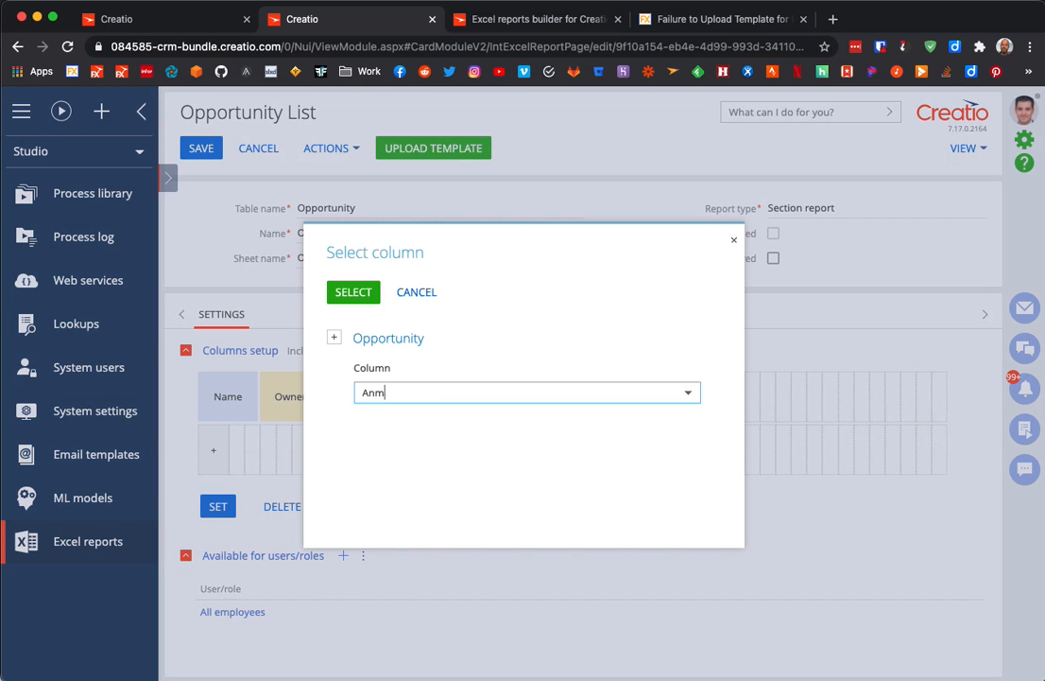
type("Amoun")
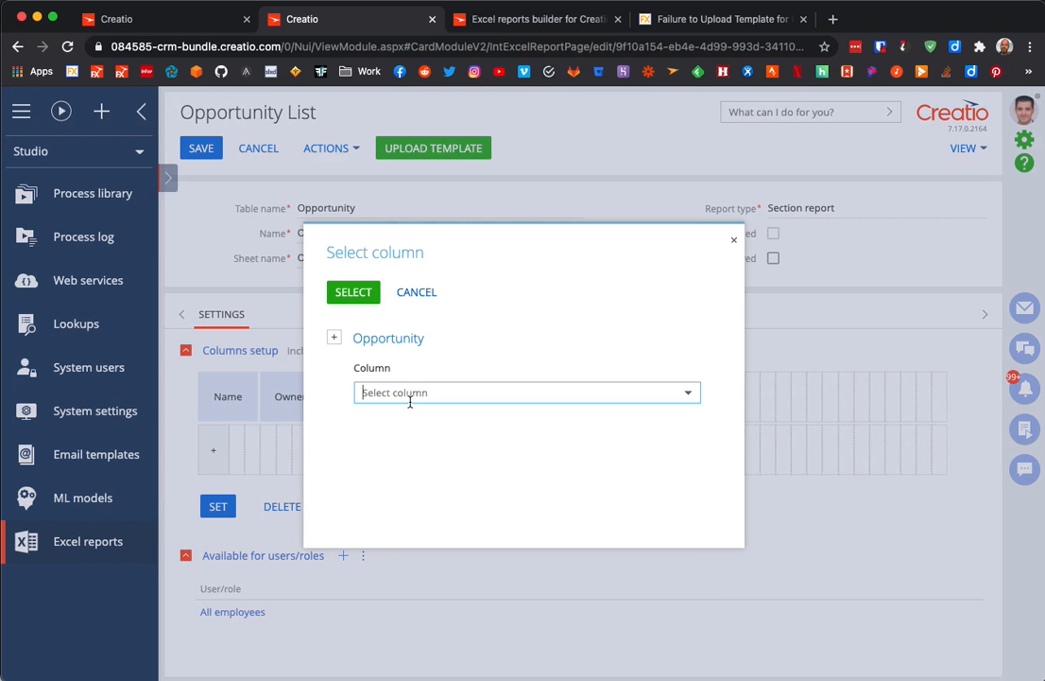
type("Cr")
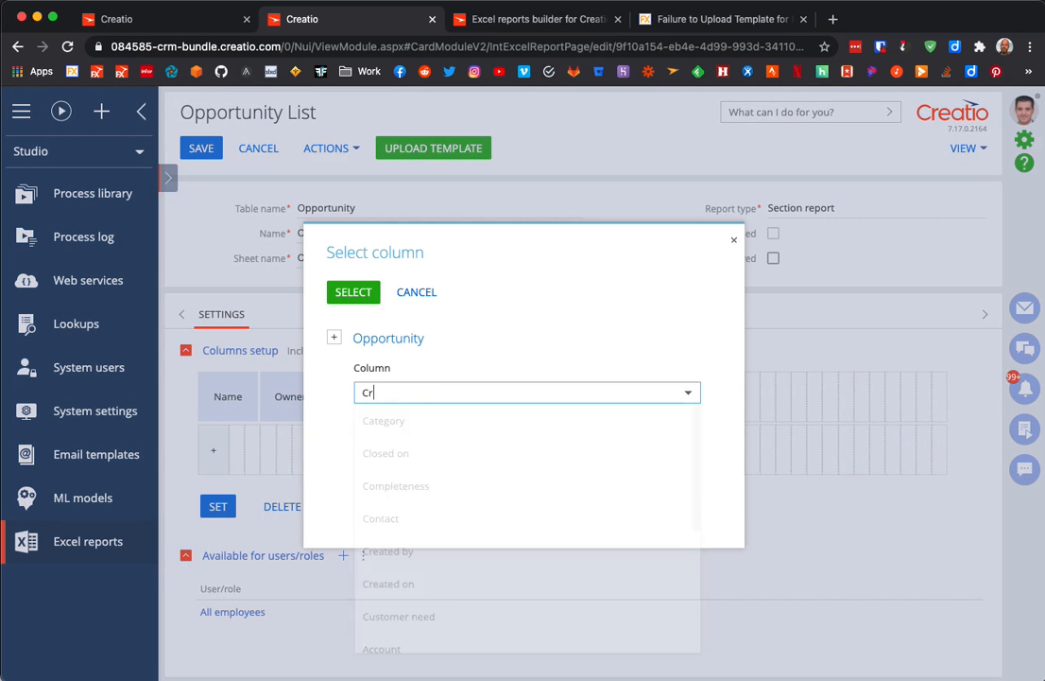
left_click(390, 582)
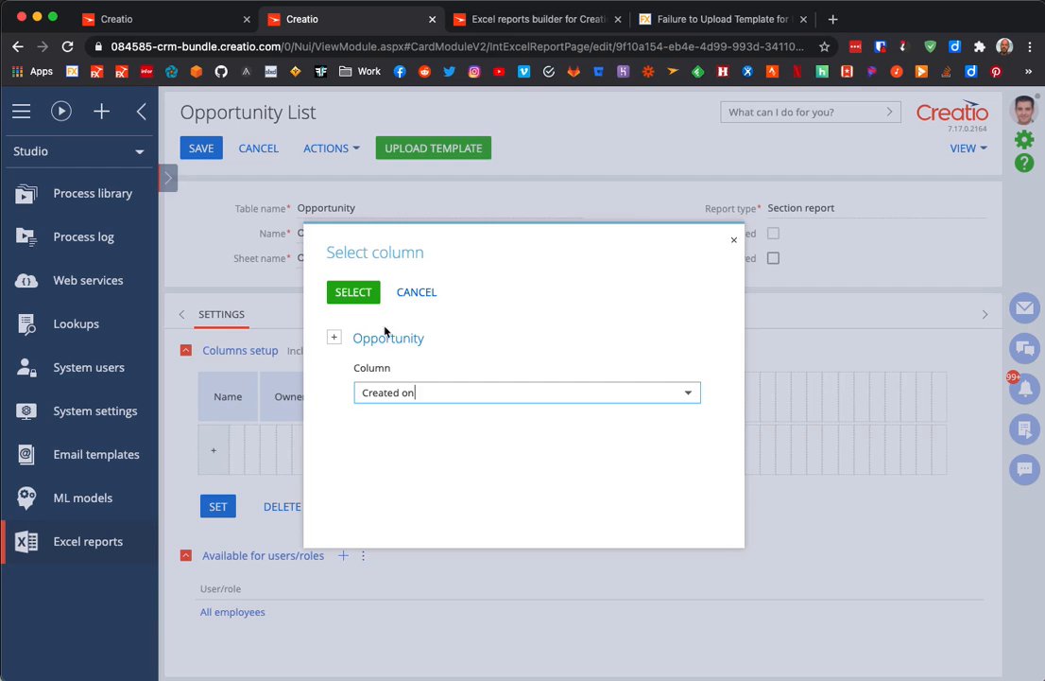
left_click(352, 291)
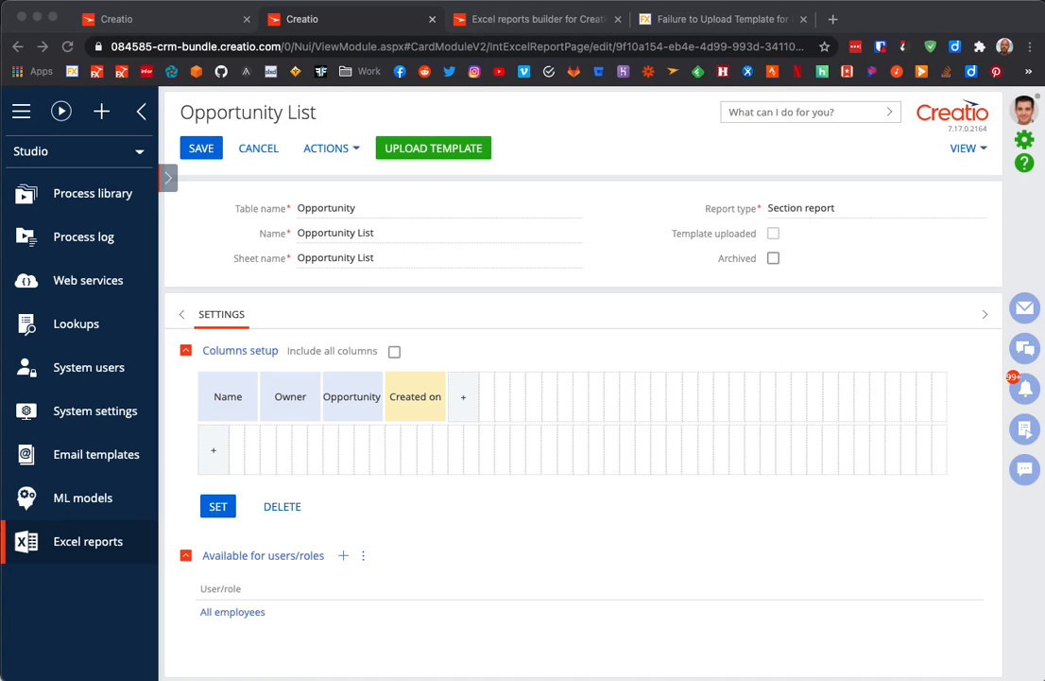
mouse_move(516, 512)
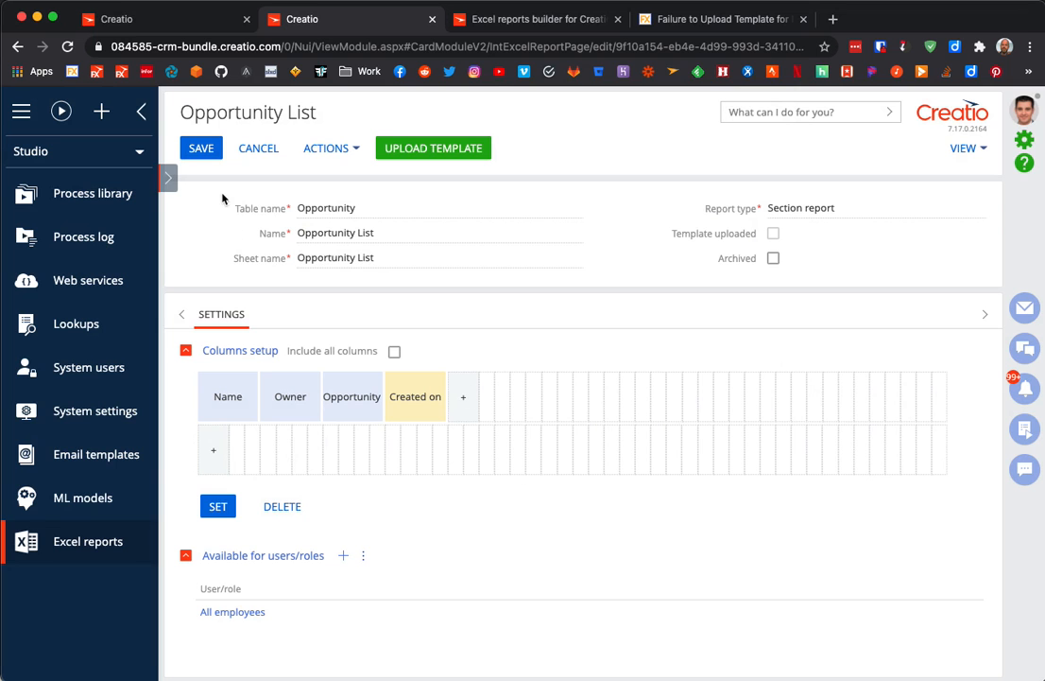
left_click(200, 148)
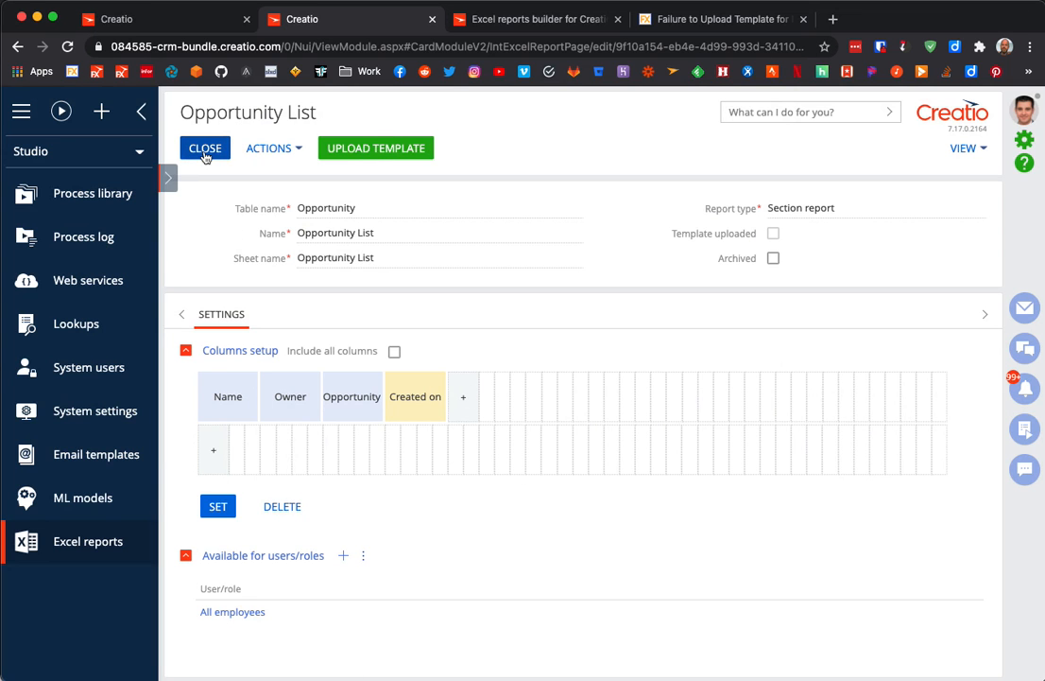
left_click(204, 148)
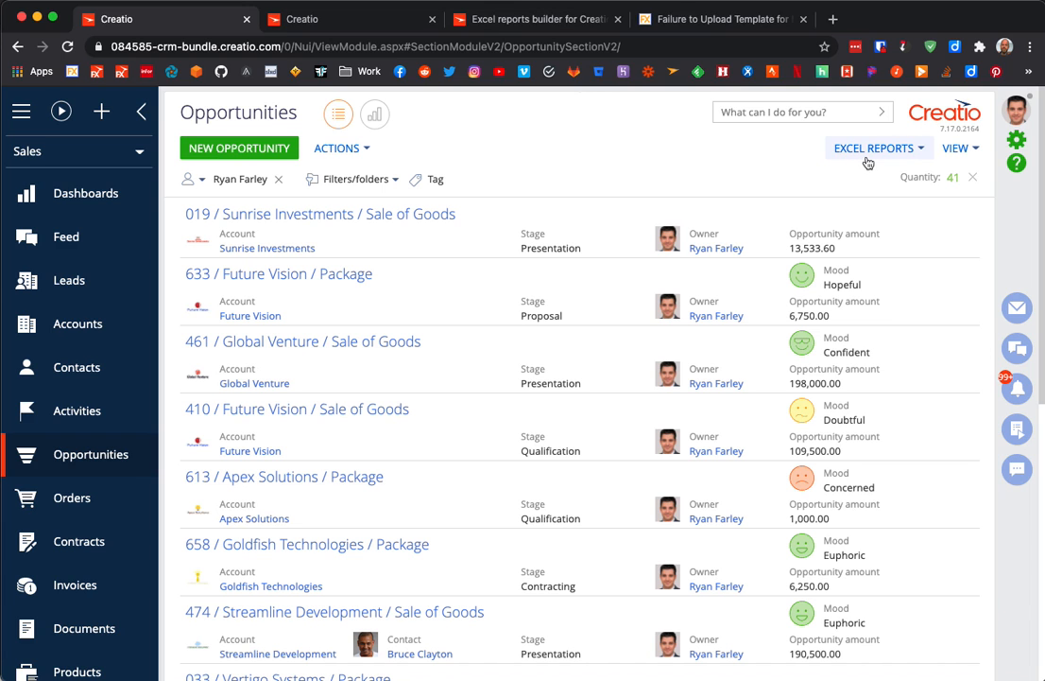
left_click(873, 148)
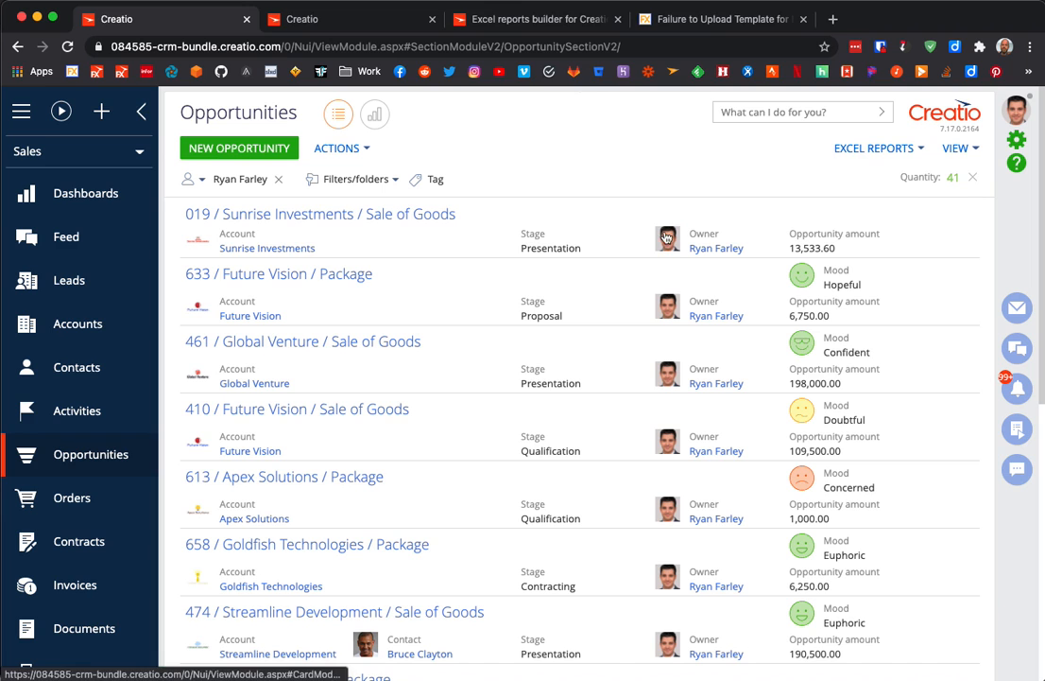
scroll("down", 3)
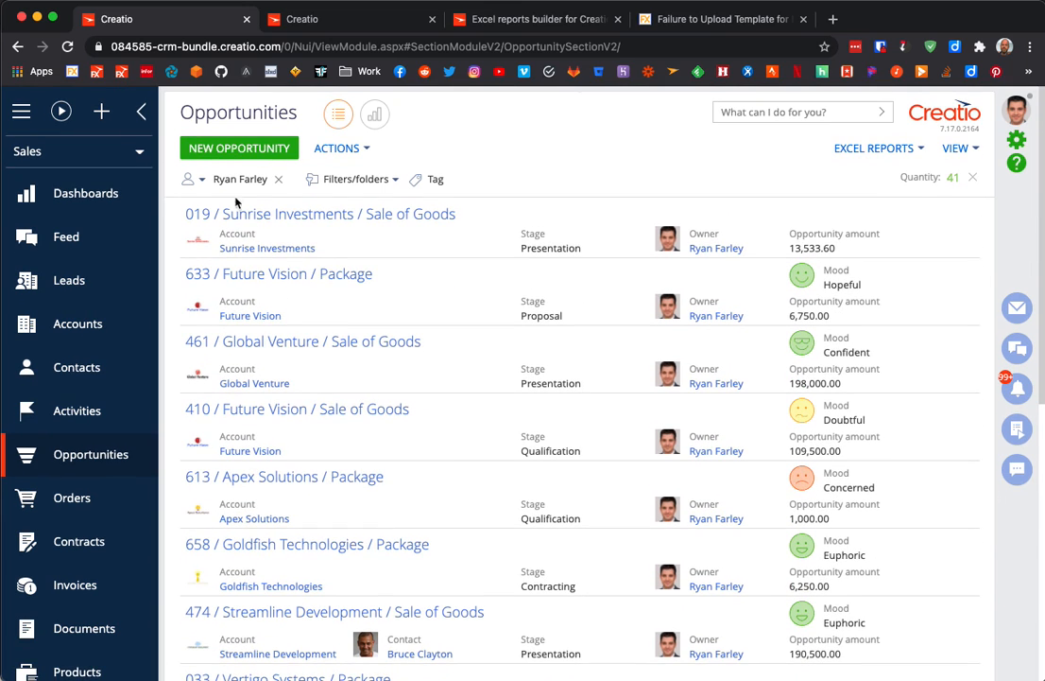
mouse_move(643, 208)
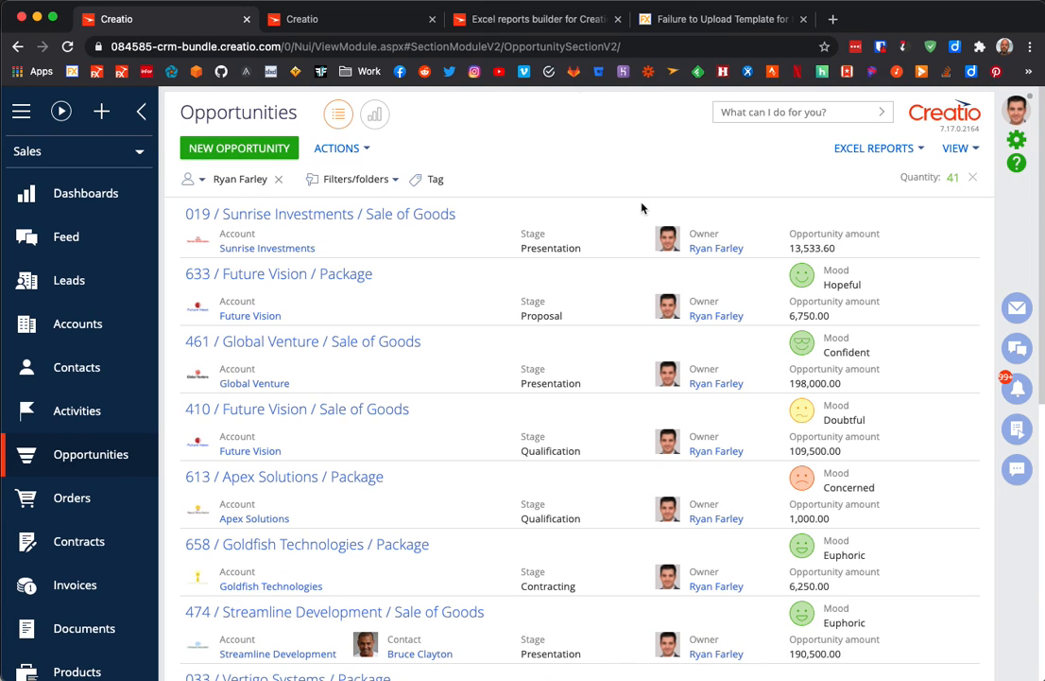
mouse_move(646, 206)
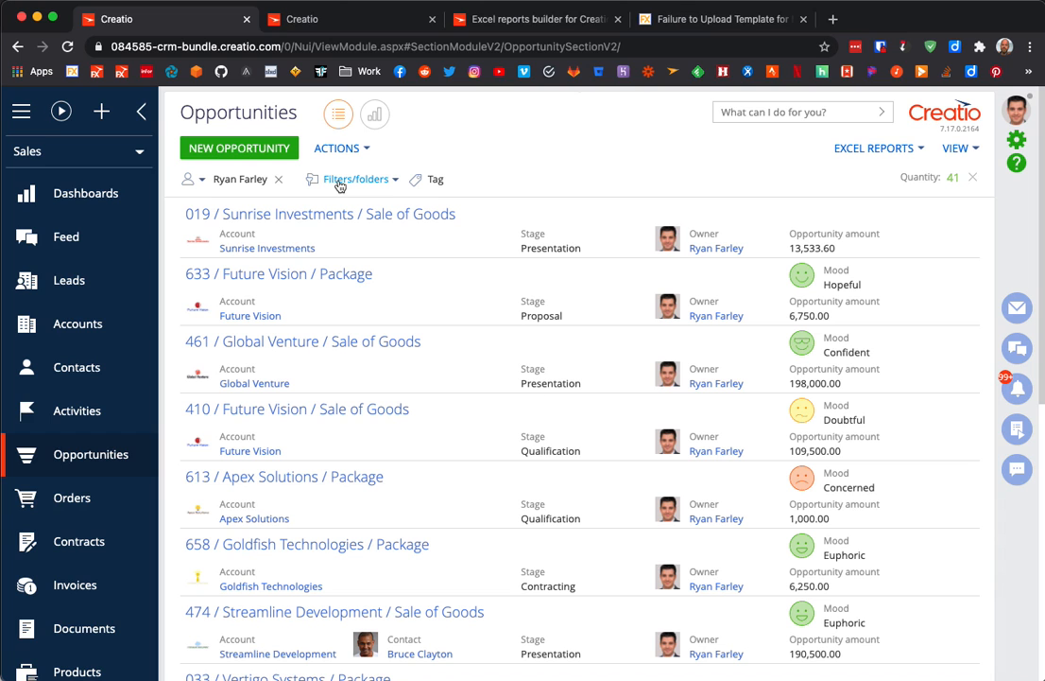
mouse_move(331, 185)
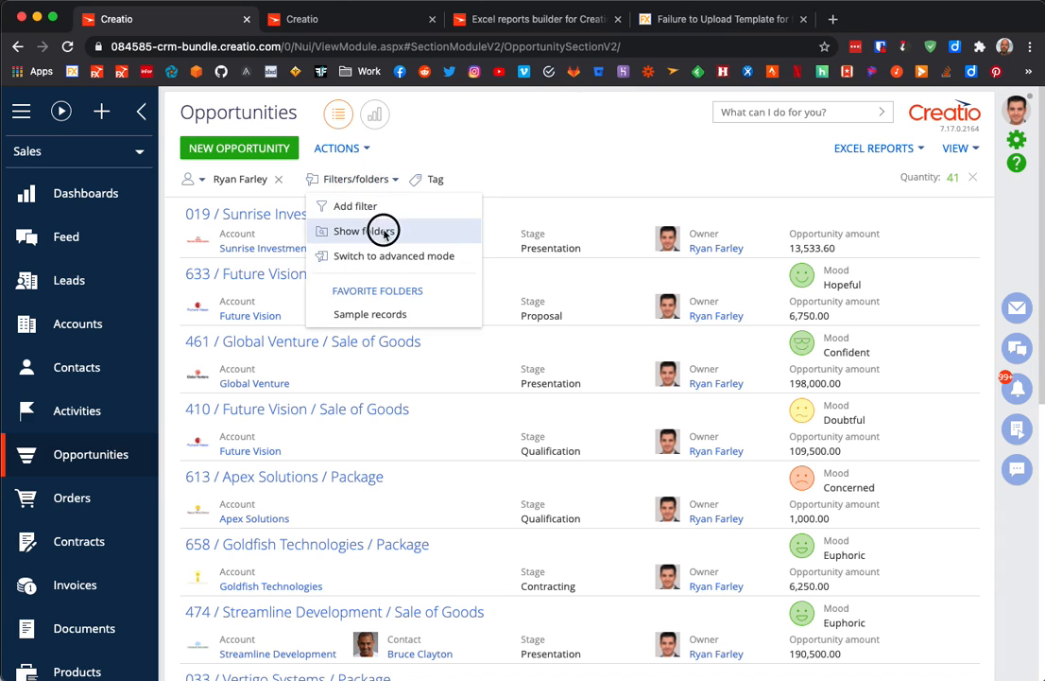
left_click(365, 230)
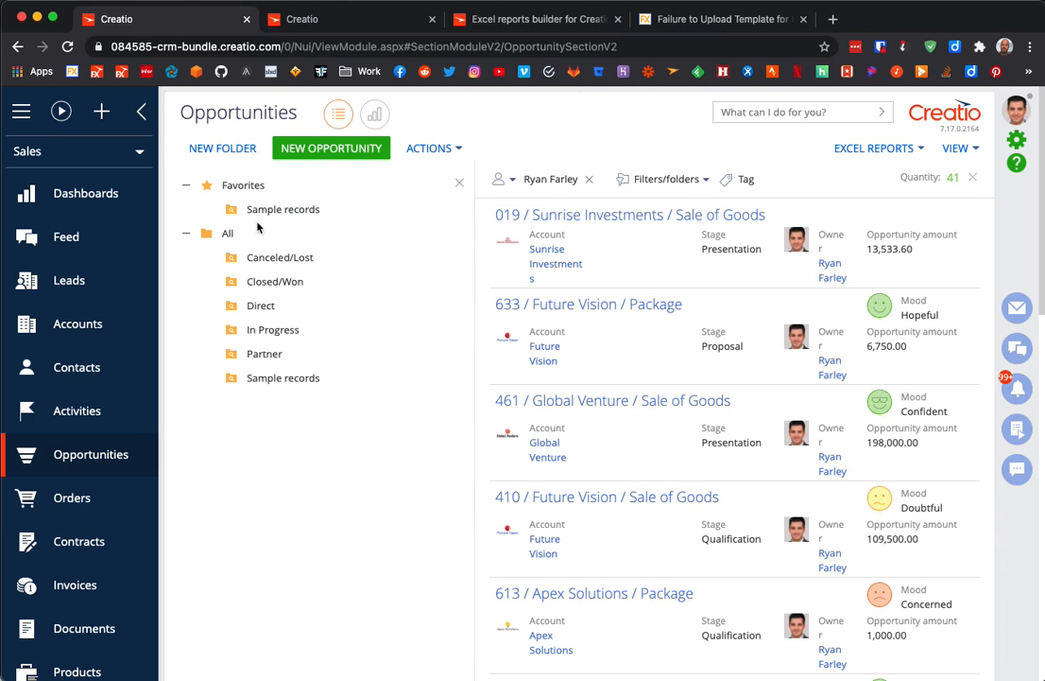
left_click(261, 305)
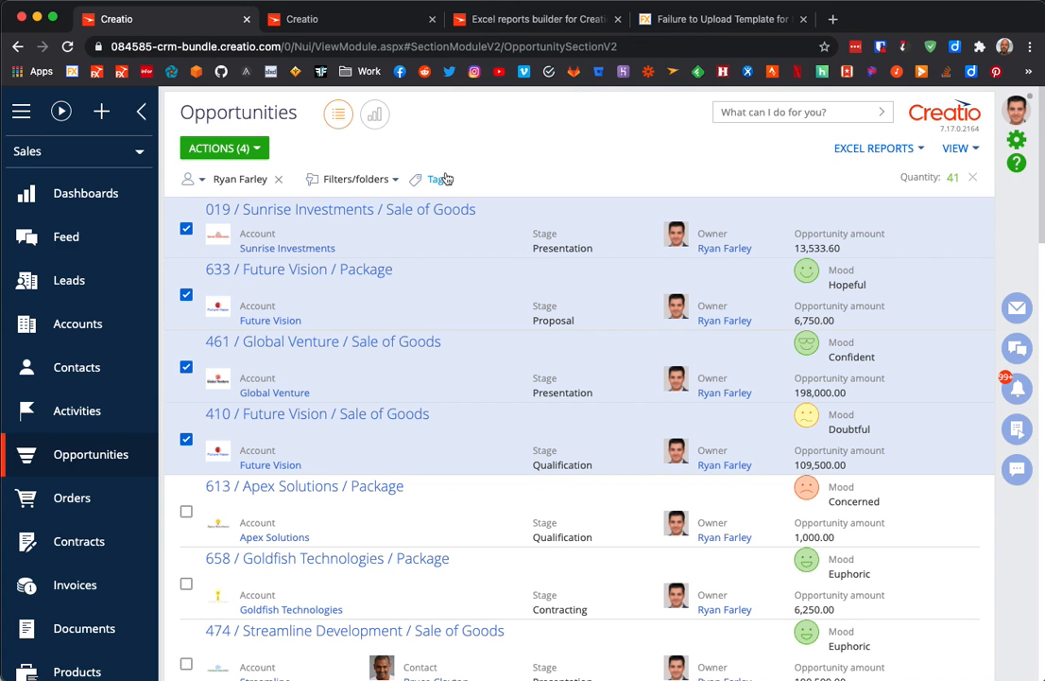
mouse_move(503, 310)
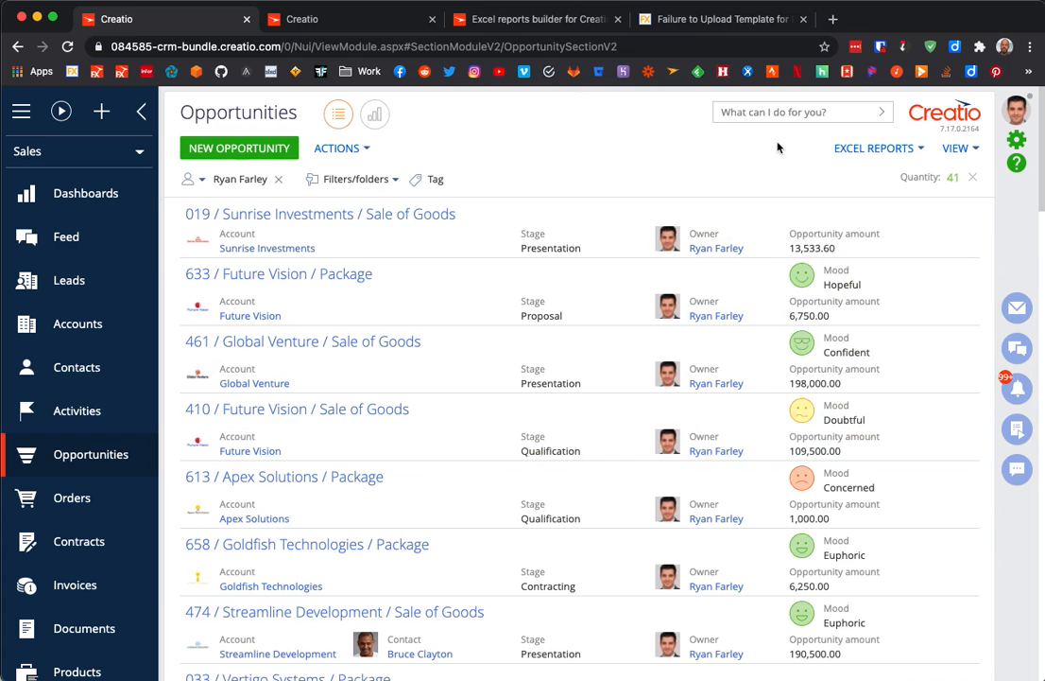
Step: Generate the Opportunity List report and widen column A in the downloaded workbook
left_click(876, 148)
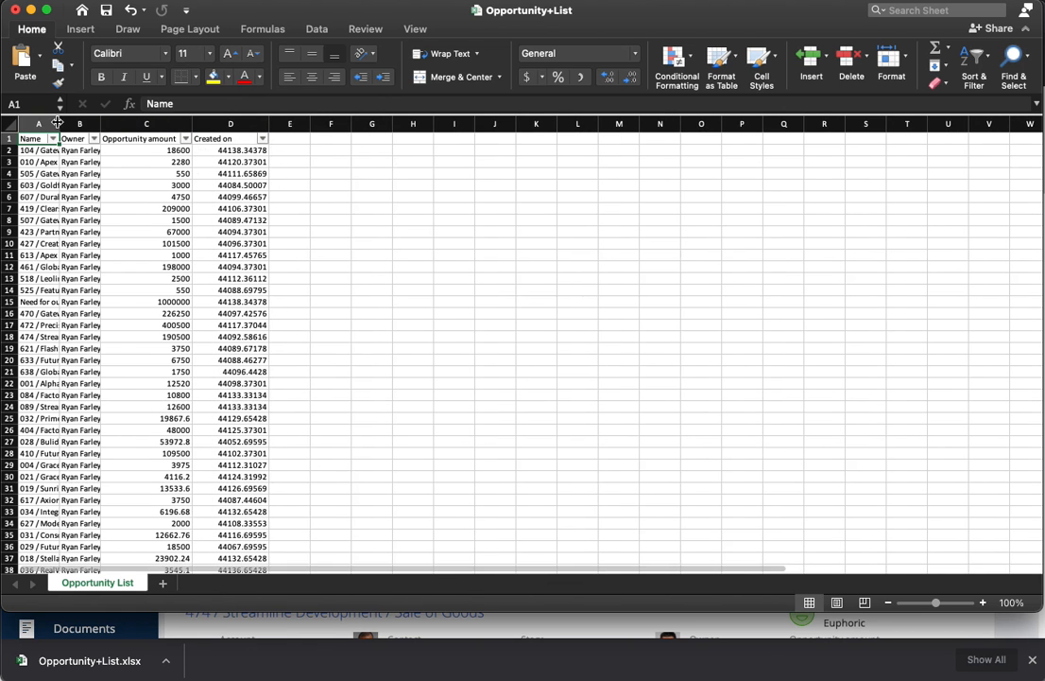
left_click_drag(55, 124, 231, 125)
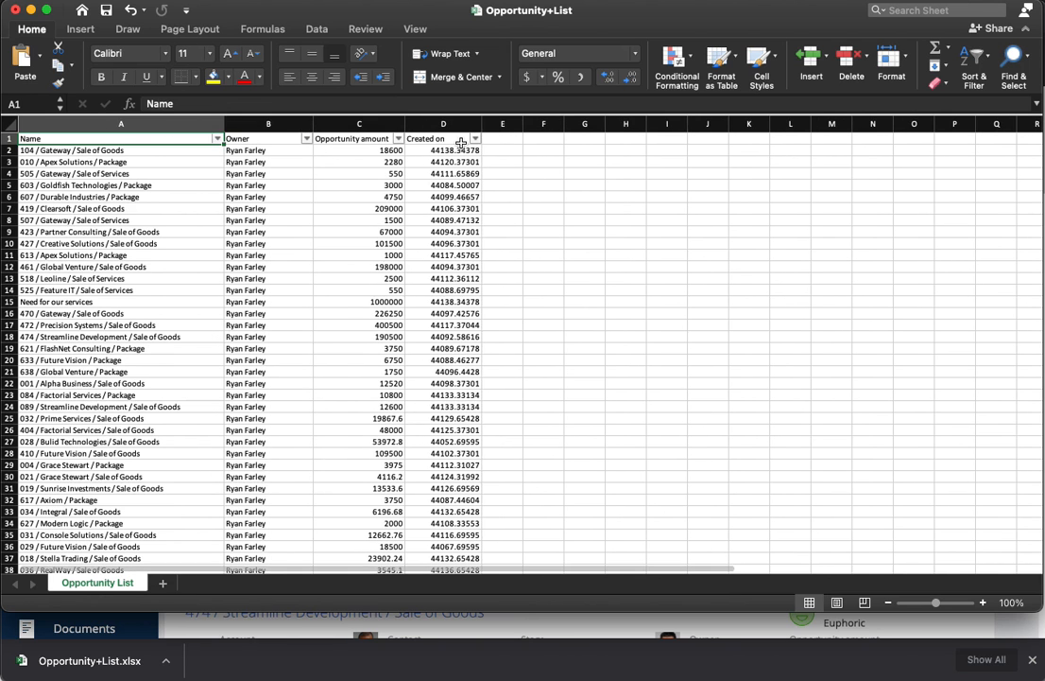
mouse_move(431, 138)
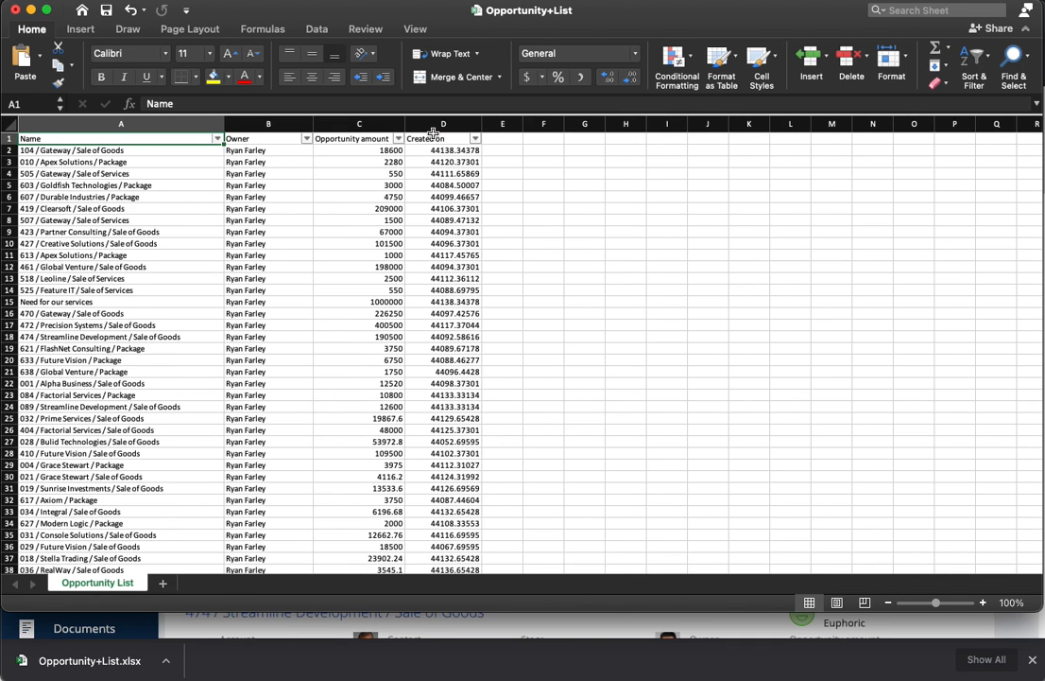
Step: Format the Created on column D as Date
left_click(443, 125)
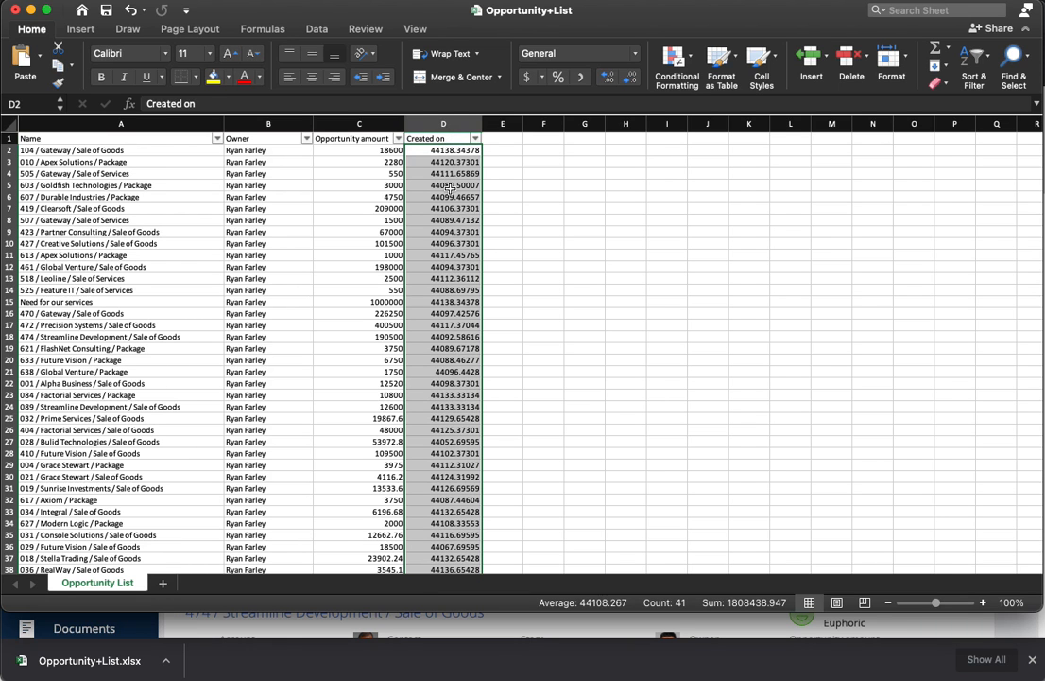
right_click(442, 152)
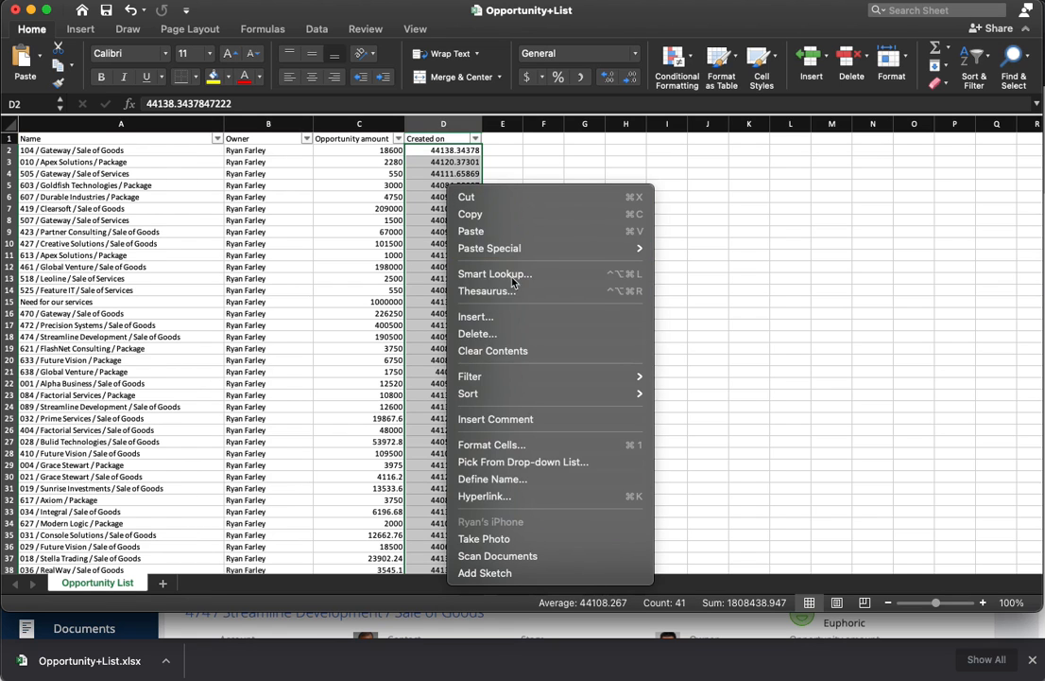
left_click(491, 450)
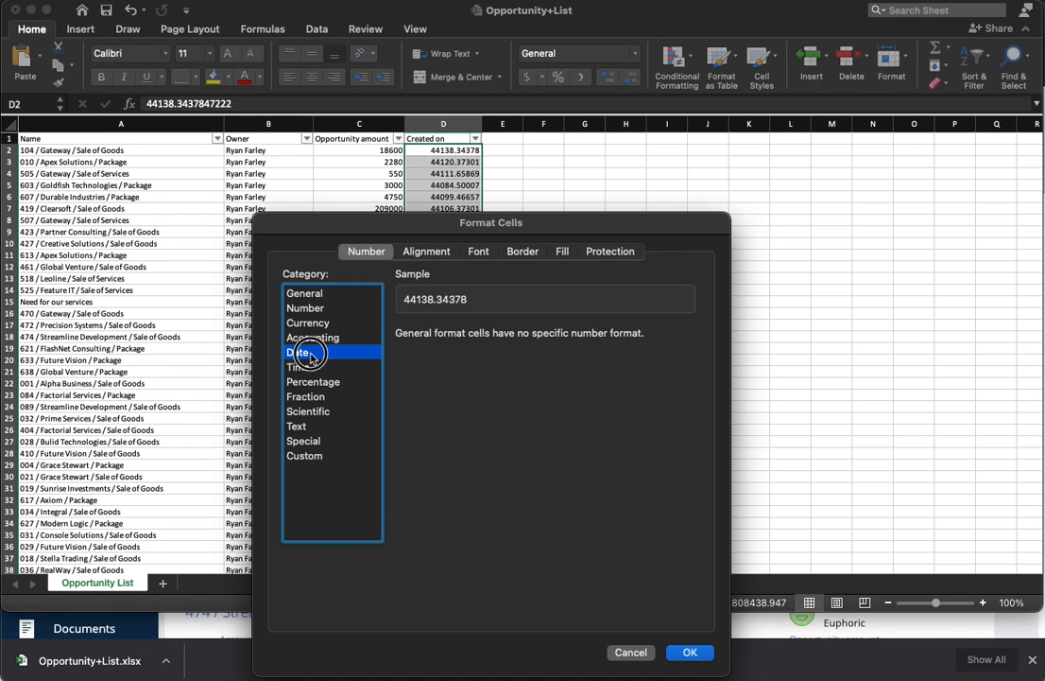
left_click(298, 352)
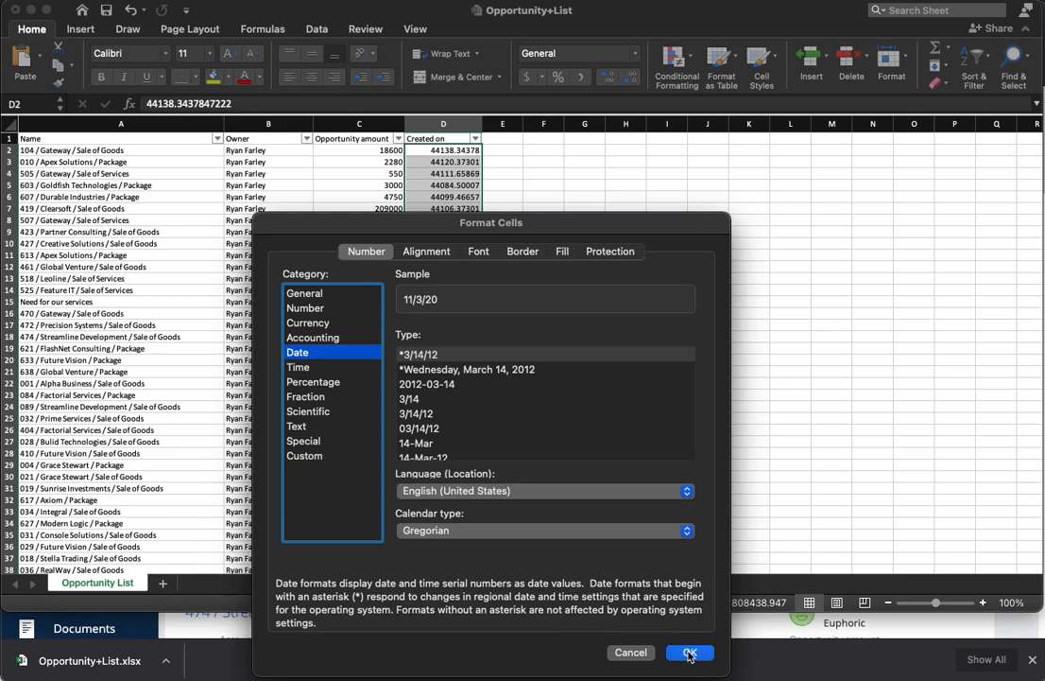
left_click(690, 653)
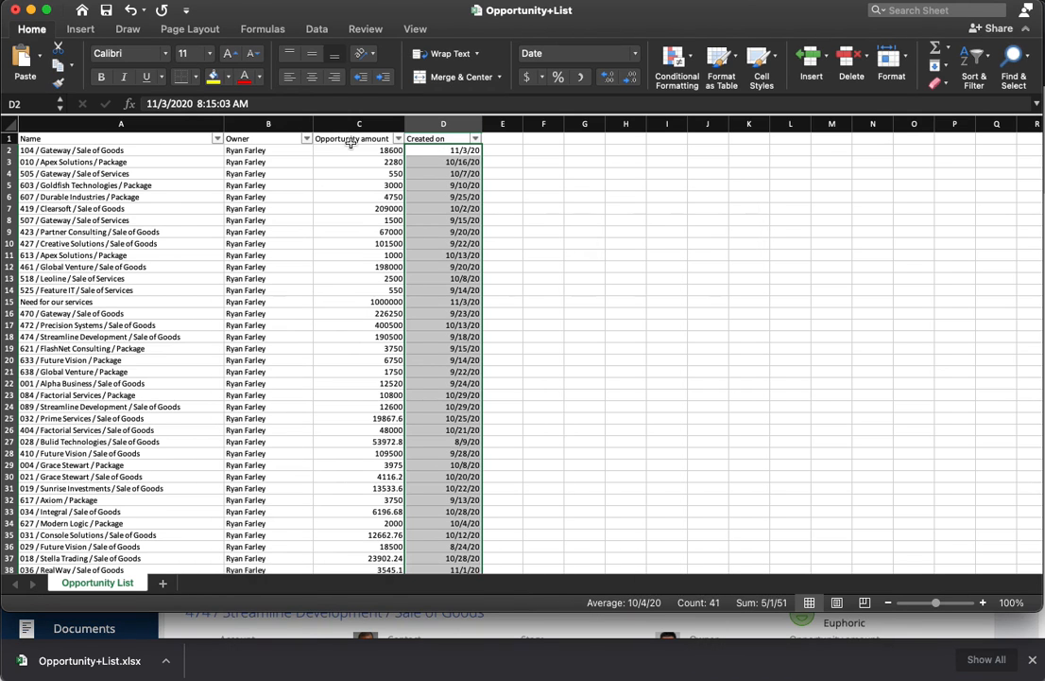
Step: Format the Opportunity amount column C as dollar Currency
left_click(359, 138)
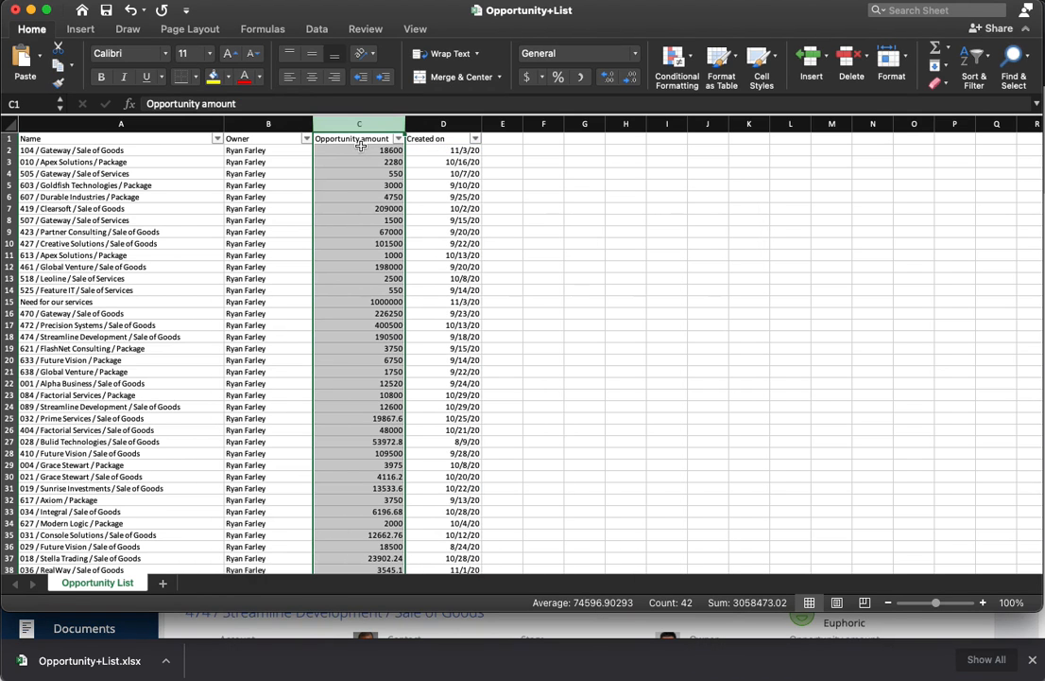
right_click(359, 151)
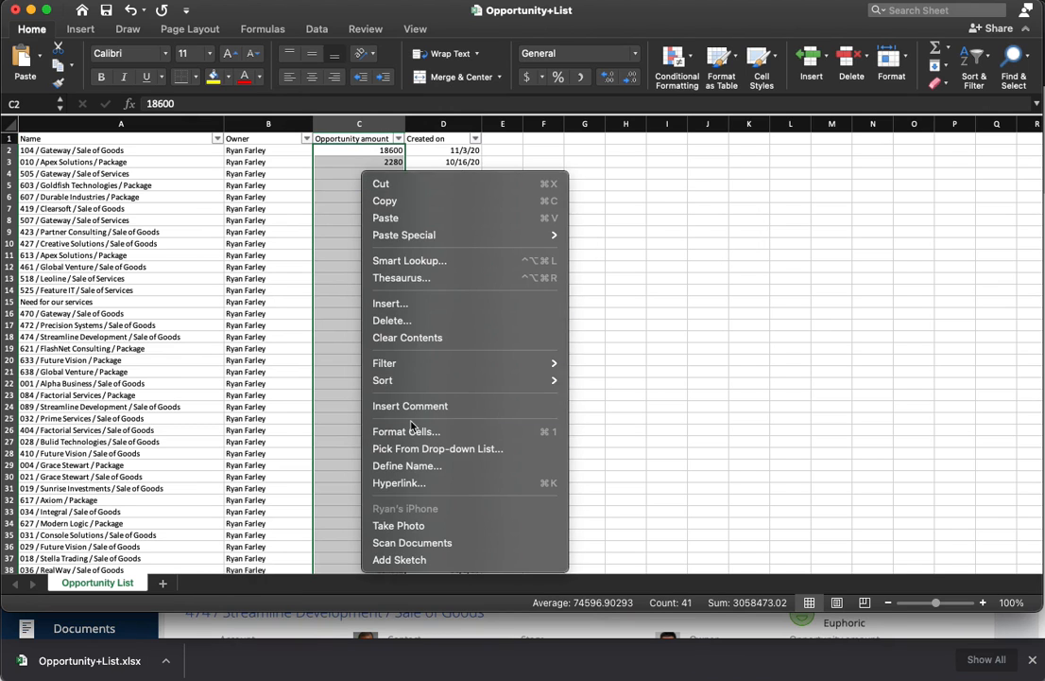
left_click(404, 431)
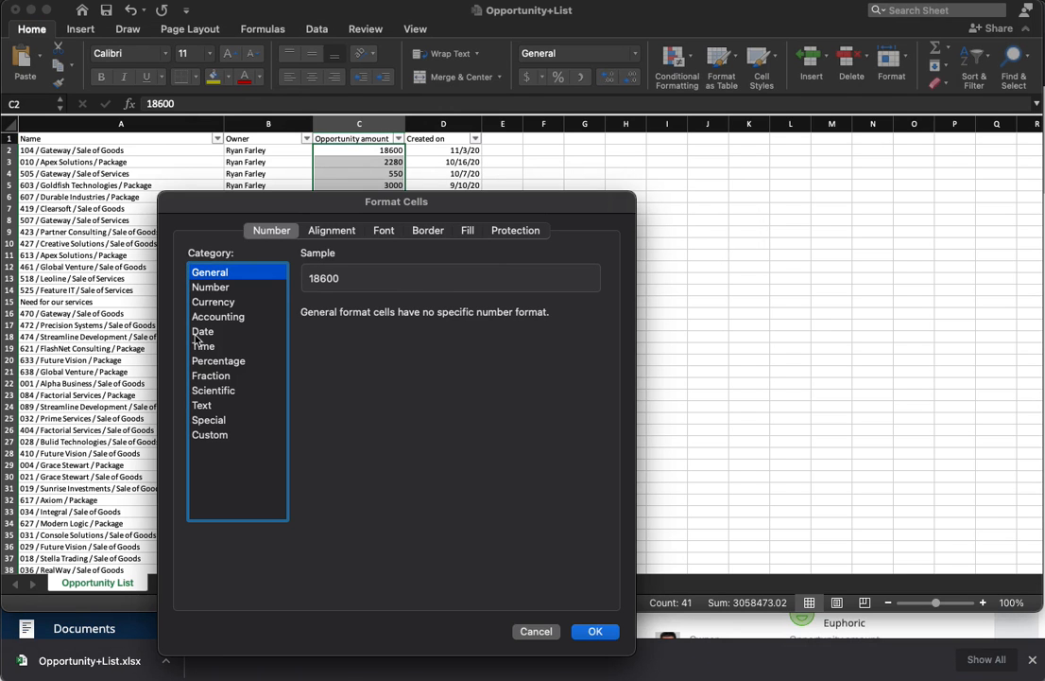
left_click(212, 303)
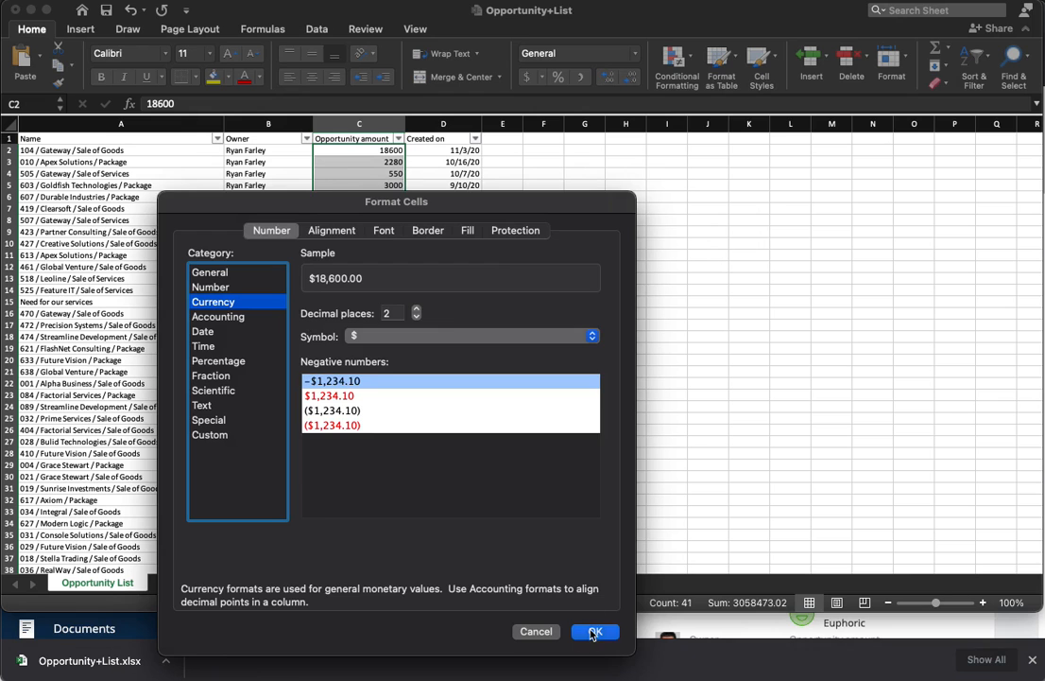
left_click(594, 631)
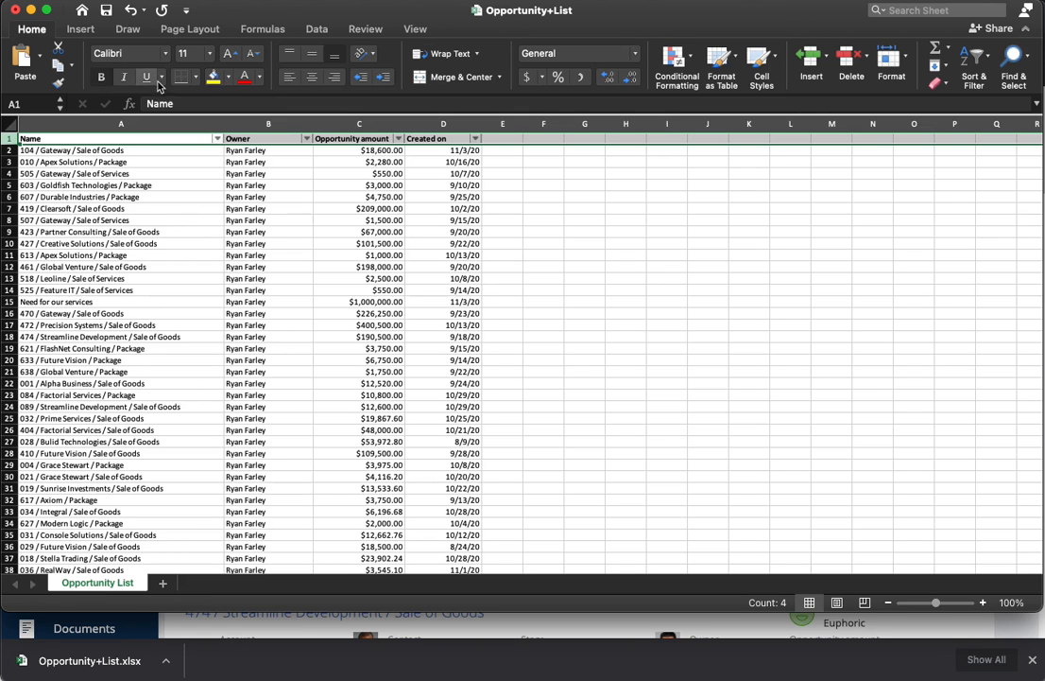
Step: Make the header row text larger and bold and apply a blue table style
left_click(209, 55)
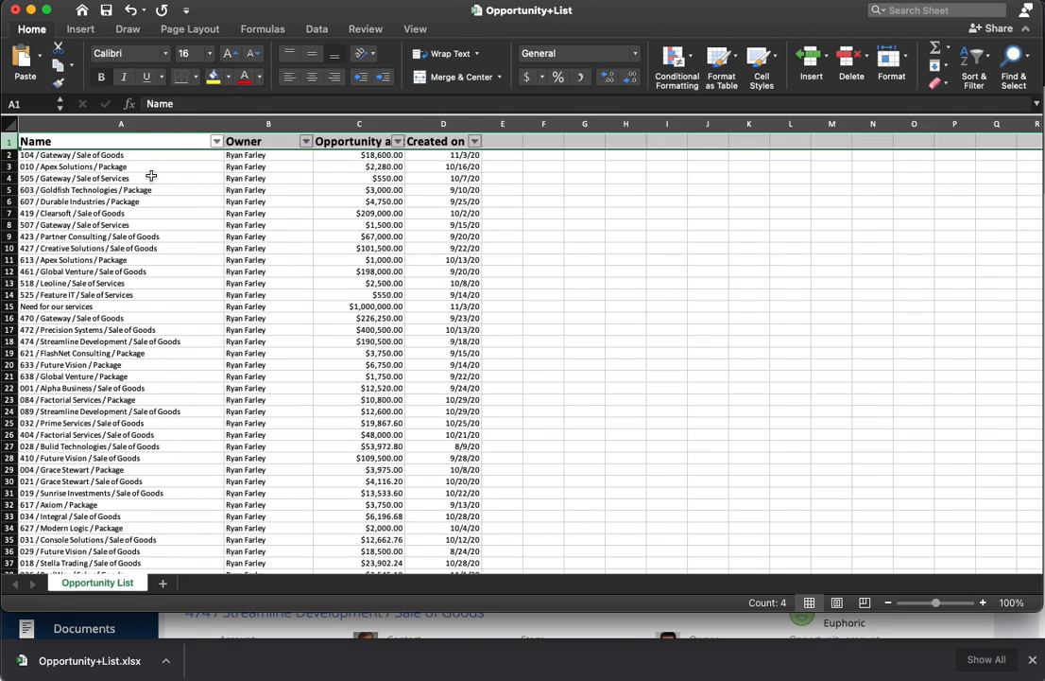
left_click(360, 125)
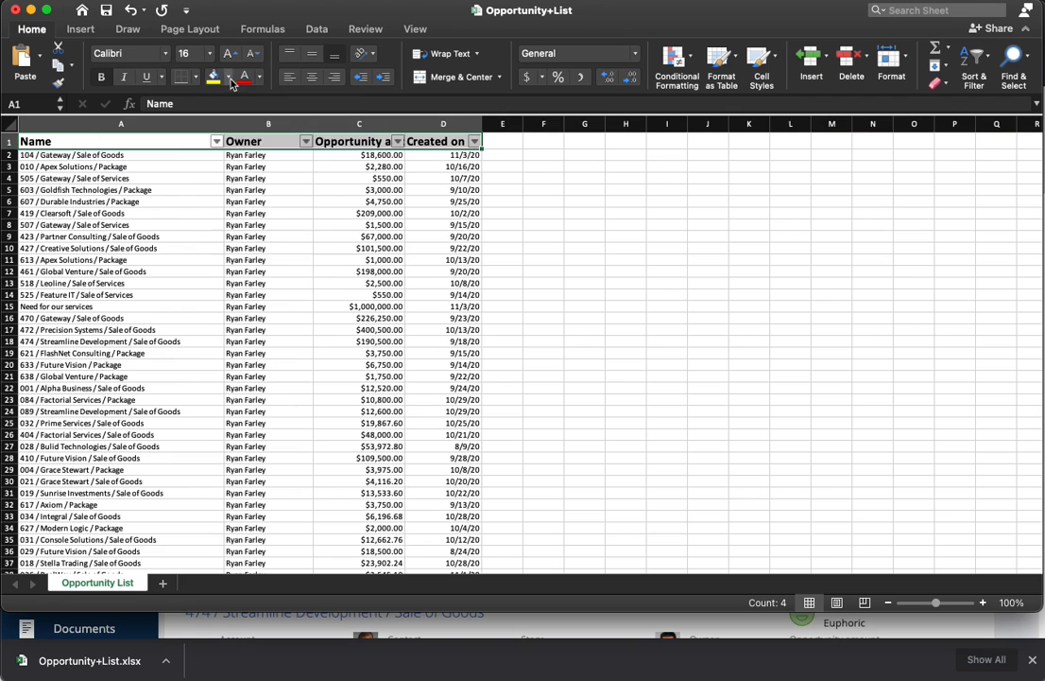
left_click(227, 75)
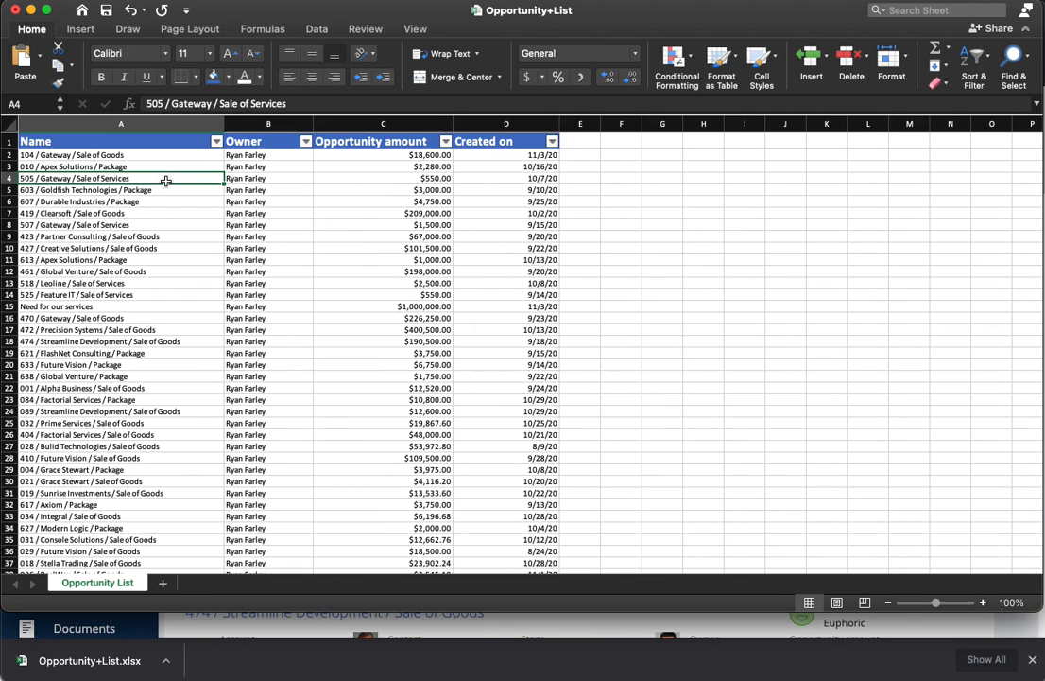
mouse_move(616, 162)
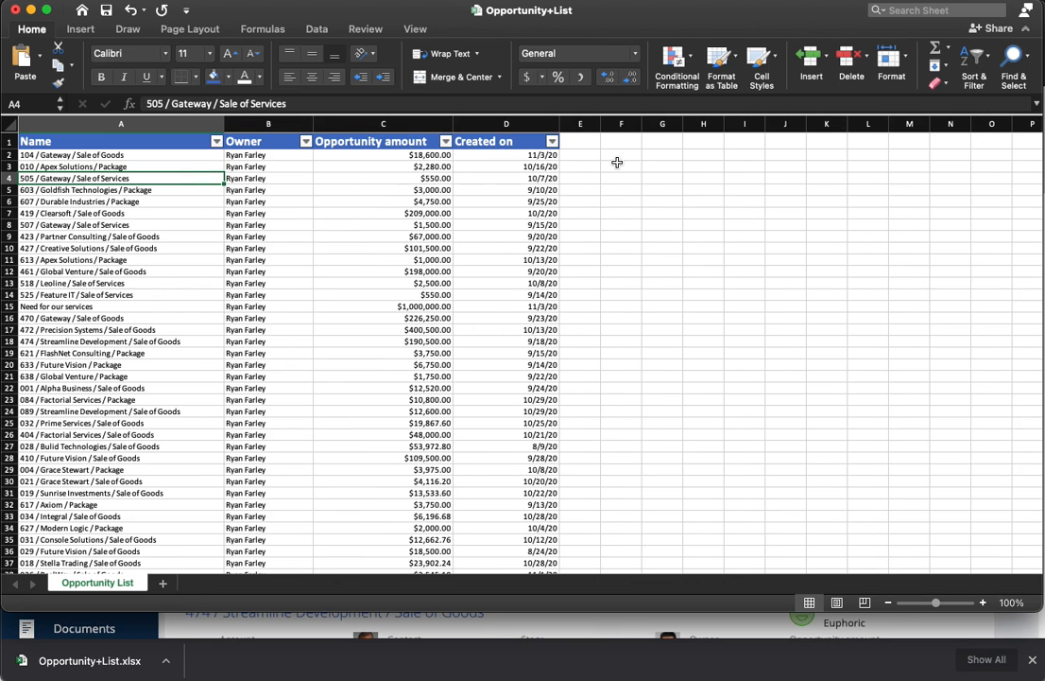
Step: Enter =SUM(C:C) in F2, format it as currency ($3,058,473.02) and make it bold
left_click(620, 155)
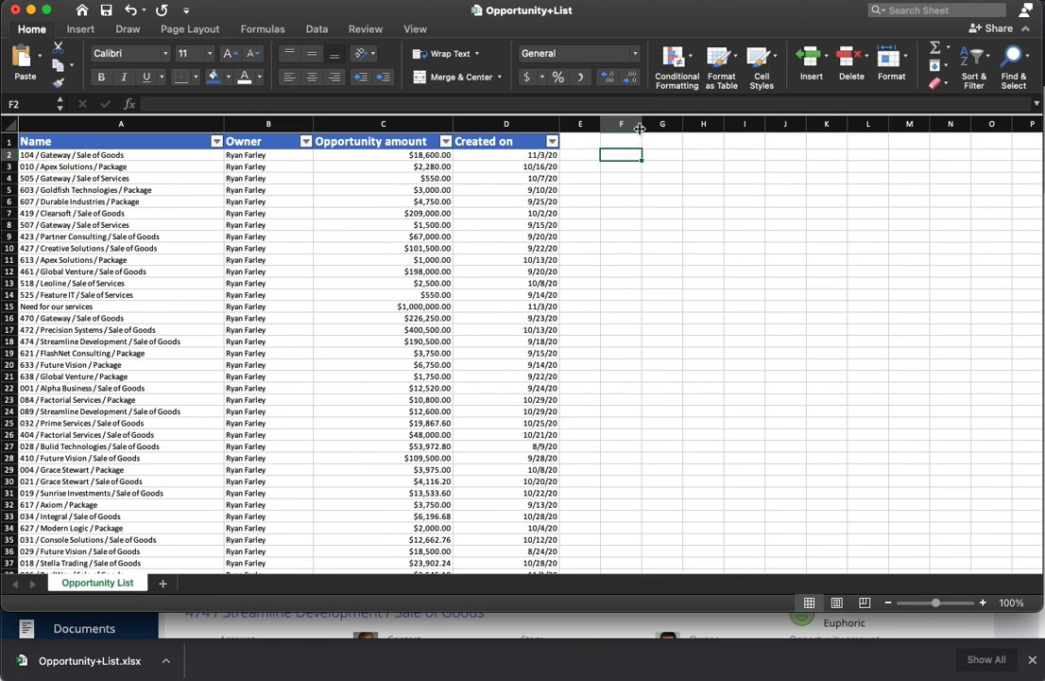
mouse_move(541, 177)
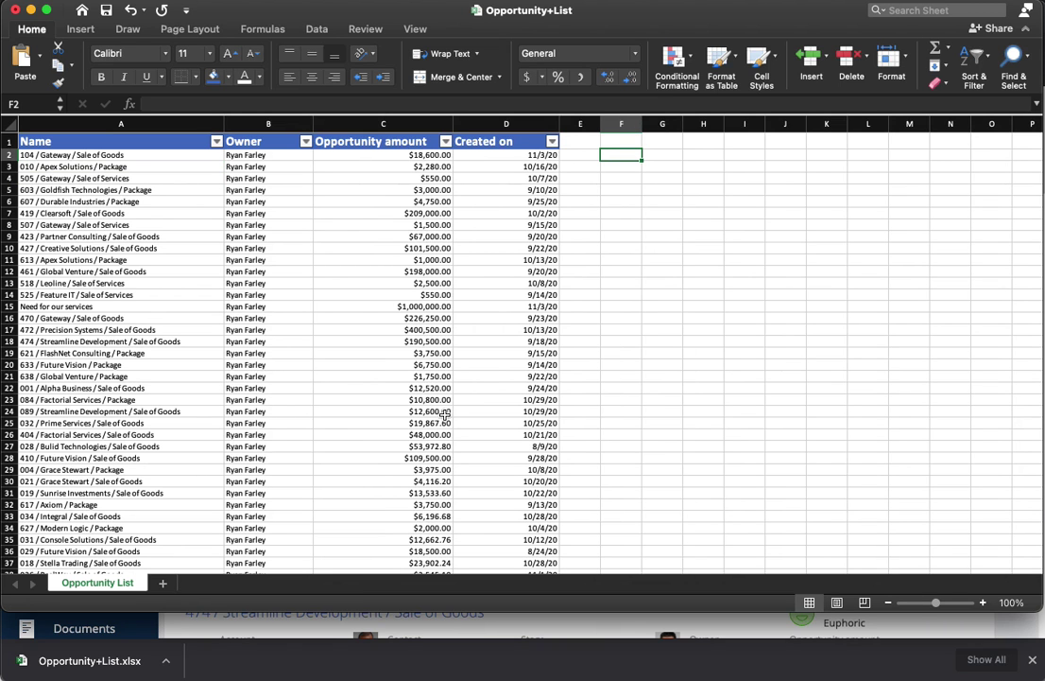
mouse_move(212, 31)
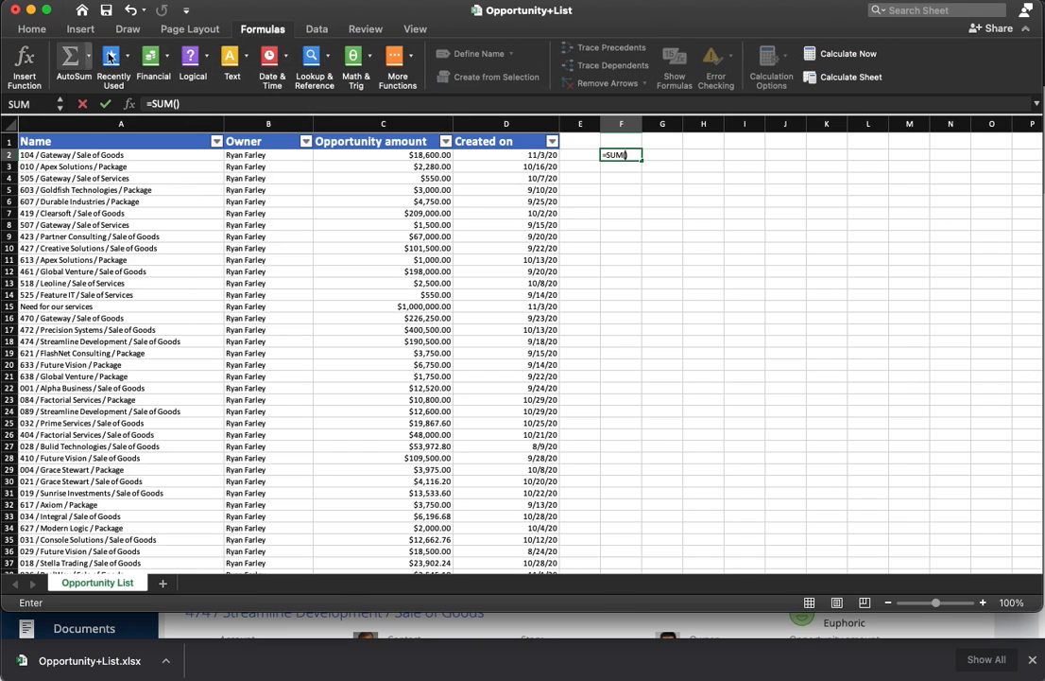
left_click(382, 123)
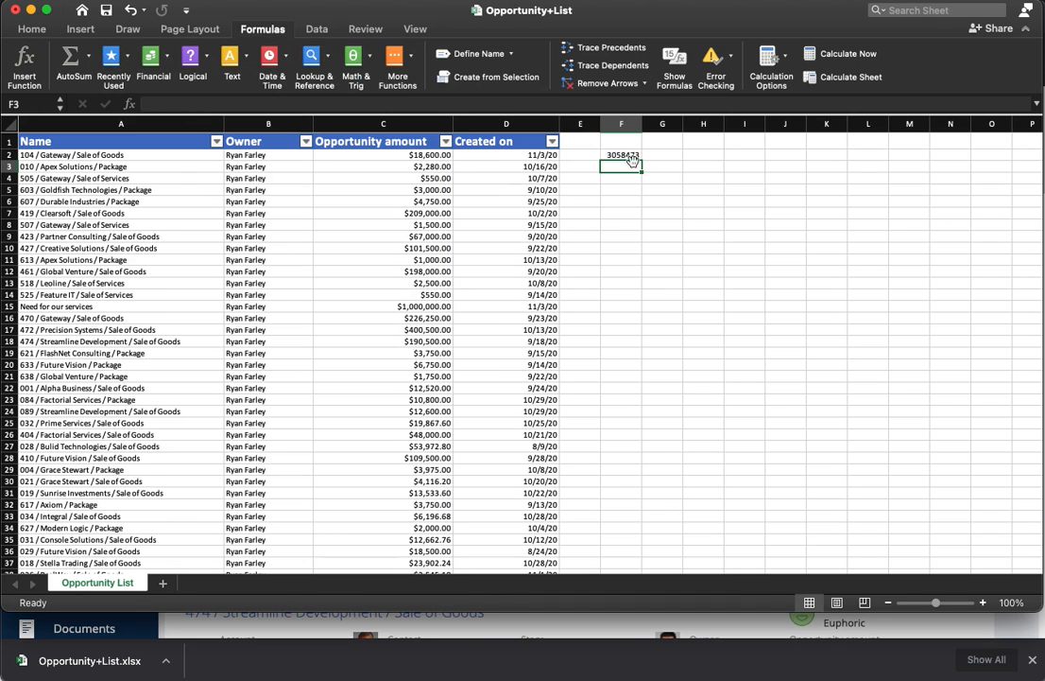
right_click(620, 161)
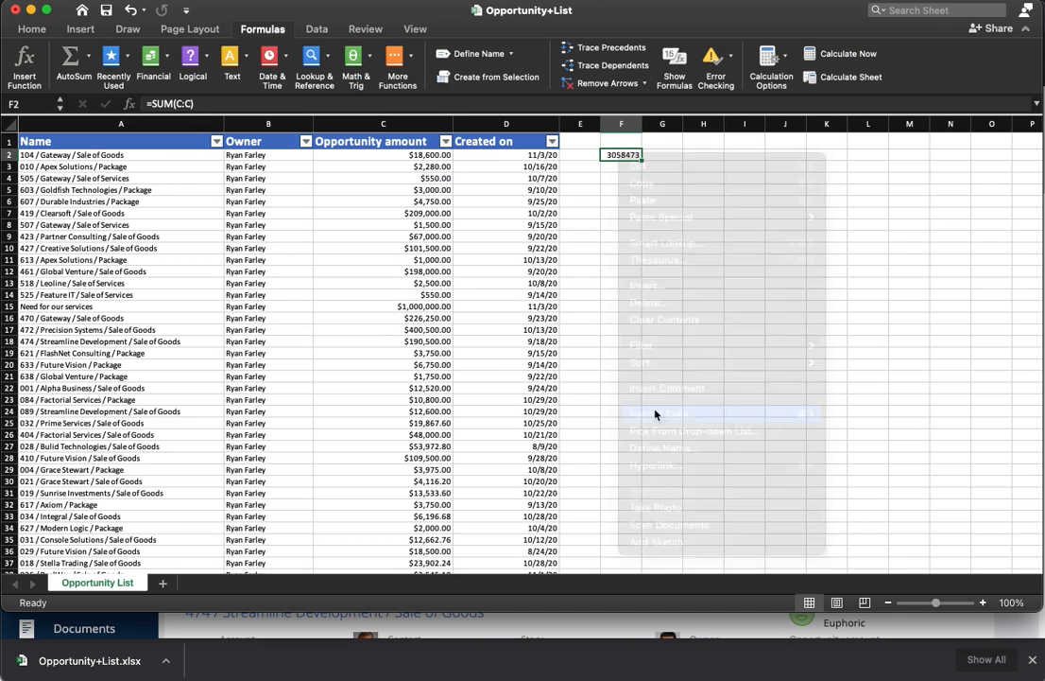
left_click(658, 431)
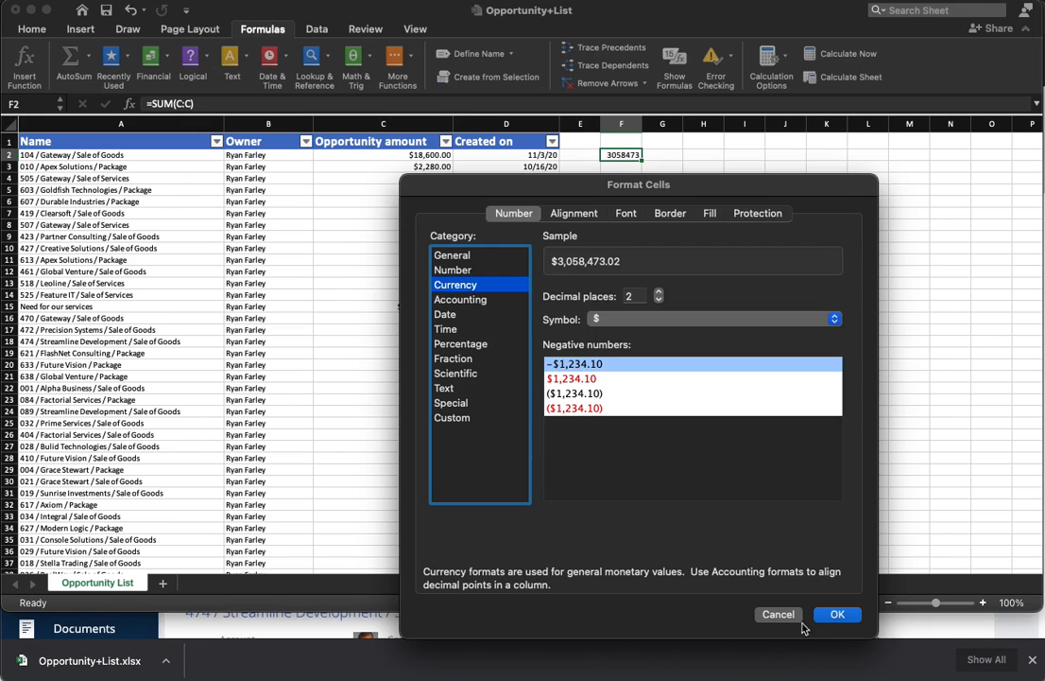
left_click(839, 614)
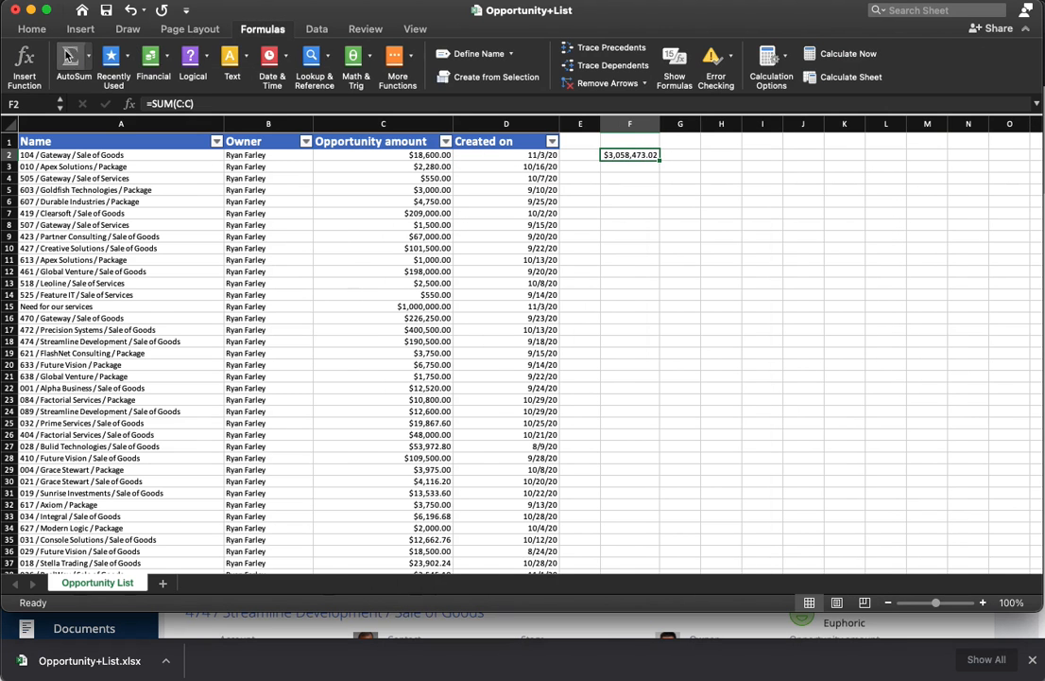
left_click(55, 30)
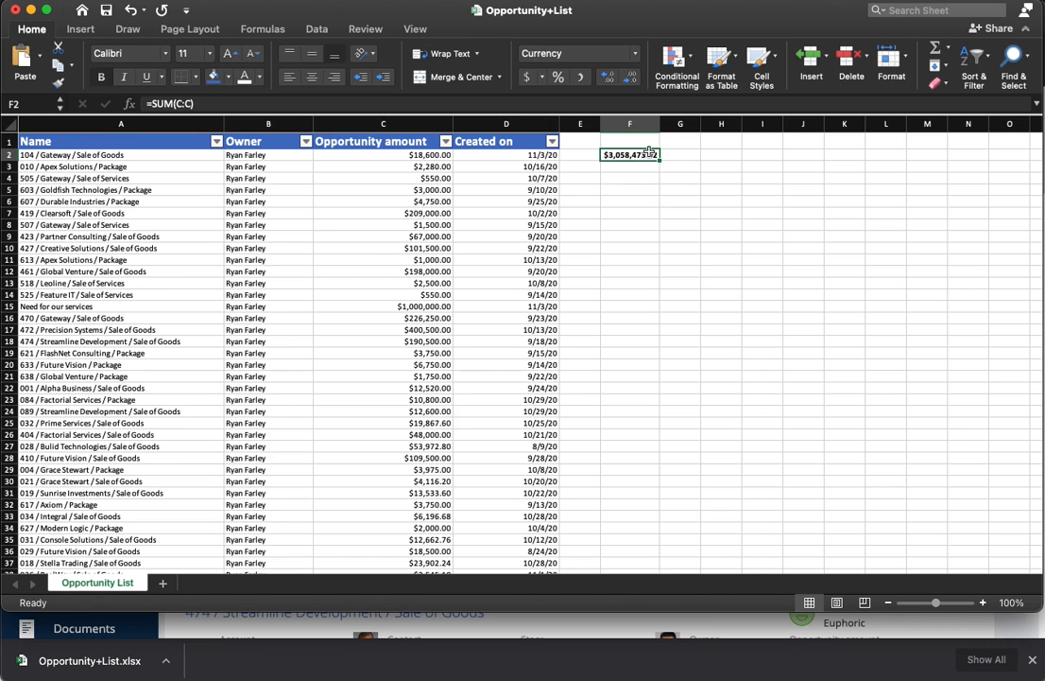
left_click(630, 177)
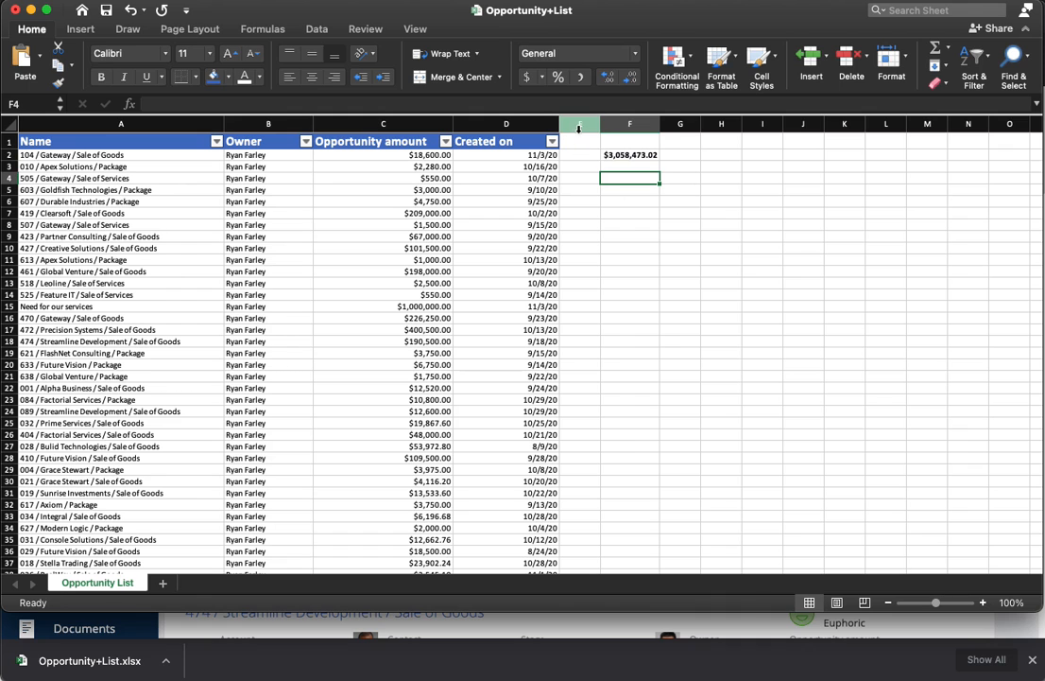
mouse_move(584, 157)
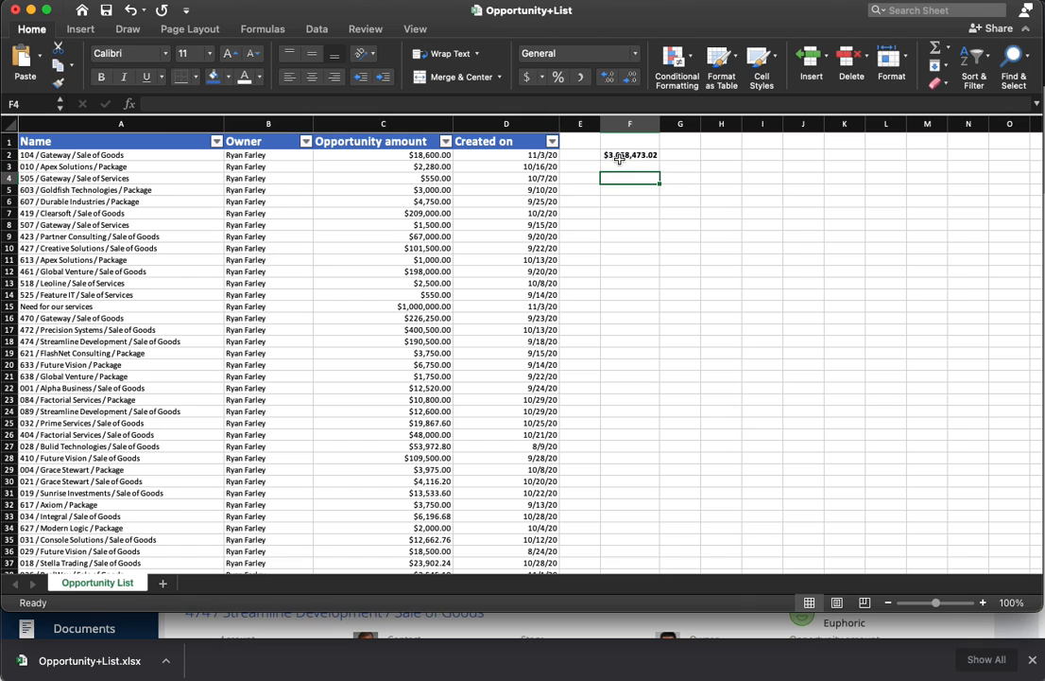
Step: Widen column E and head it 'Col 1' so the table expands, then select its first cell
left_click_drag(662, 125, 707, 125)
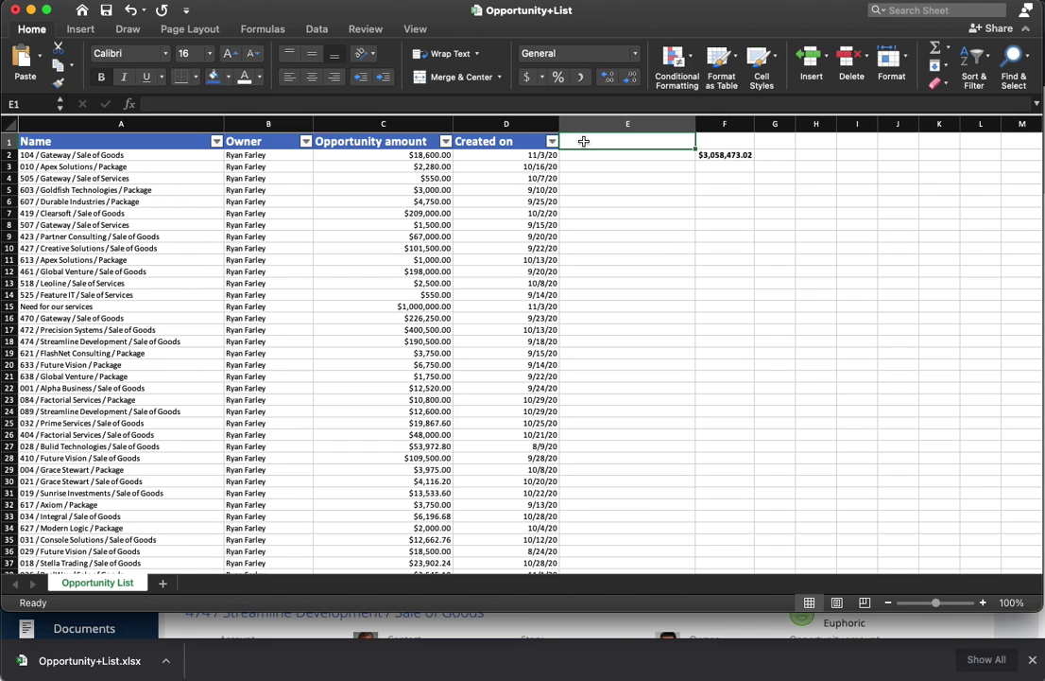
type("Col")
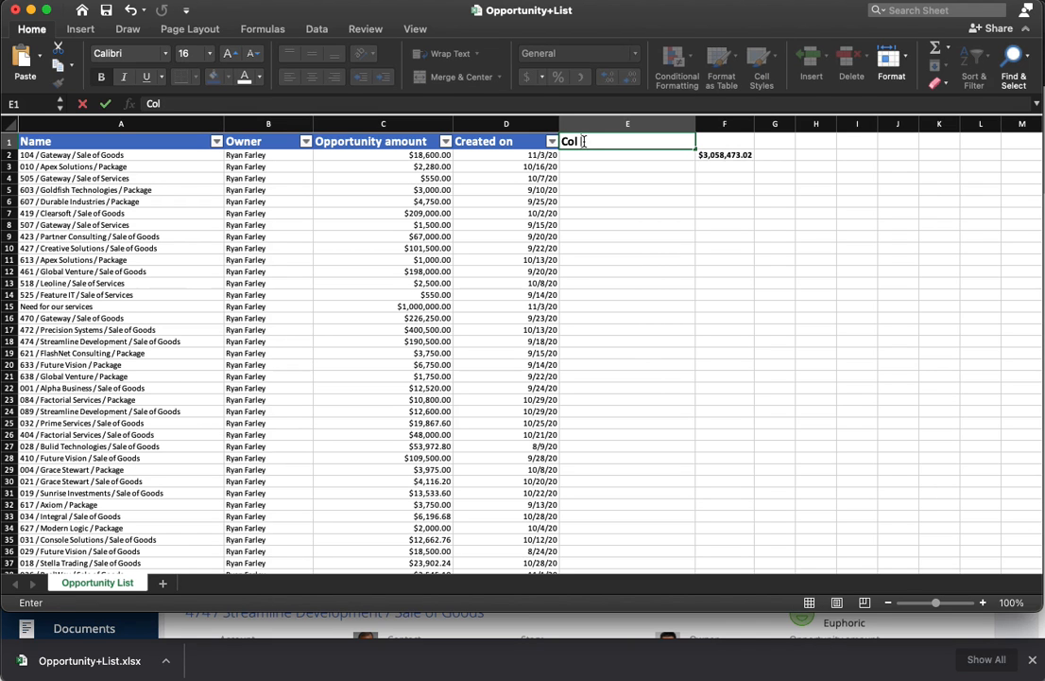
key("Enter")
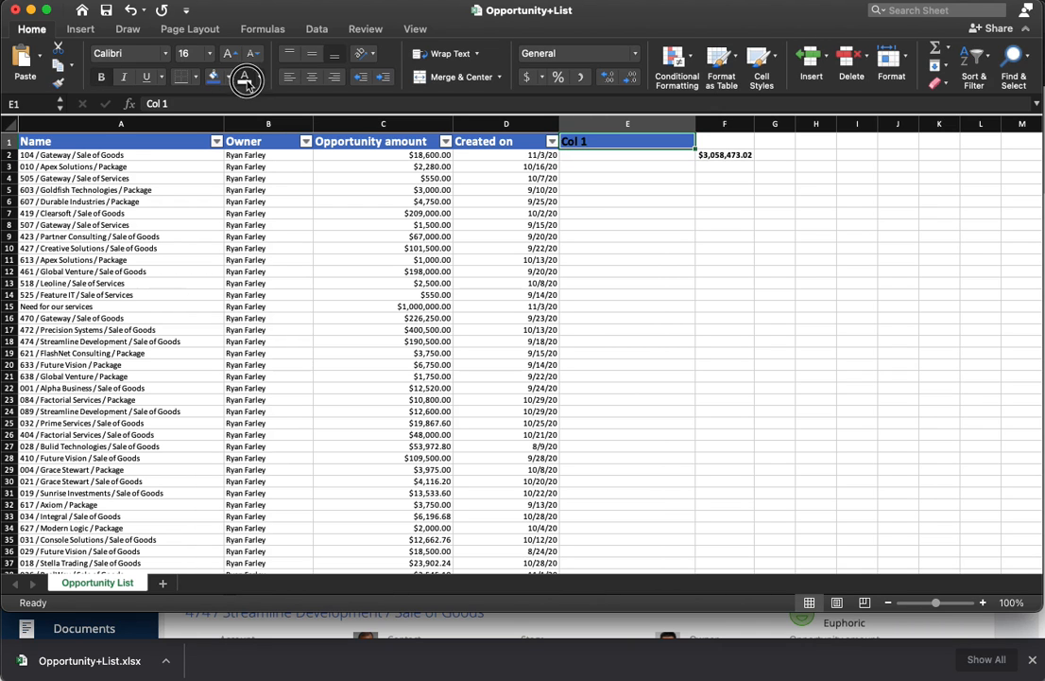
left_click(628, 155)
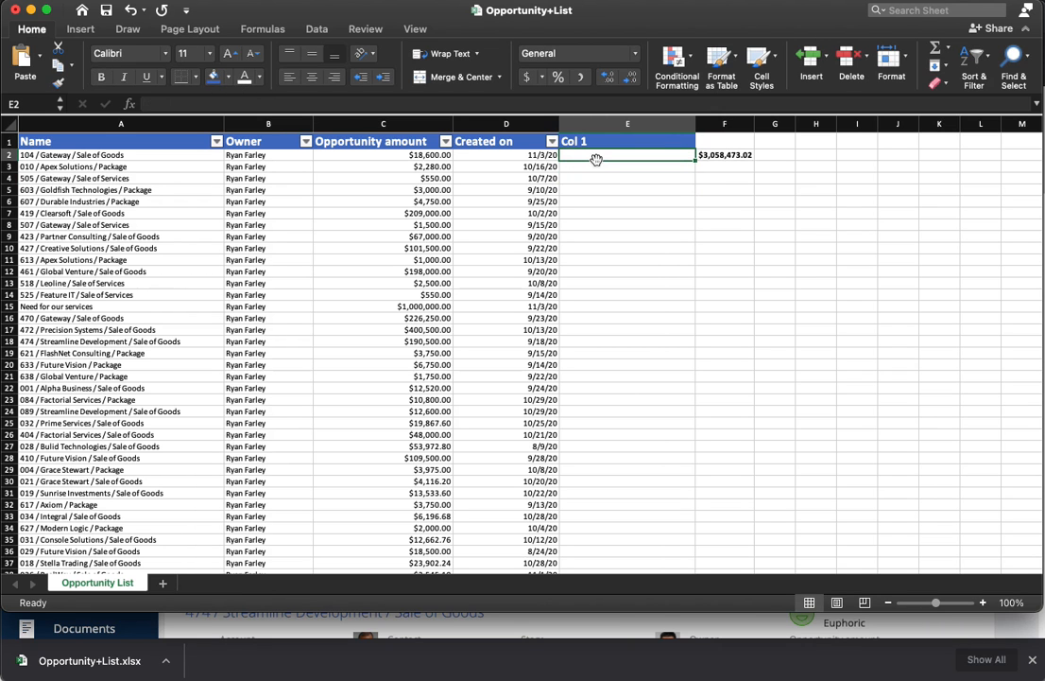
left_click(72, 30)
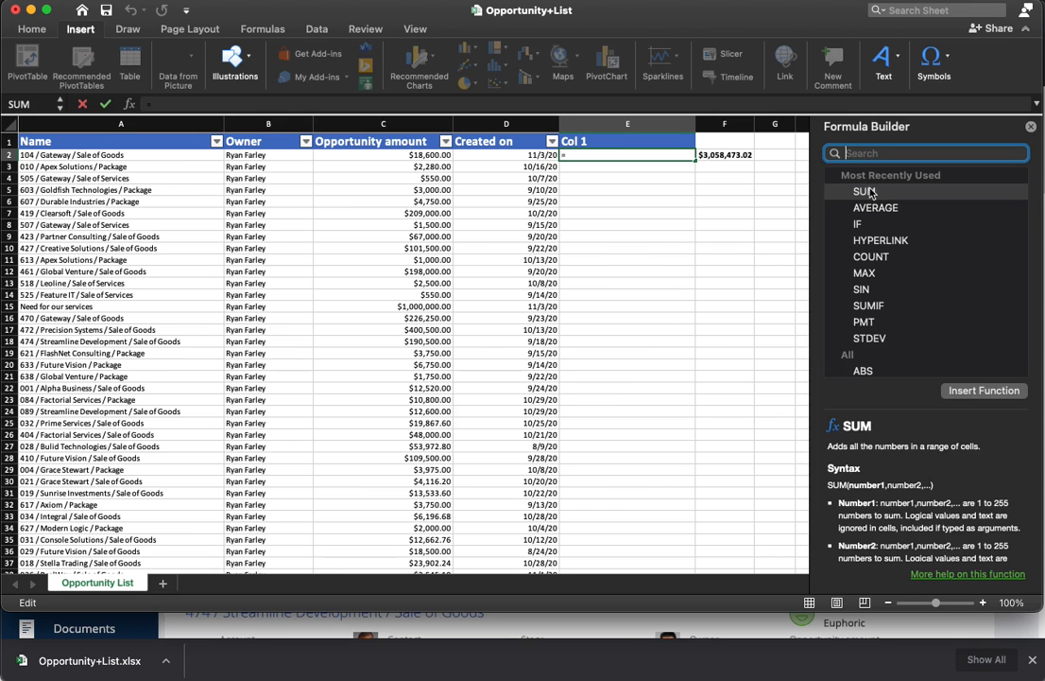
Step: Enter =C2*0.06 in E2 and fill the formula down column E for all rows
left_click(382, 155)
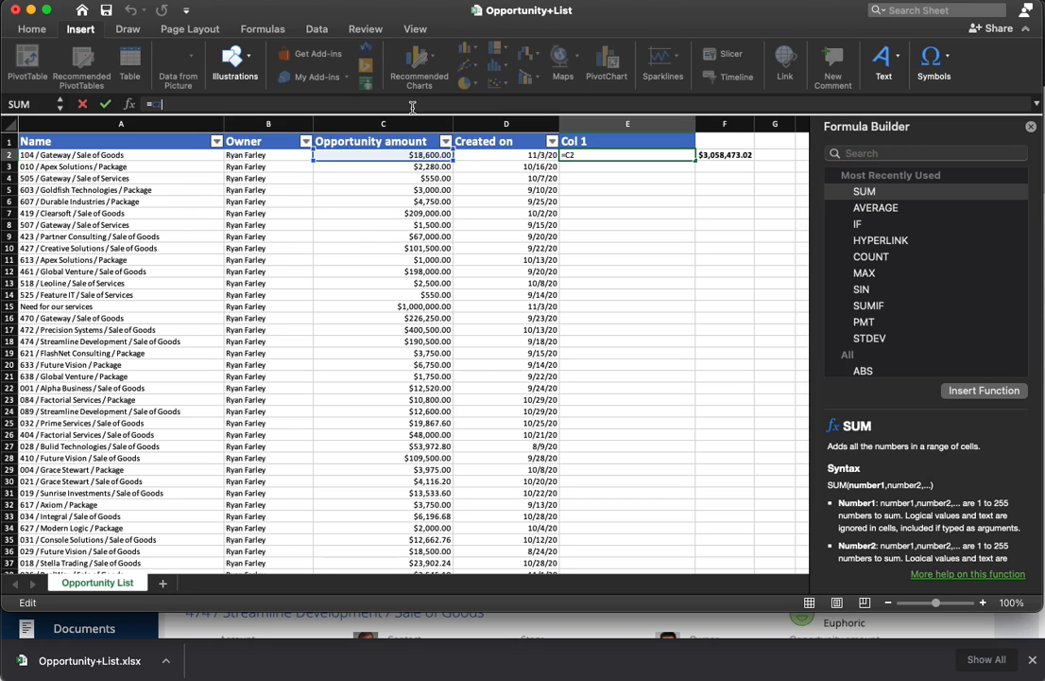
type(".06")
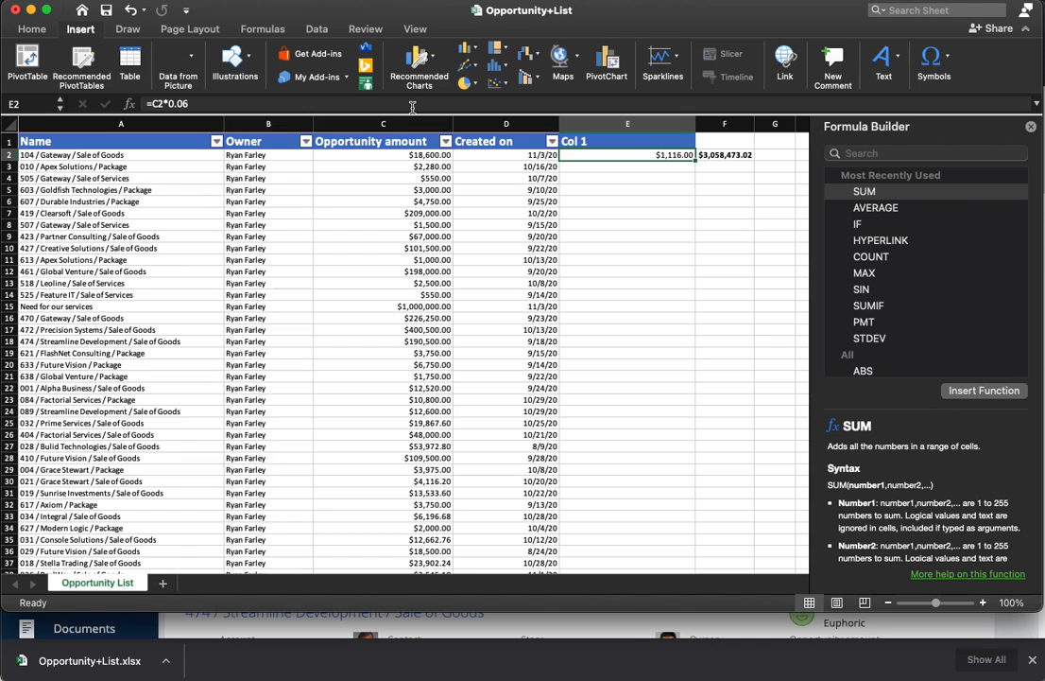
mouse_move(975, 153)
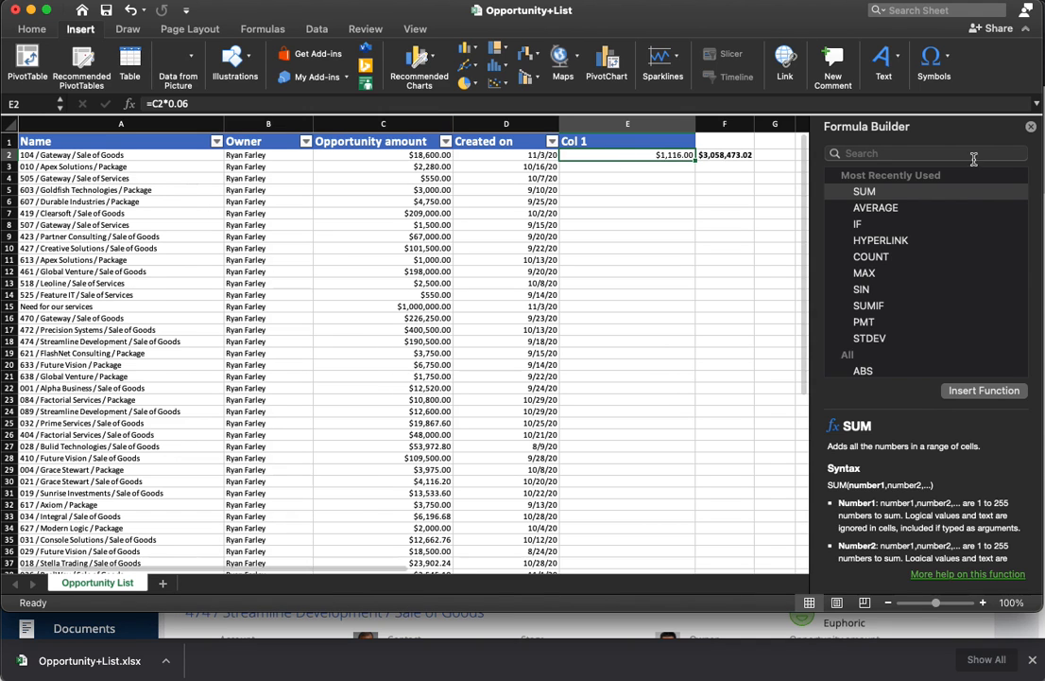
left_click(1029, 130)
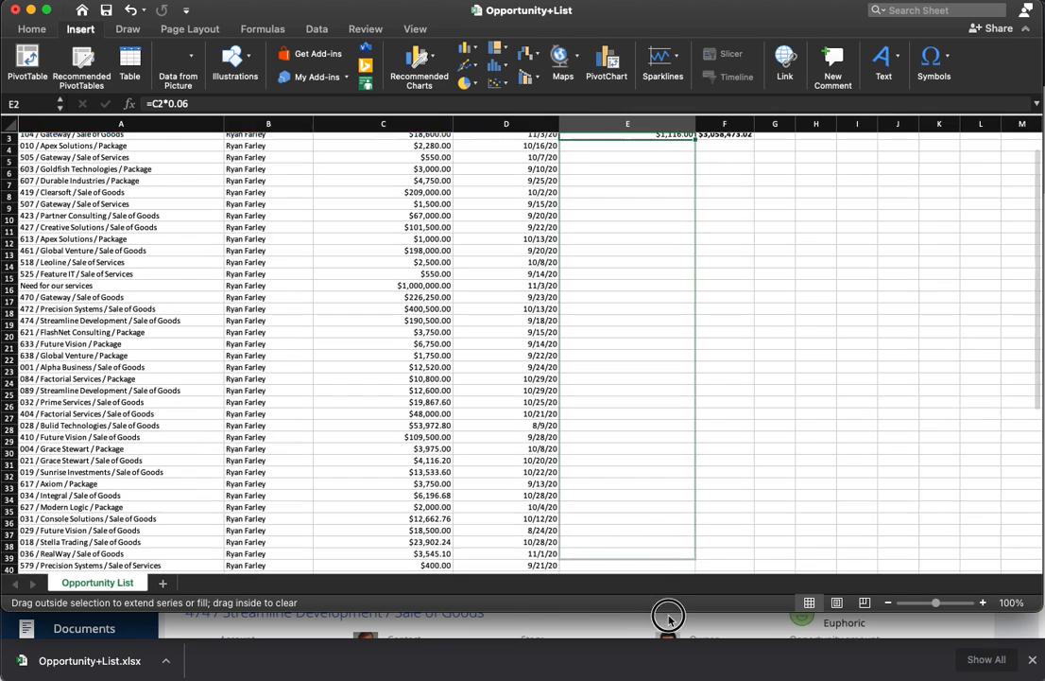
scroll("down", 3)
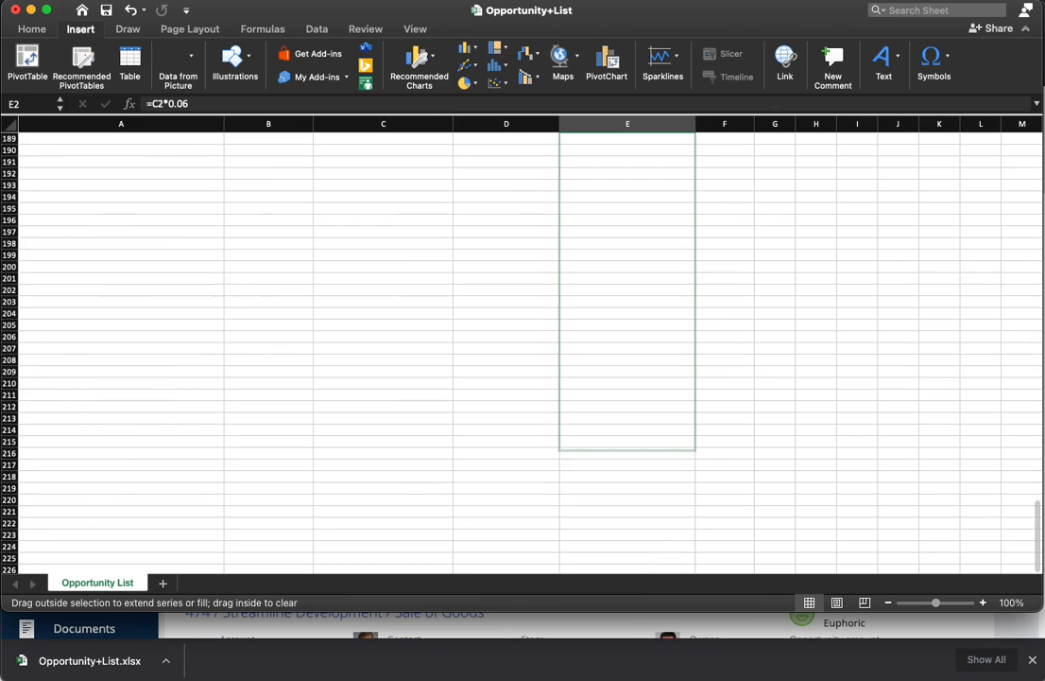
scroll("down", 3)
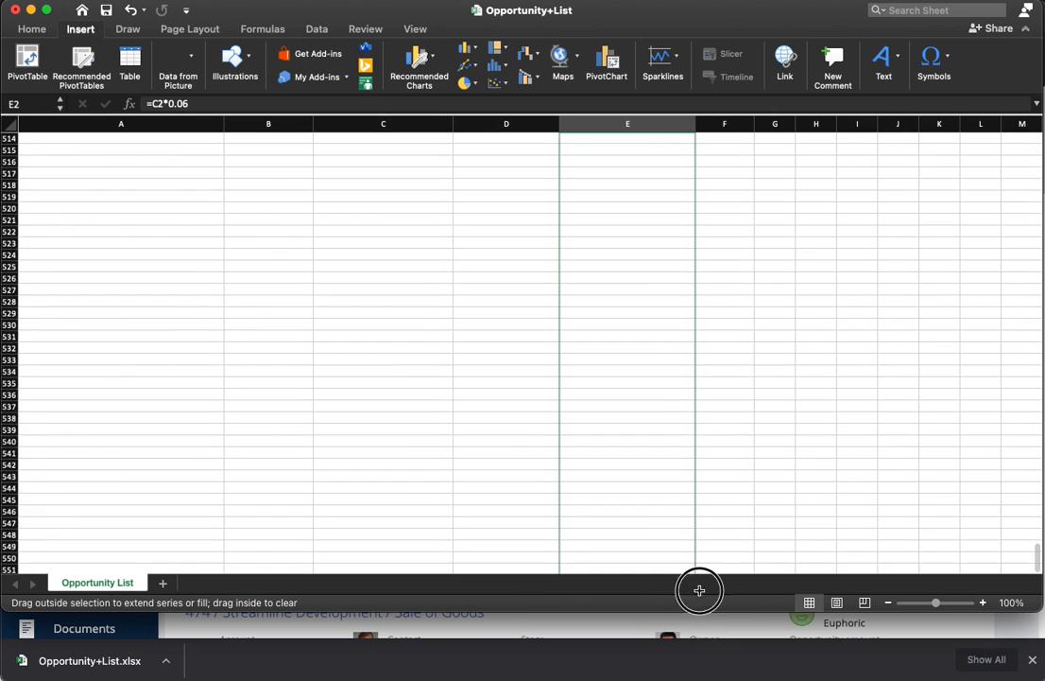
scroll("down", 3)
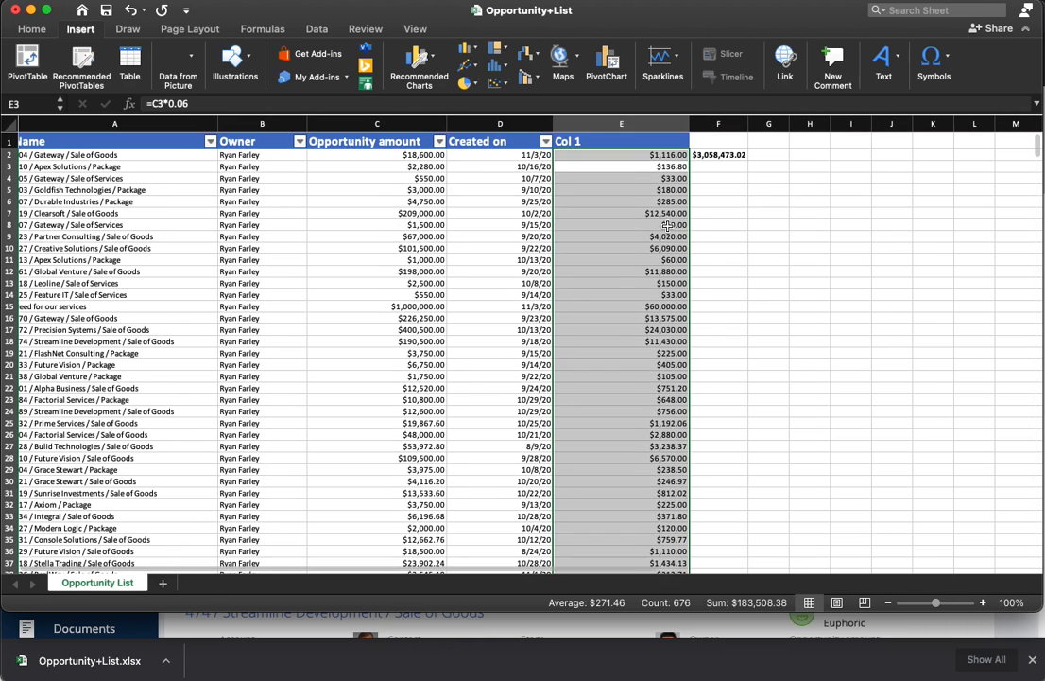
left_click(620, 155)
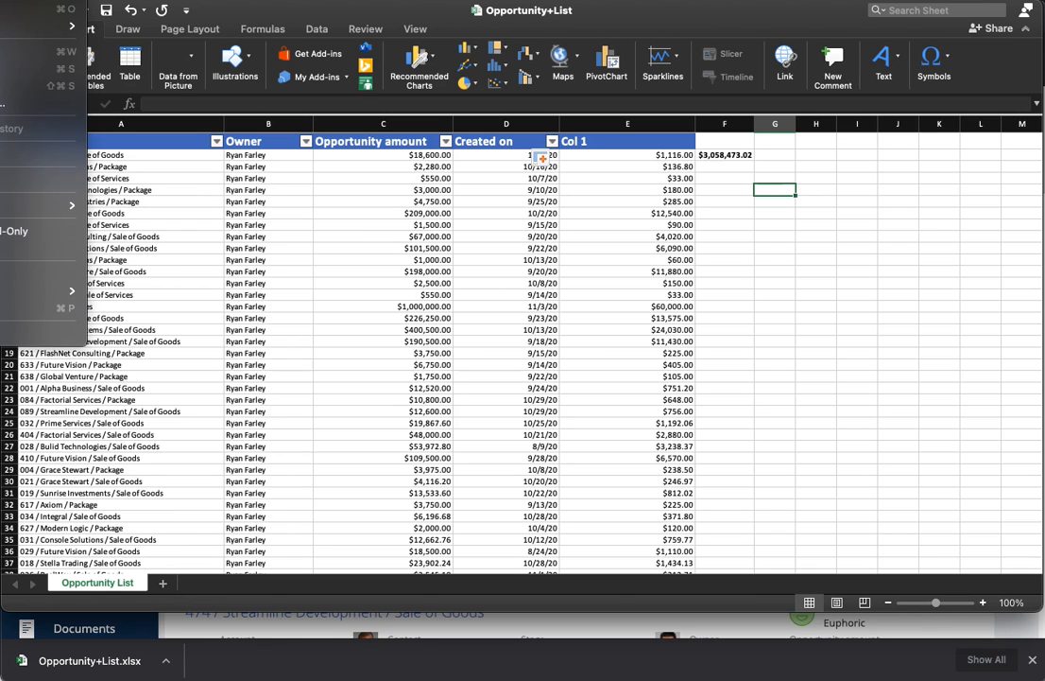
Step: Save the workbook as 'Opportunity List Template' (Excel Workbook) in Downloads
key("cmd+s")
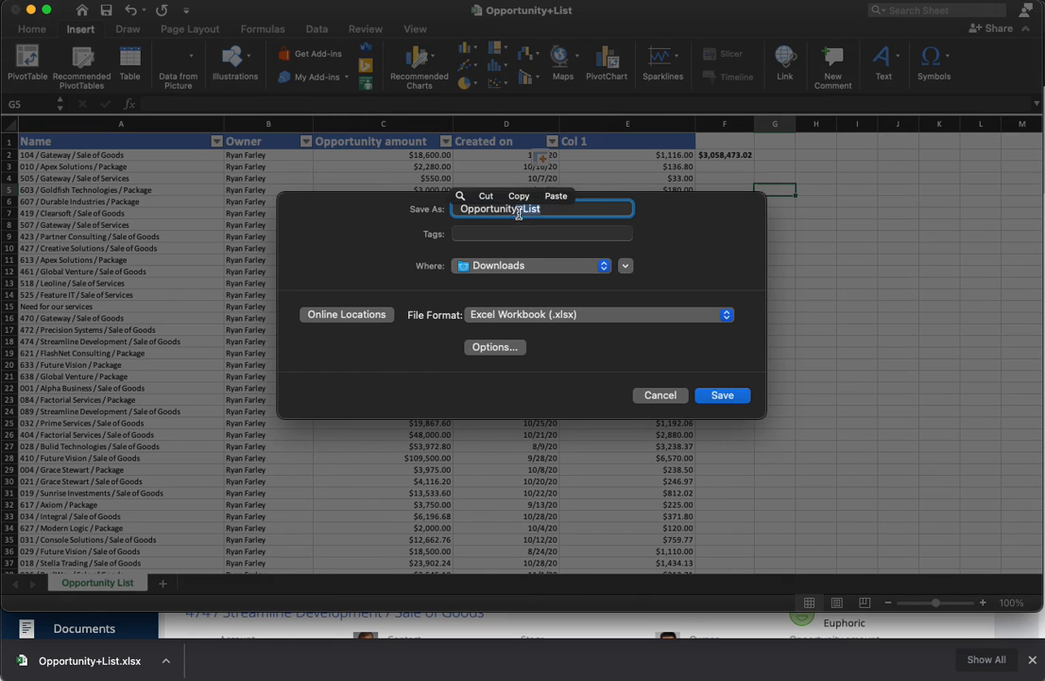
type("Opportunity List Templa")
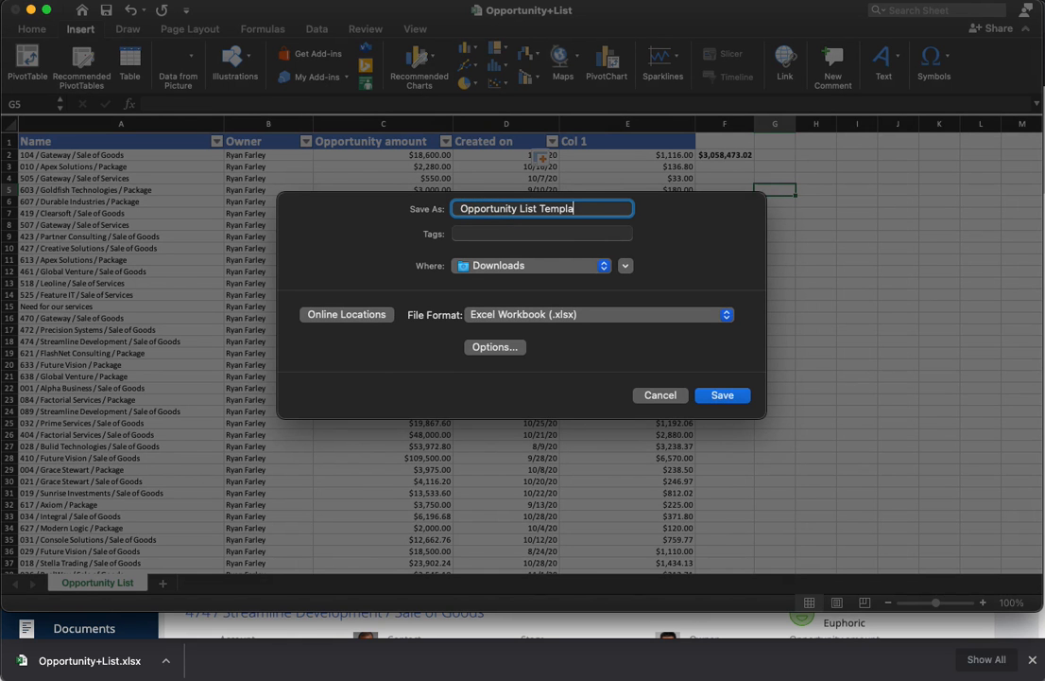
left_click(722, 395)
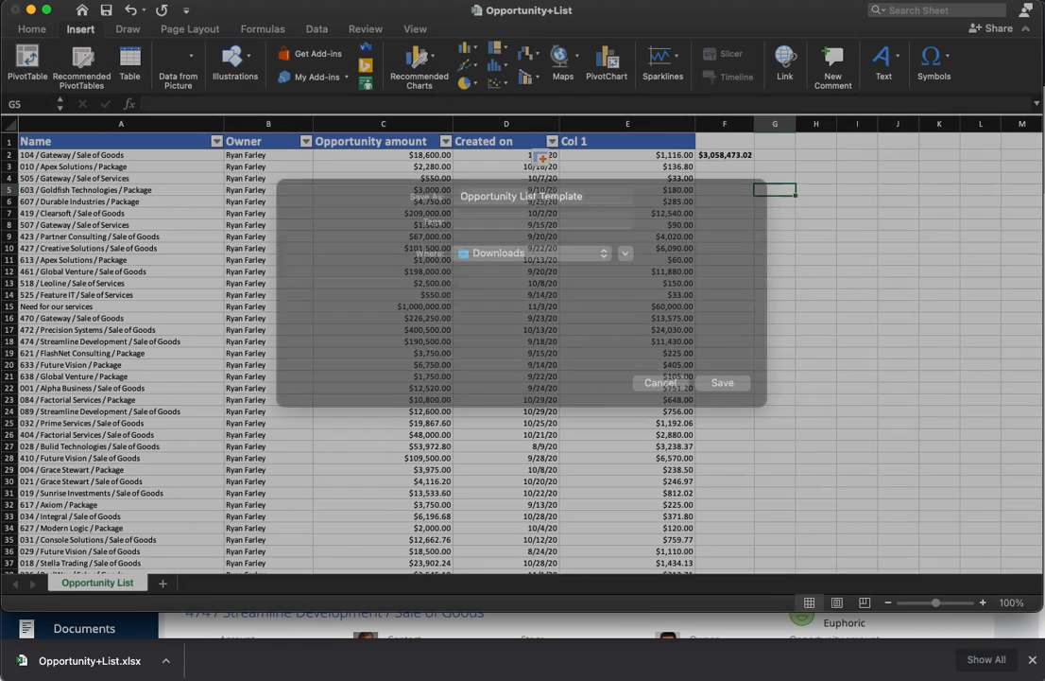
left_click(722, 382)
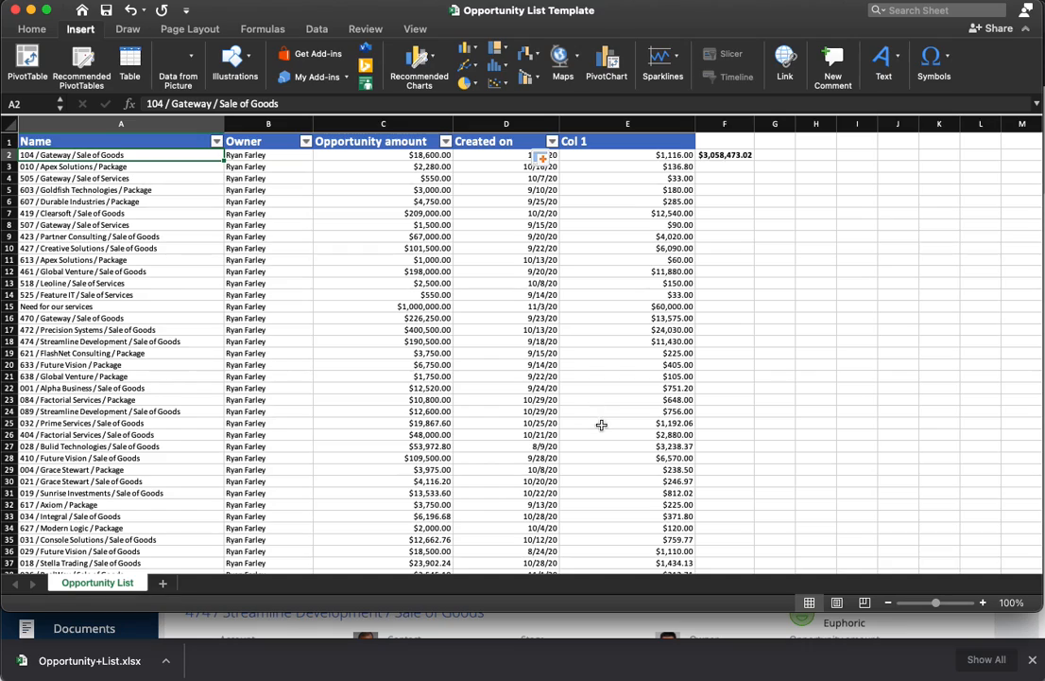
scroll("down", 3)
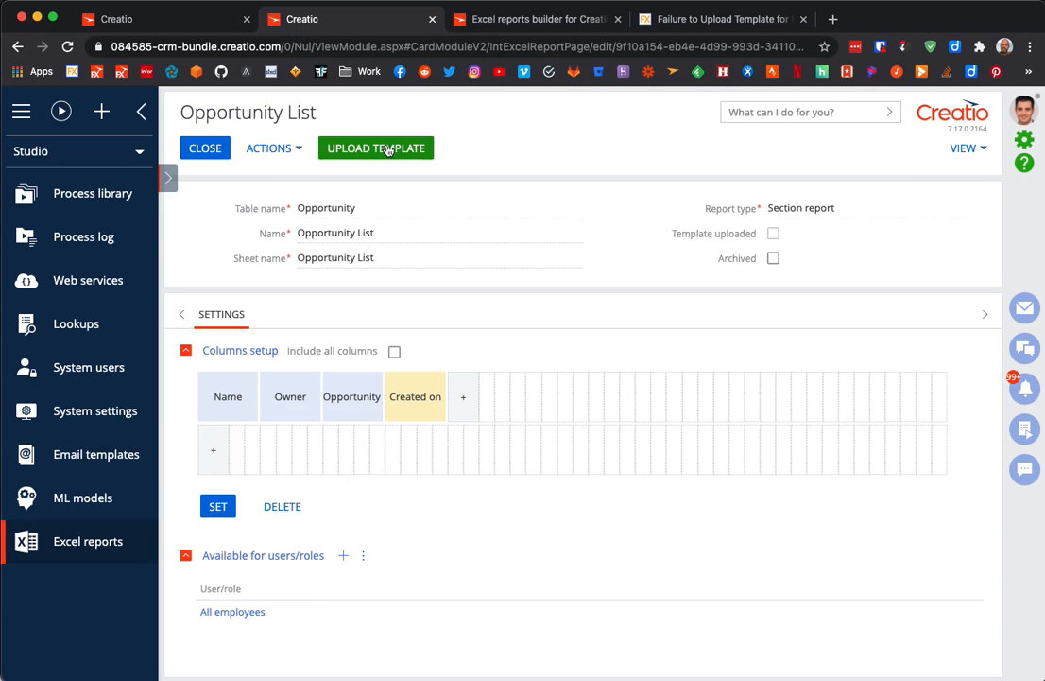
Step: Upload Opportunity List Template.xlsx from Downloads as the report template, then view the customerfx.com article
left_click(376, 147)
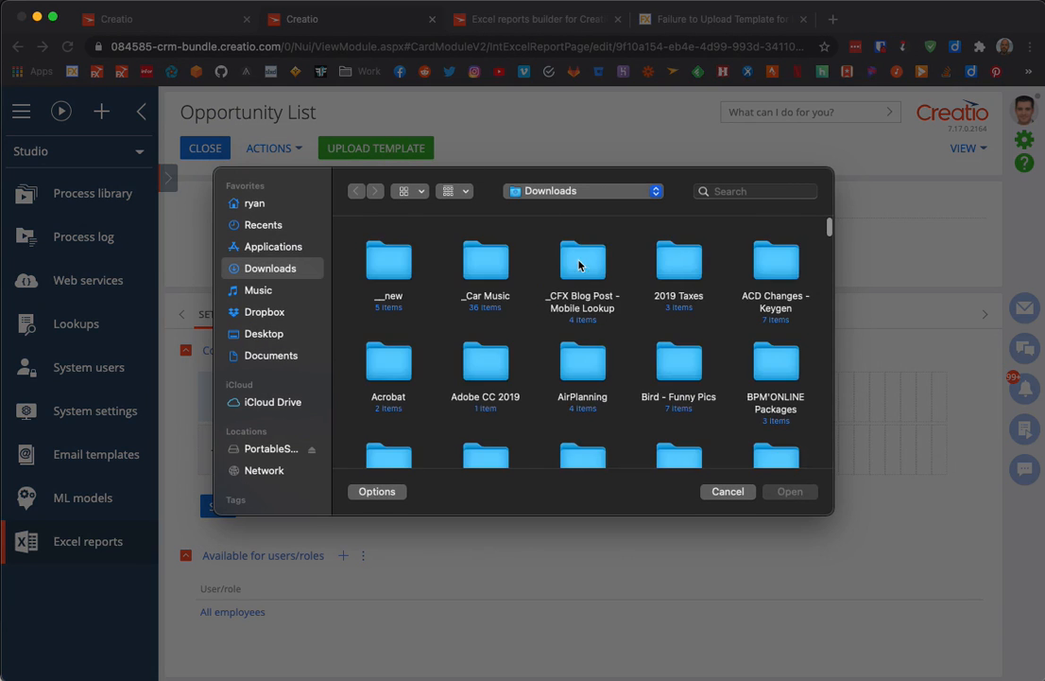
left_click(484, 391)
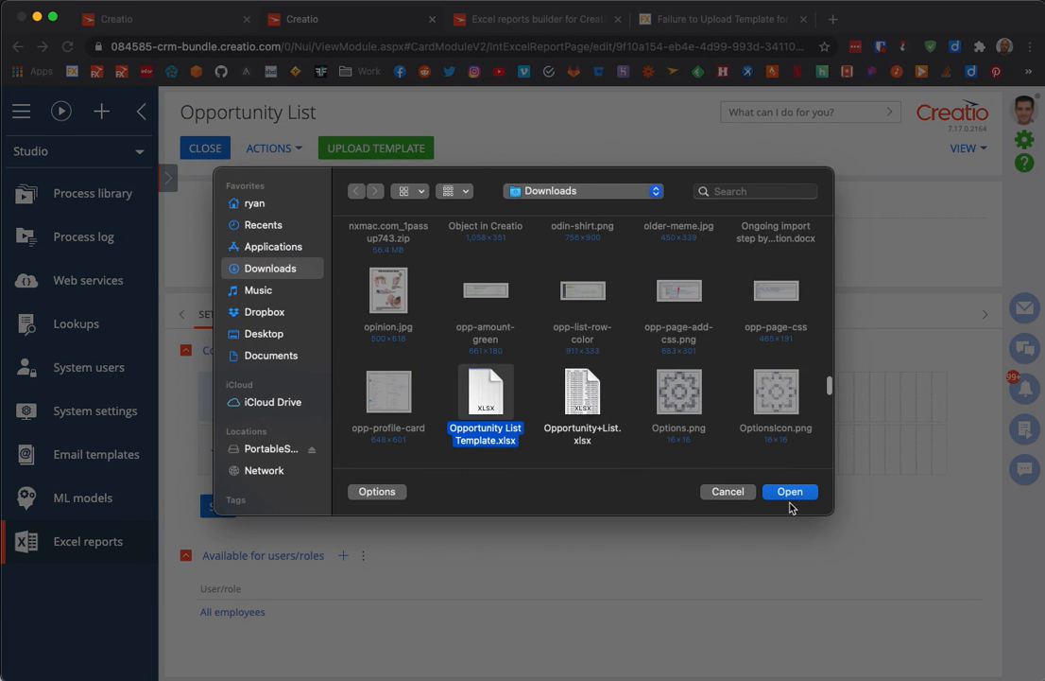
left_click(788, 491)
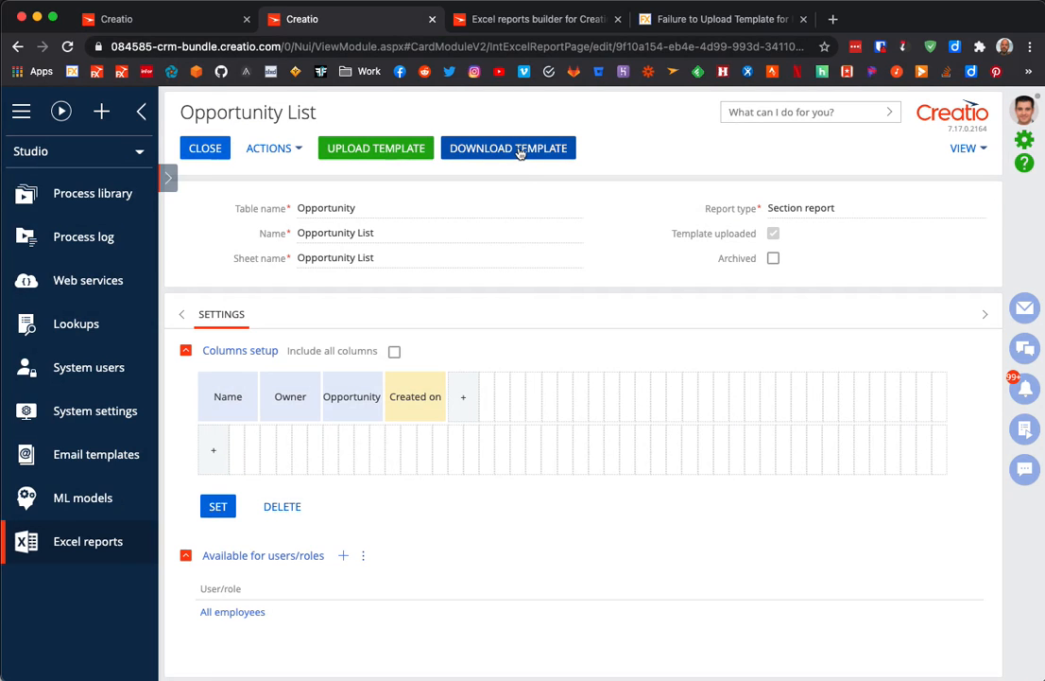
mouse_move(760, 238)
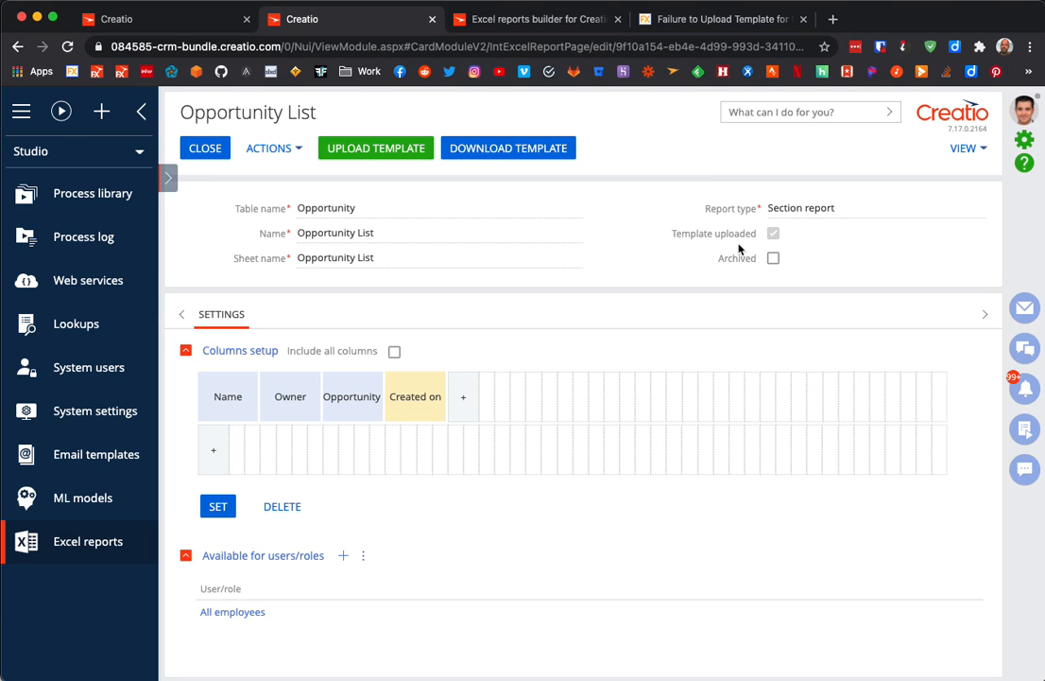
left_click(730, 19)
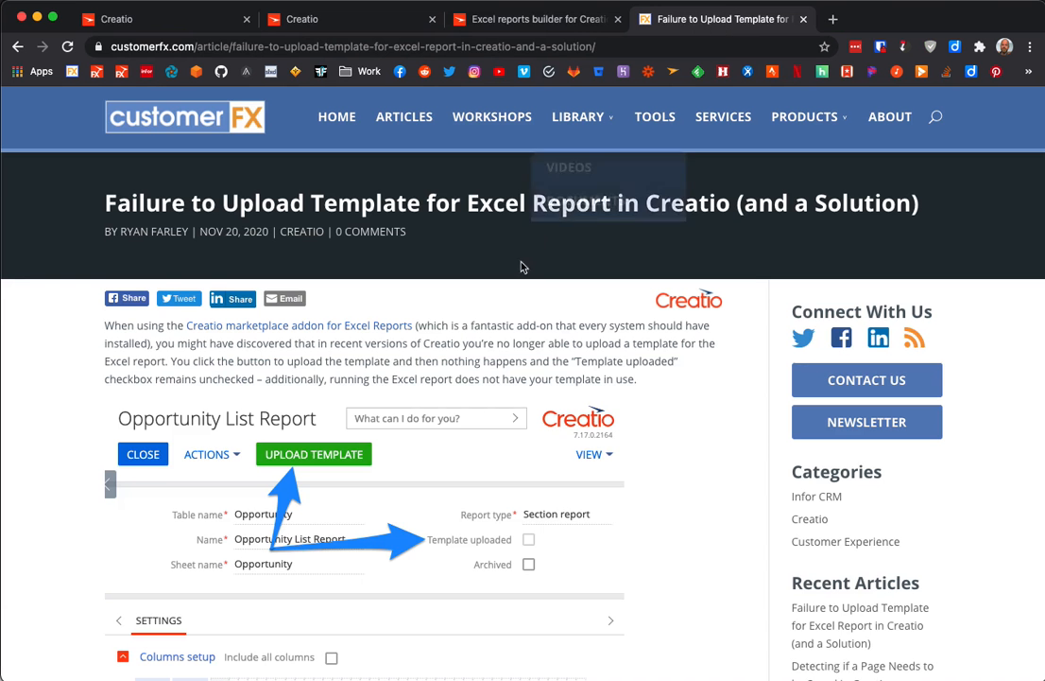
scroll("down", 3)
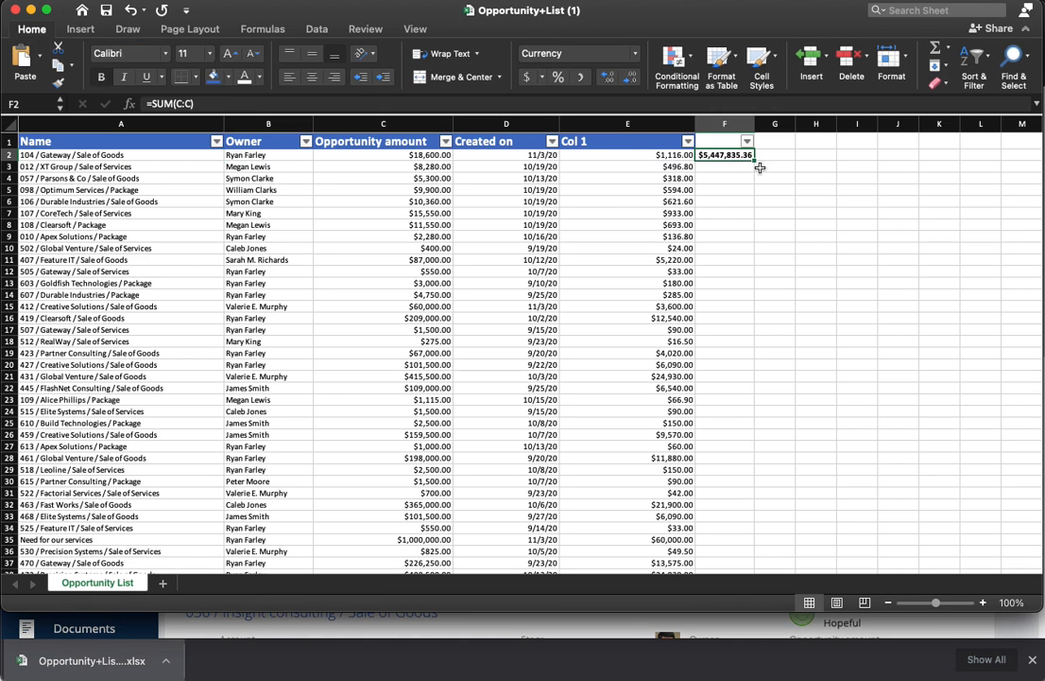
Step: Inspect a regenerated data row and a Col 1 cell's amount-times-0.06 formula giving $24.00
left_click(121, 167)
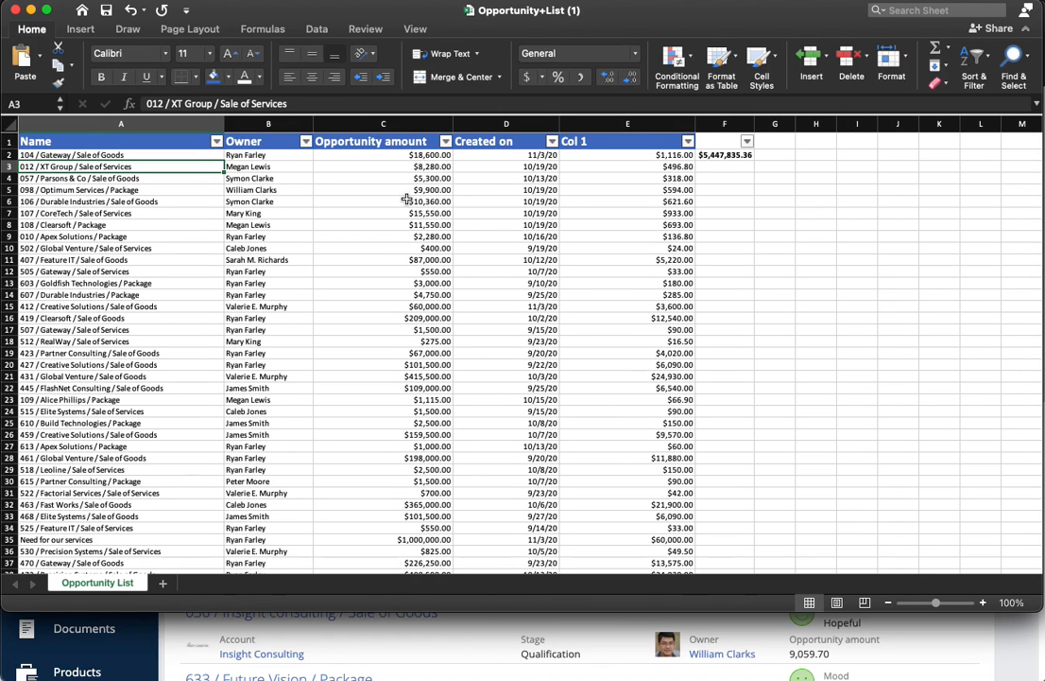
mouse_move(314, 170)
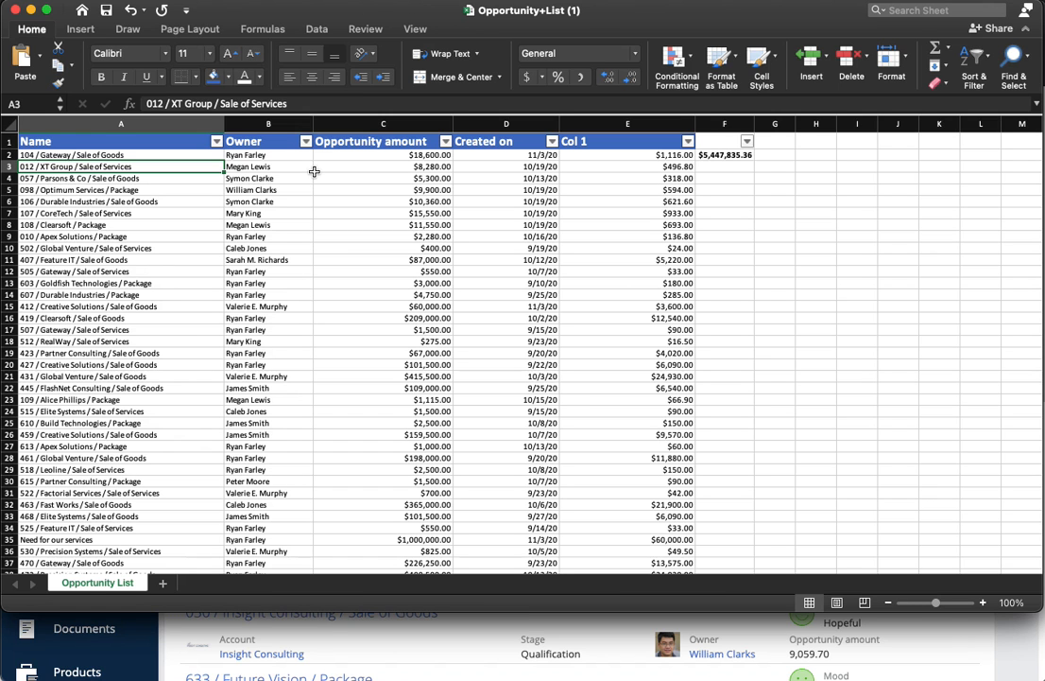
mouse_move(718, 174)
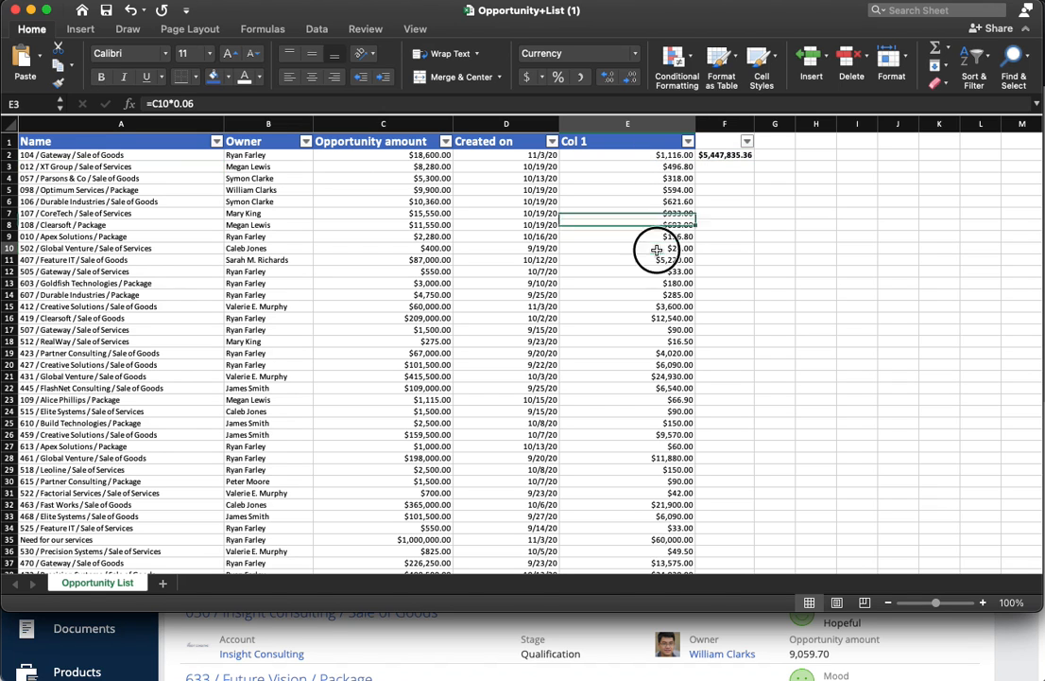
left_click(628, 248)
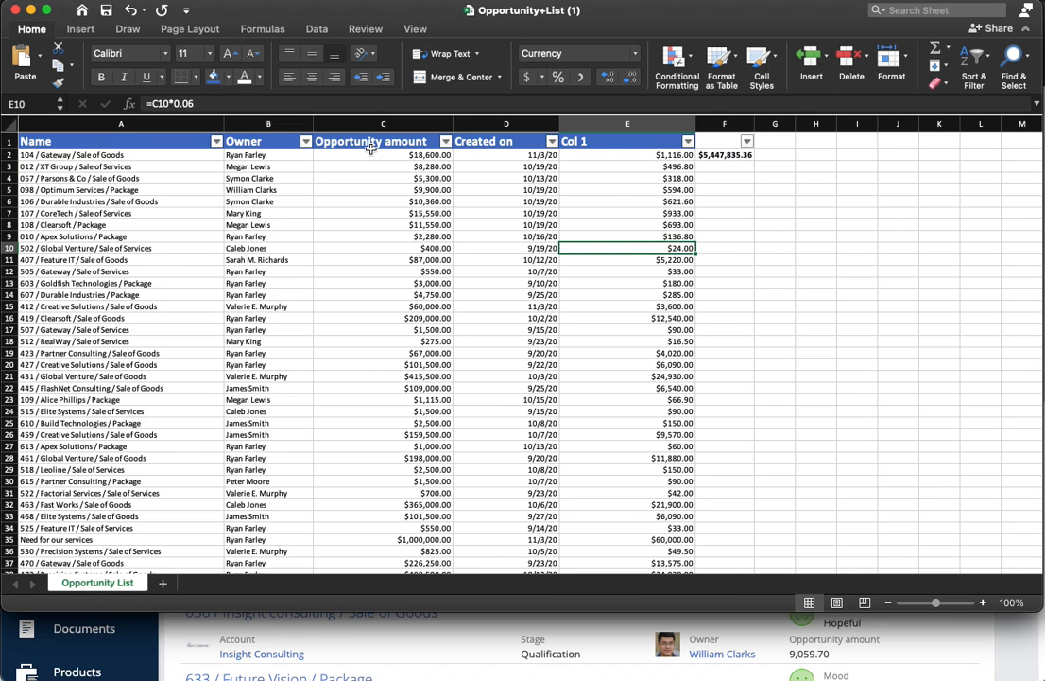
mouse_move(412, 284)
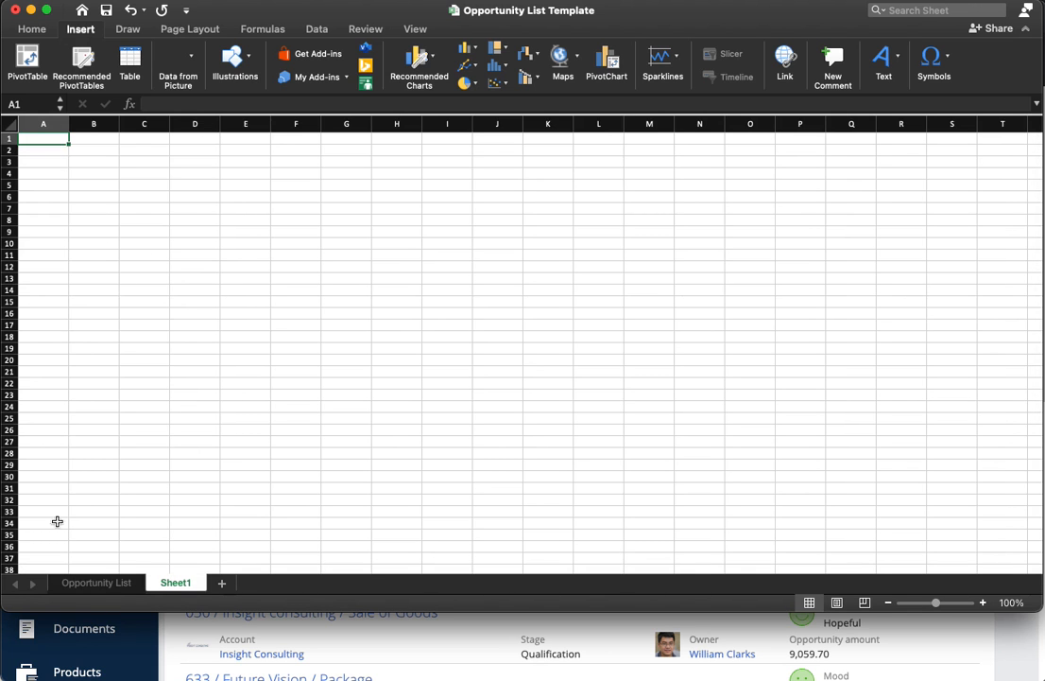
Step: Show the Opportunity List sheet's empty table with $0.00 Col 1 values and compare it with blank Sheet1
left_click(94, 582)
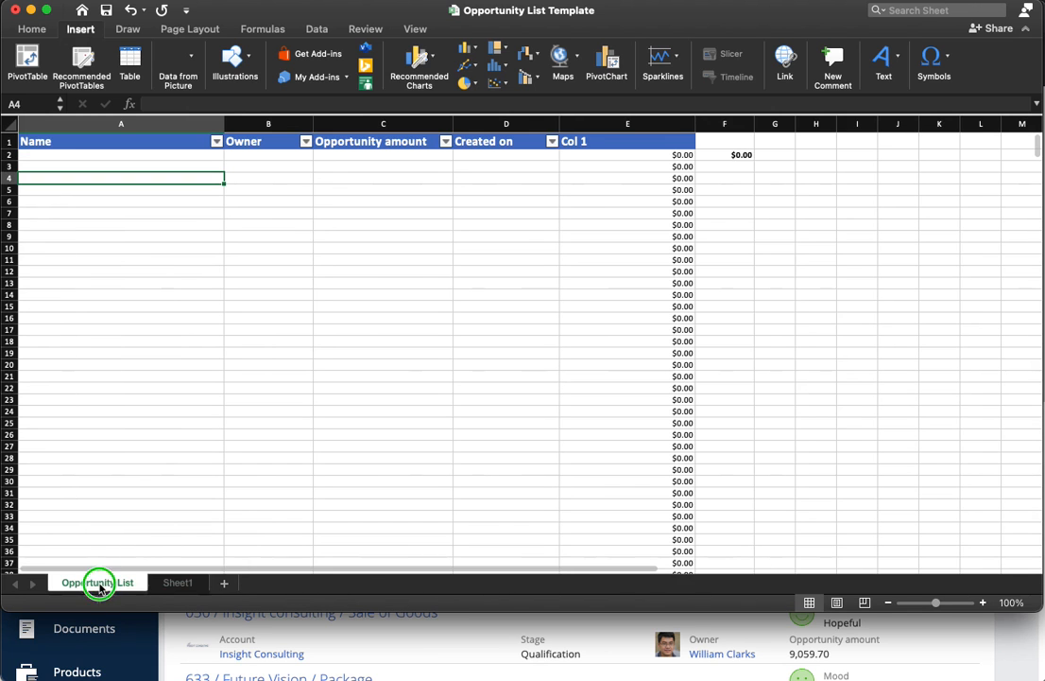
right_click(93, 582)
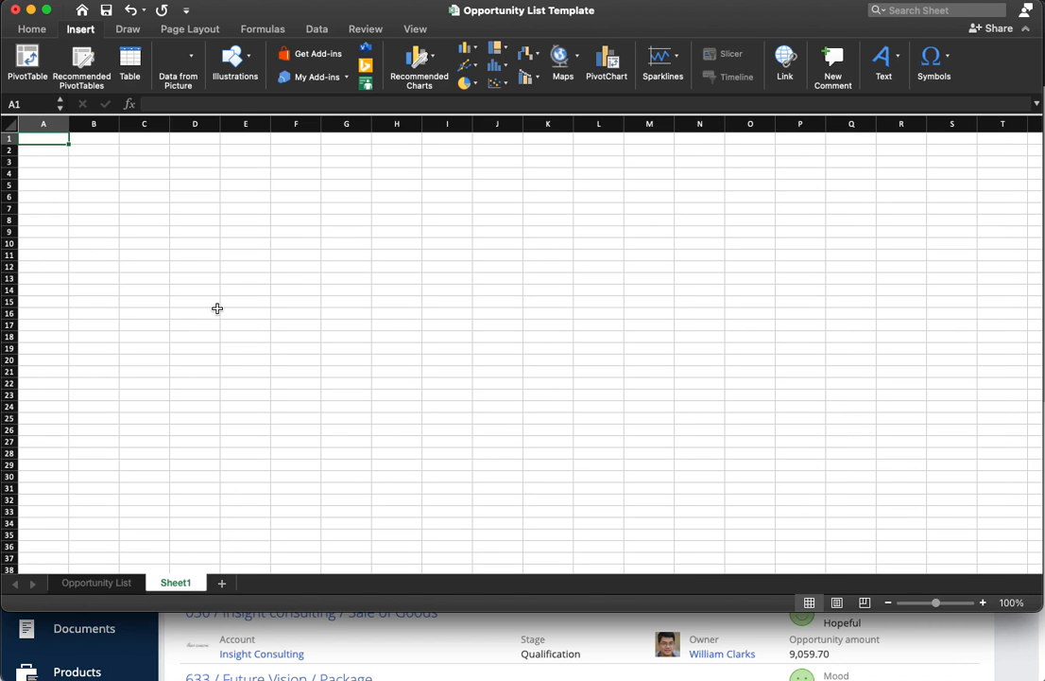
right_click(173, 582)
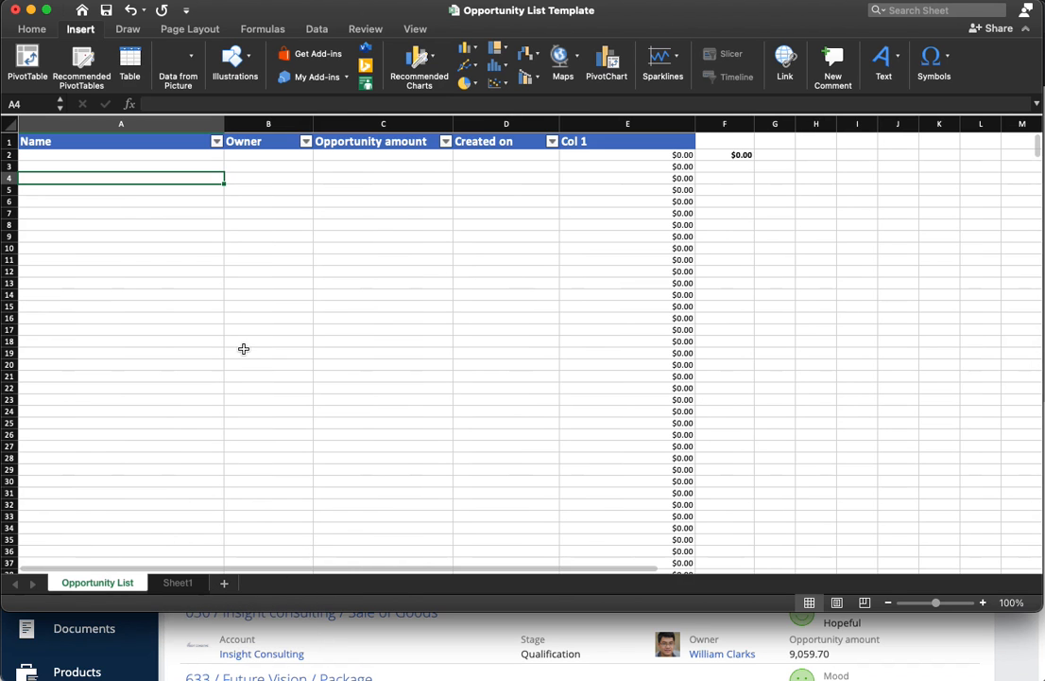
mouse_move(329, 321)
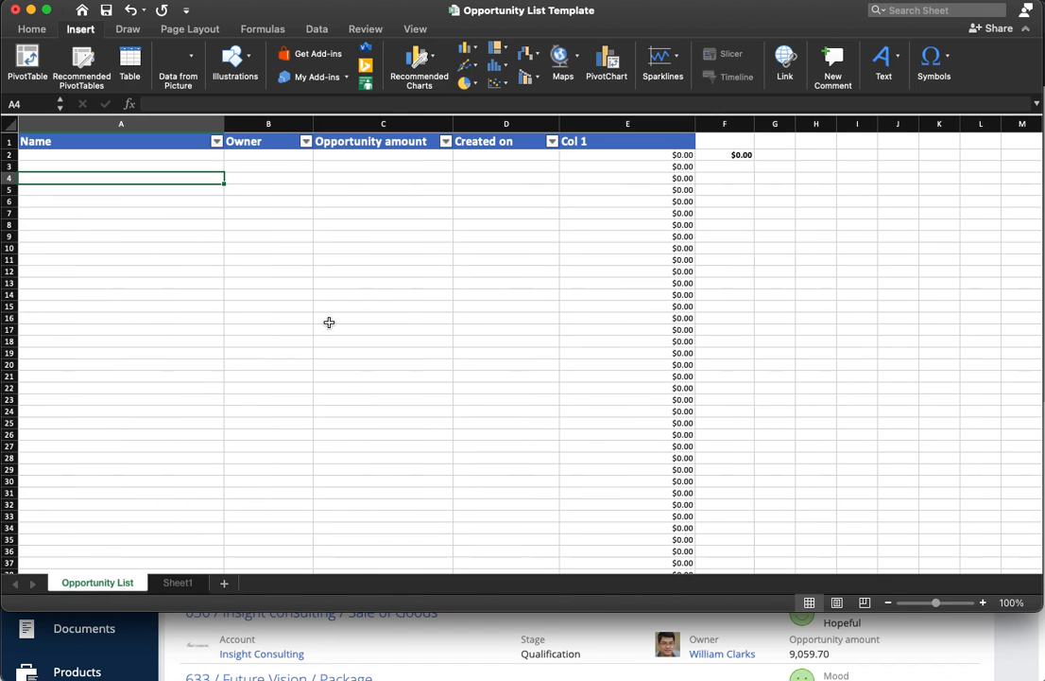
mouse_move(563, 526)
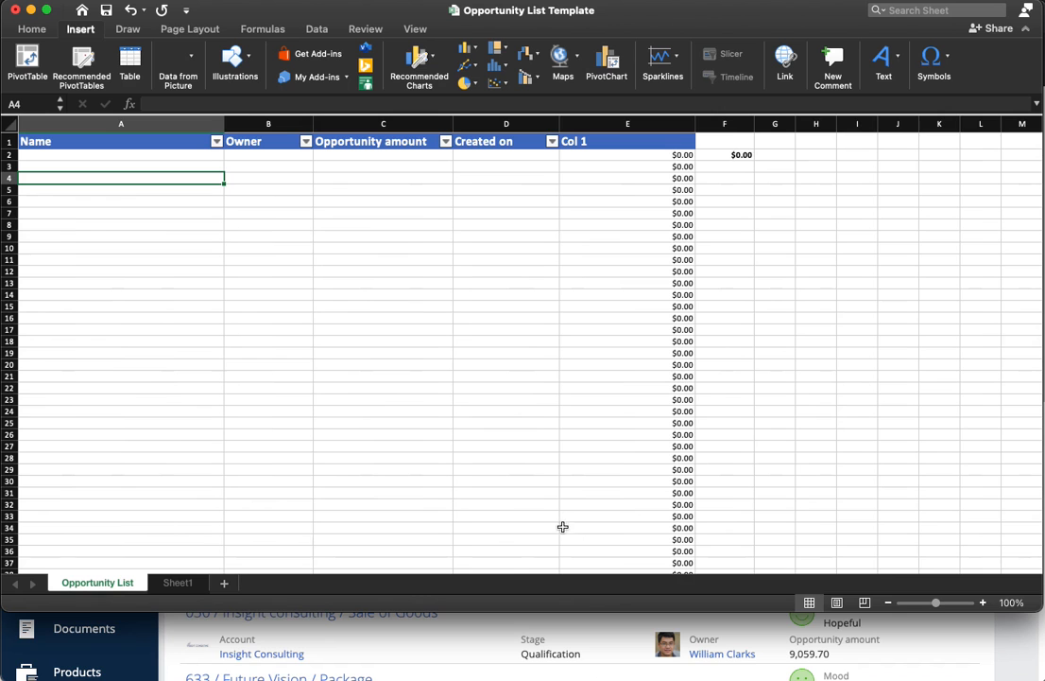
mouse_move(754, 537)
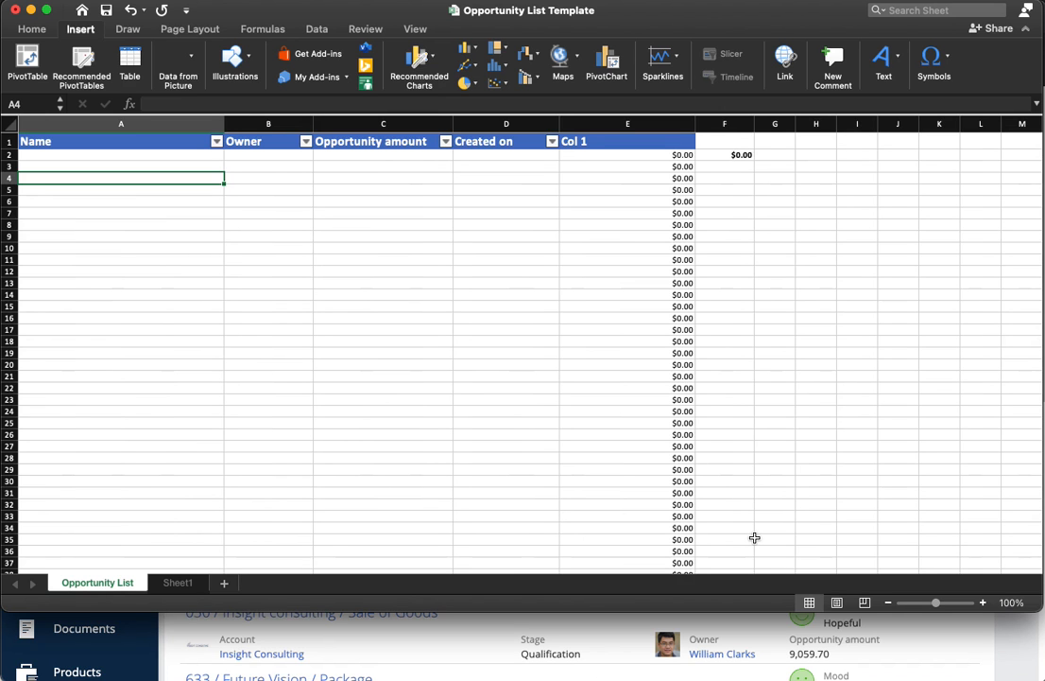